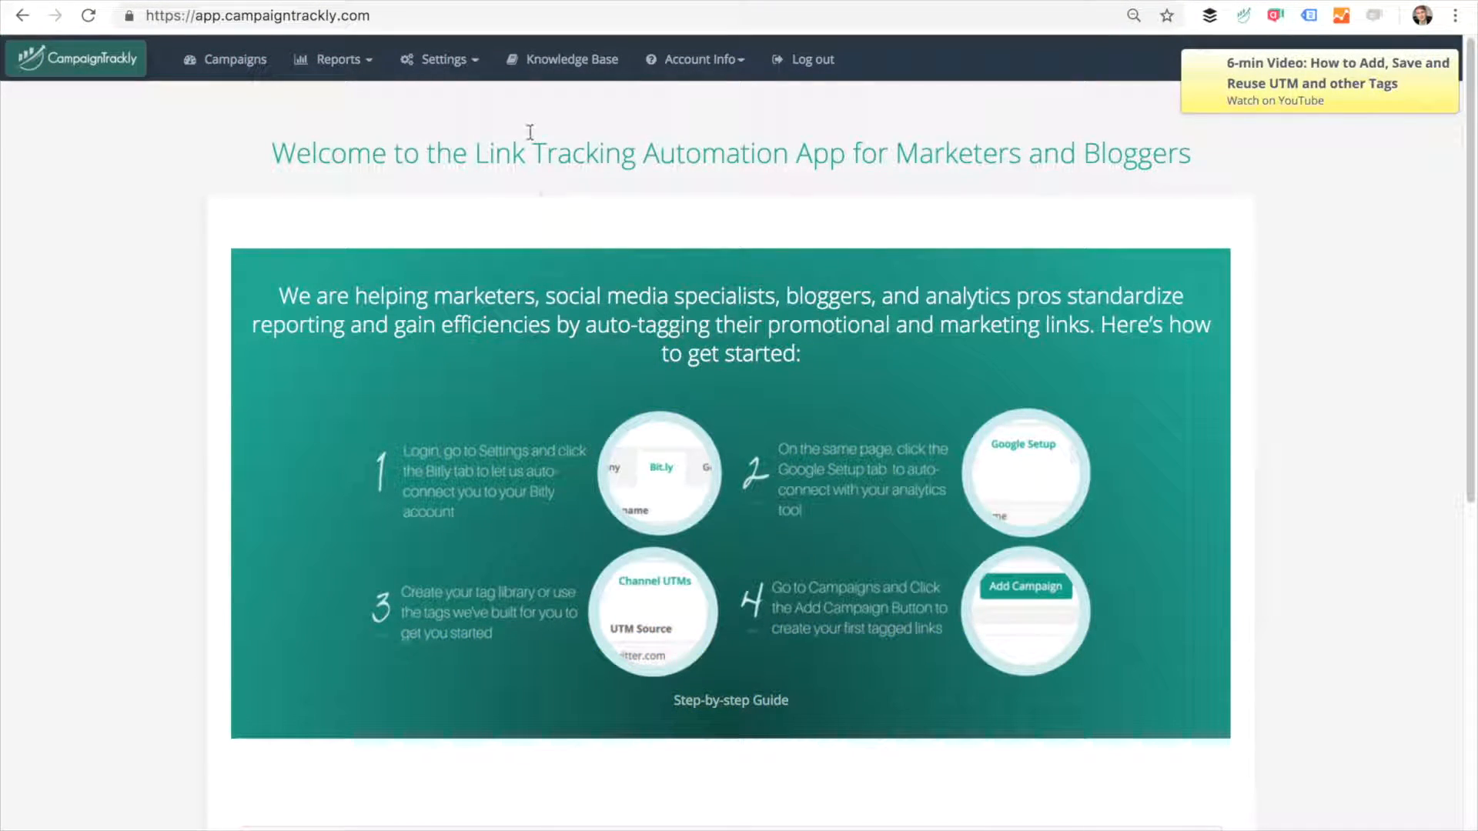
Step: Open the Google Analytics Setup page from the Settings menu
click(438, 59)
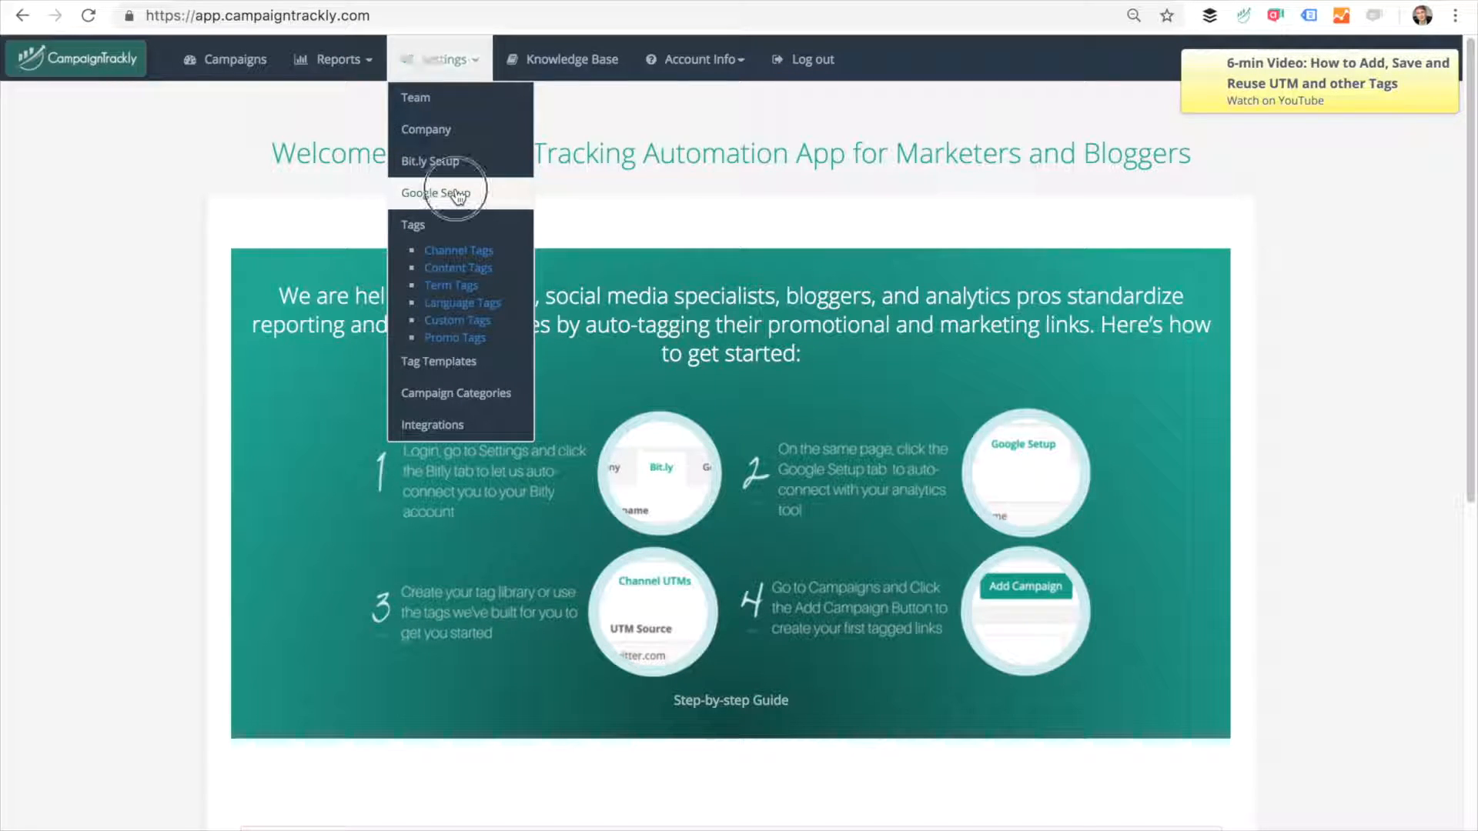
click(432, 193)
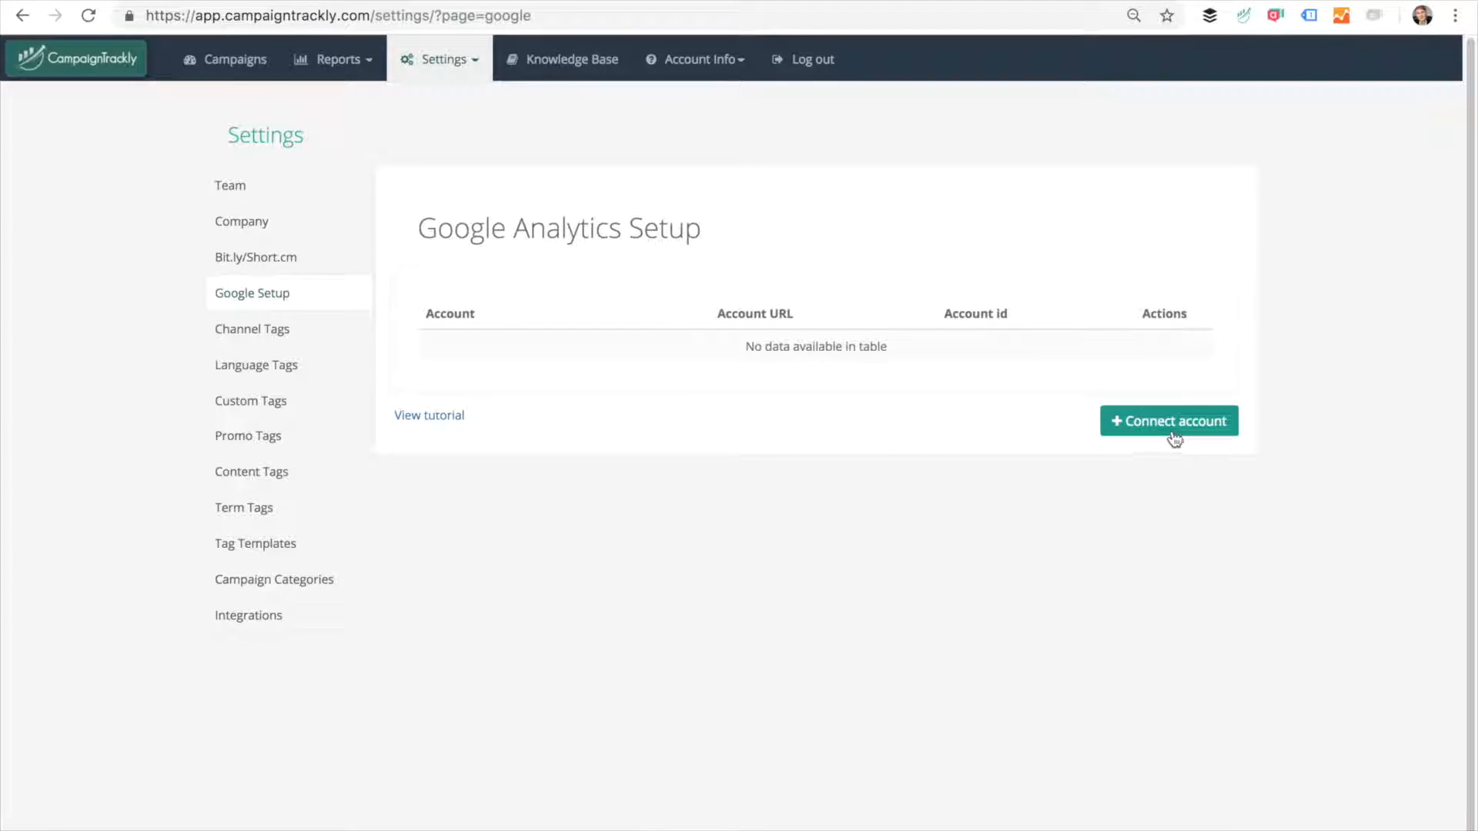
Step: Connect a Google account and allow campaigntrackly.com to access Google Analytics data
click(1168, 420)
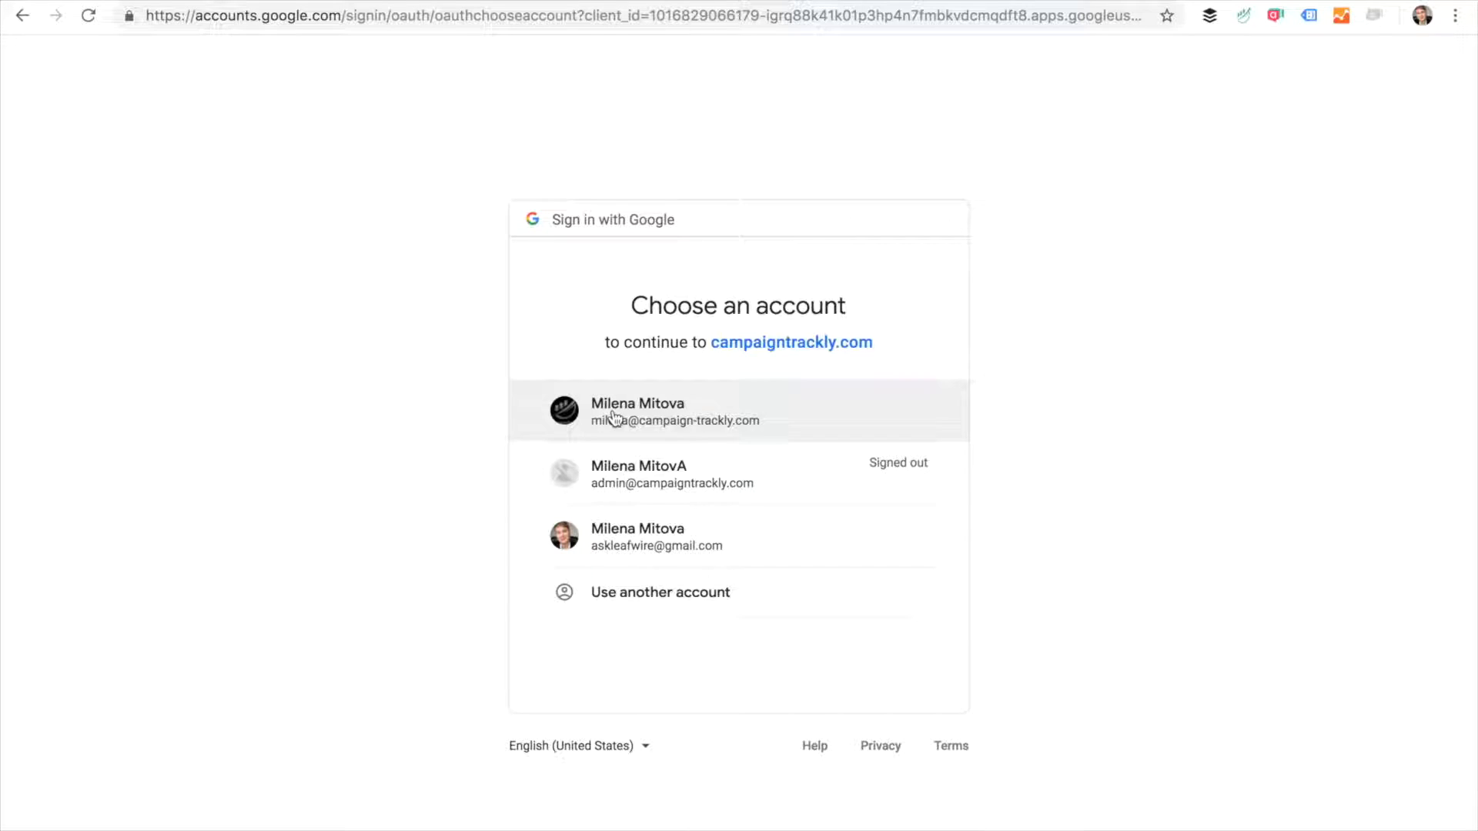
click(676, 411)
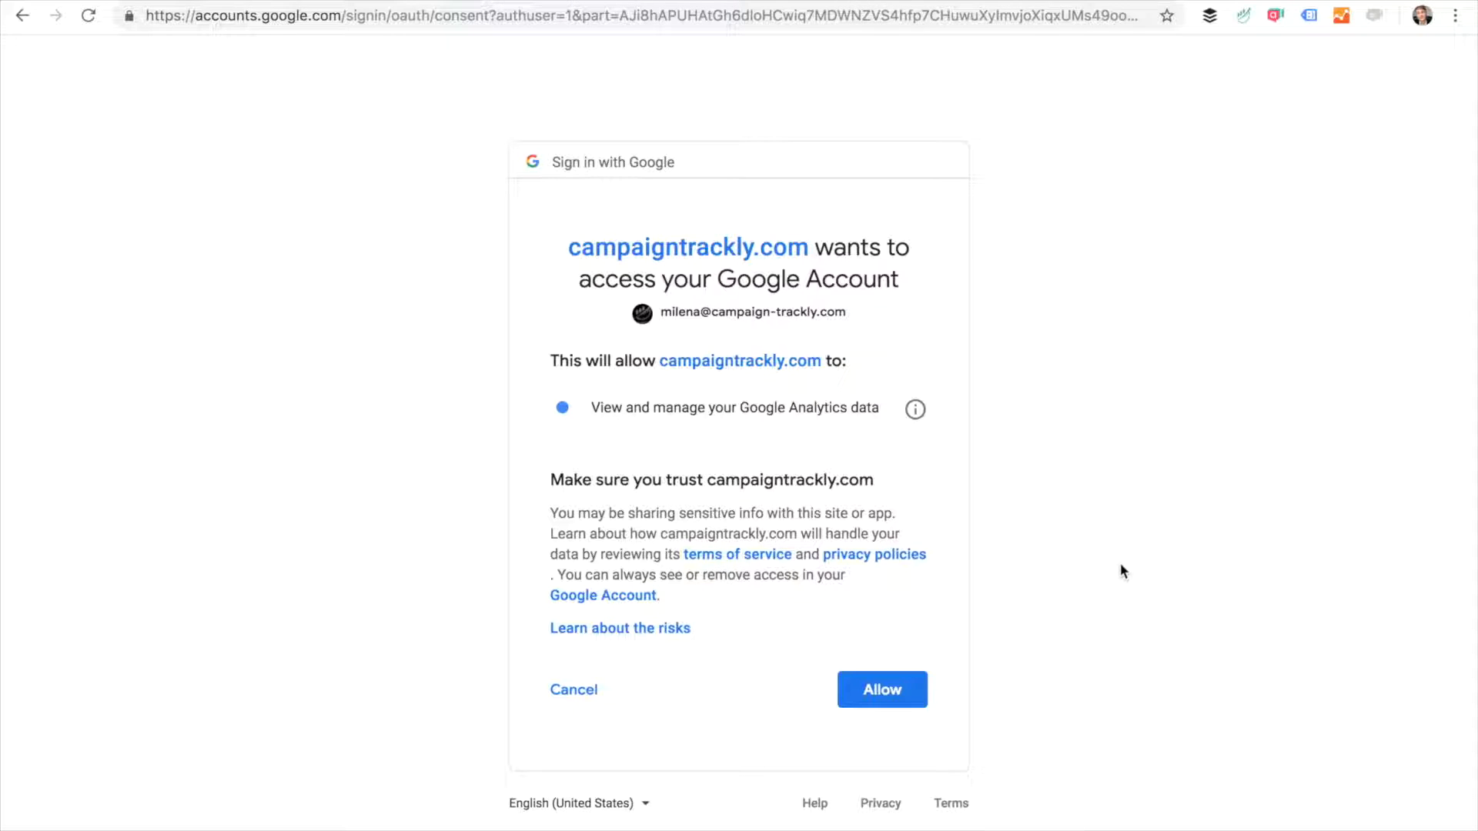
click(882, 689)
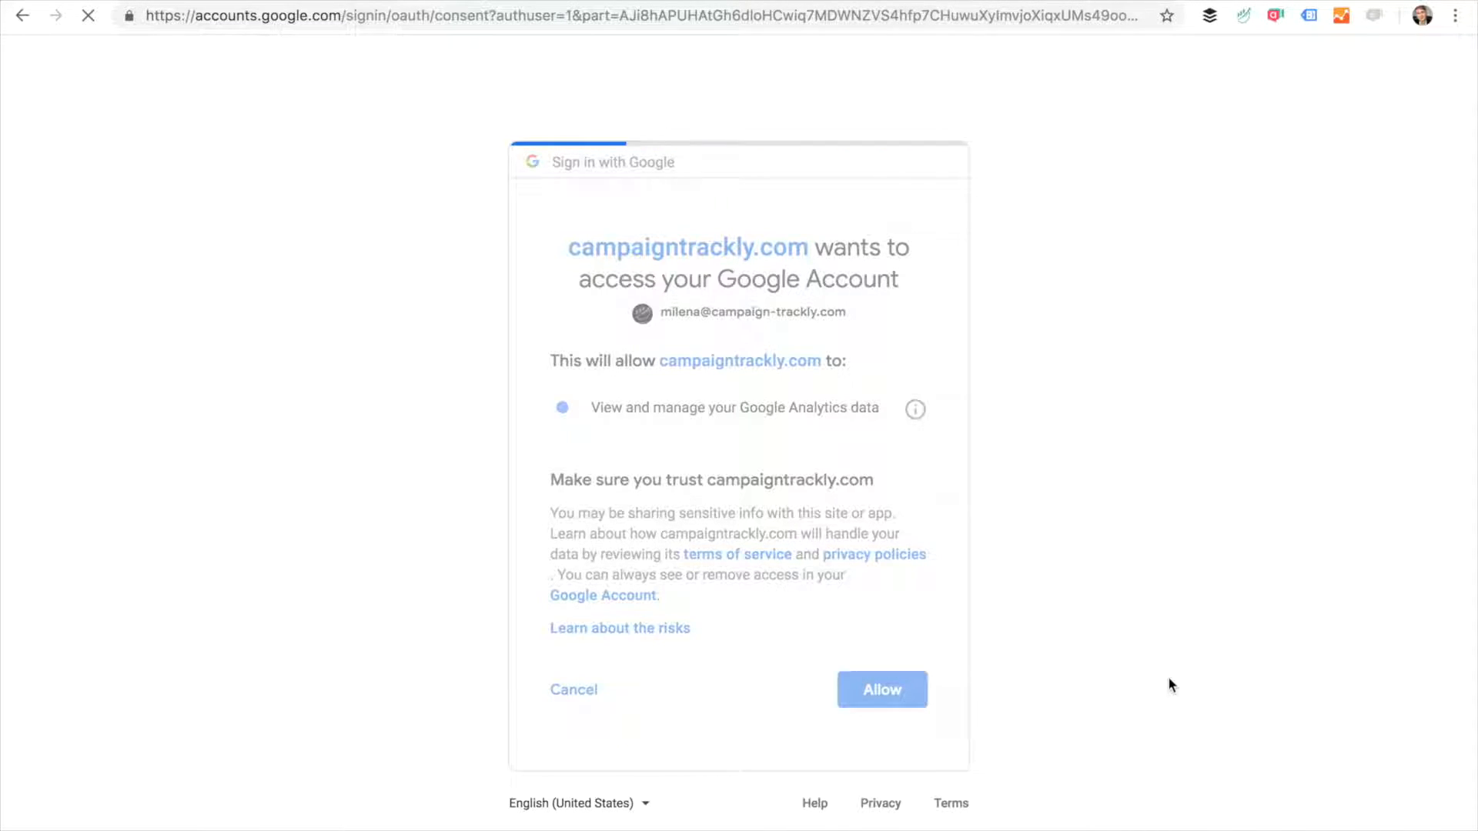
click(882, 689)
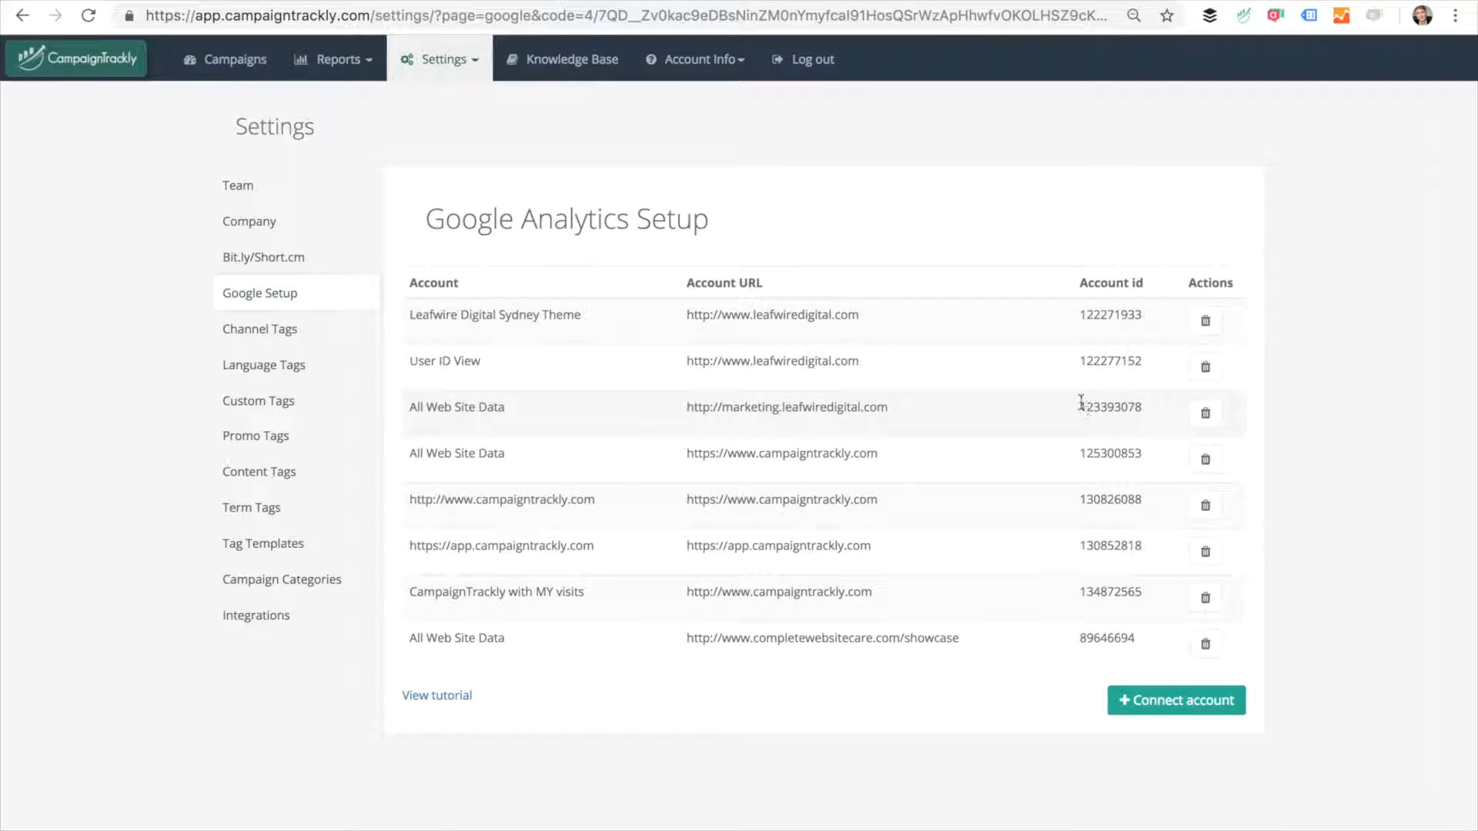
mouse_move(777, 686)
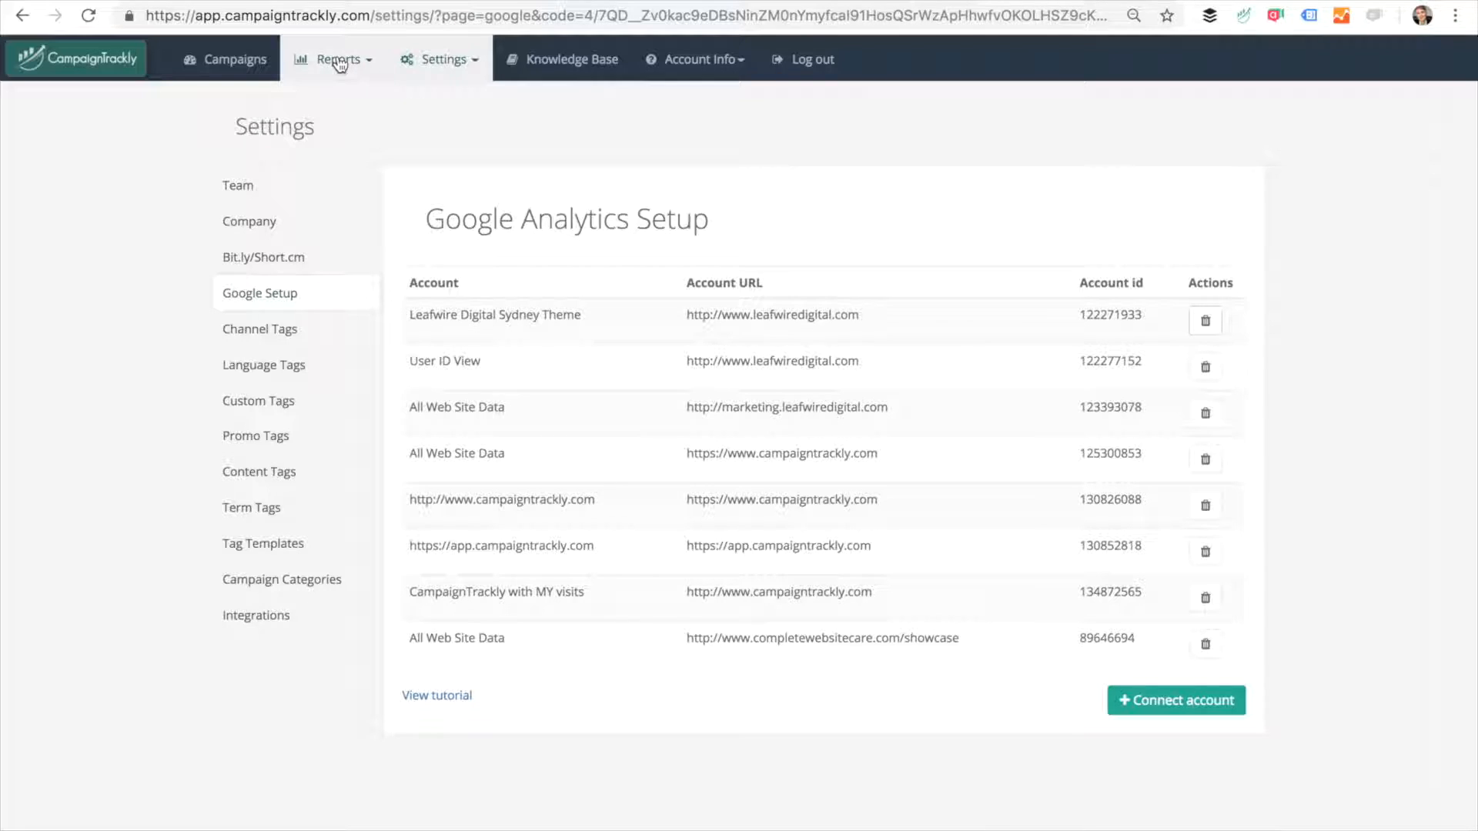
Step: Review the connected accounts, then bring up the external, internal and Bitly report choices
click(335, 58)
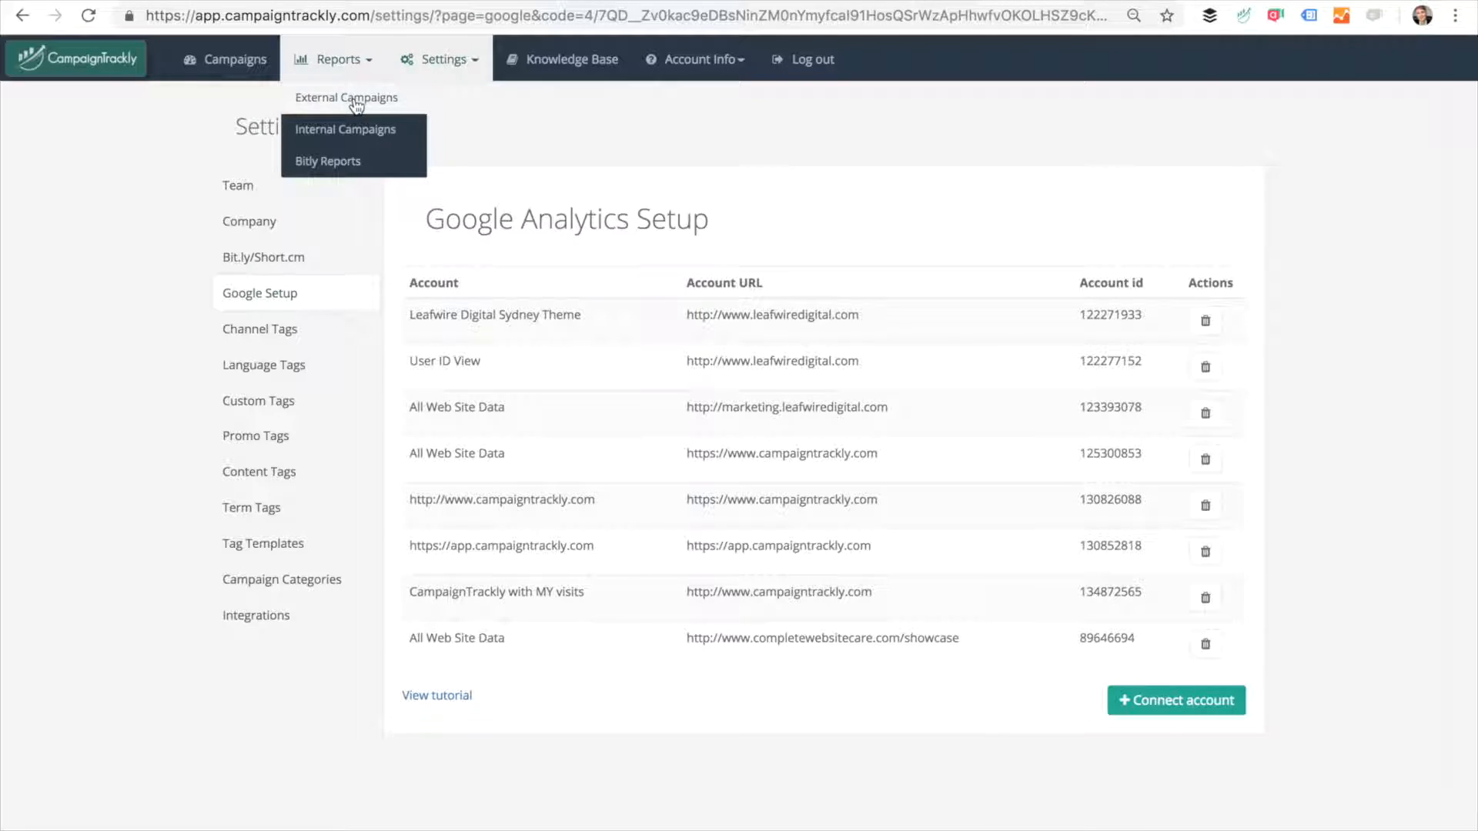
Step: Open the External Campaigns report and scroll through its visits, goal and bounce charts
click(347, 97)
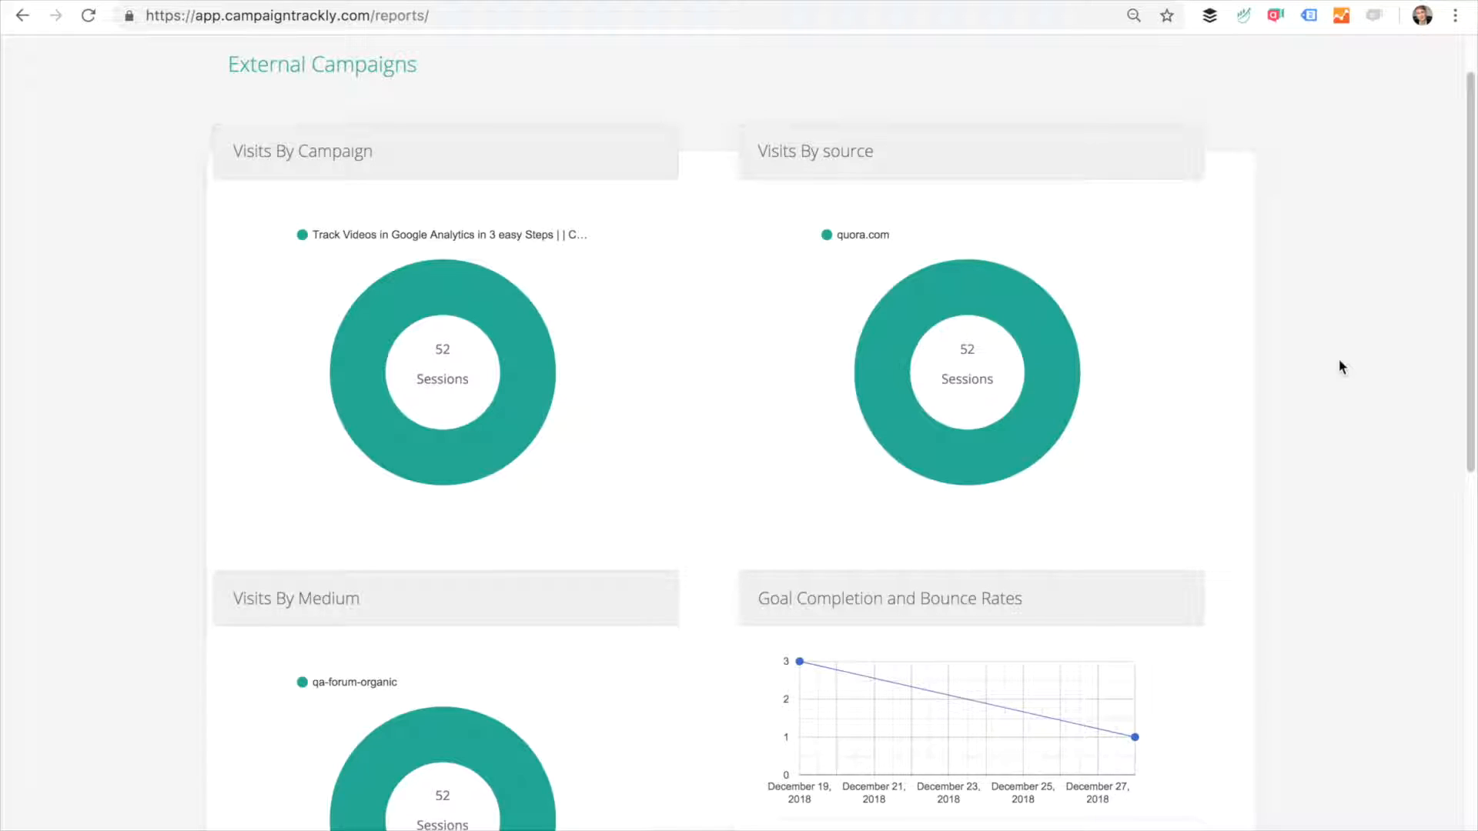
mouse_move(604, 211)
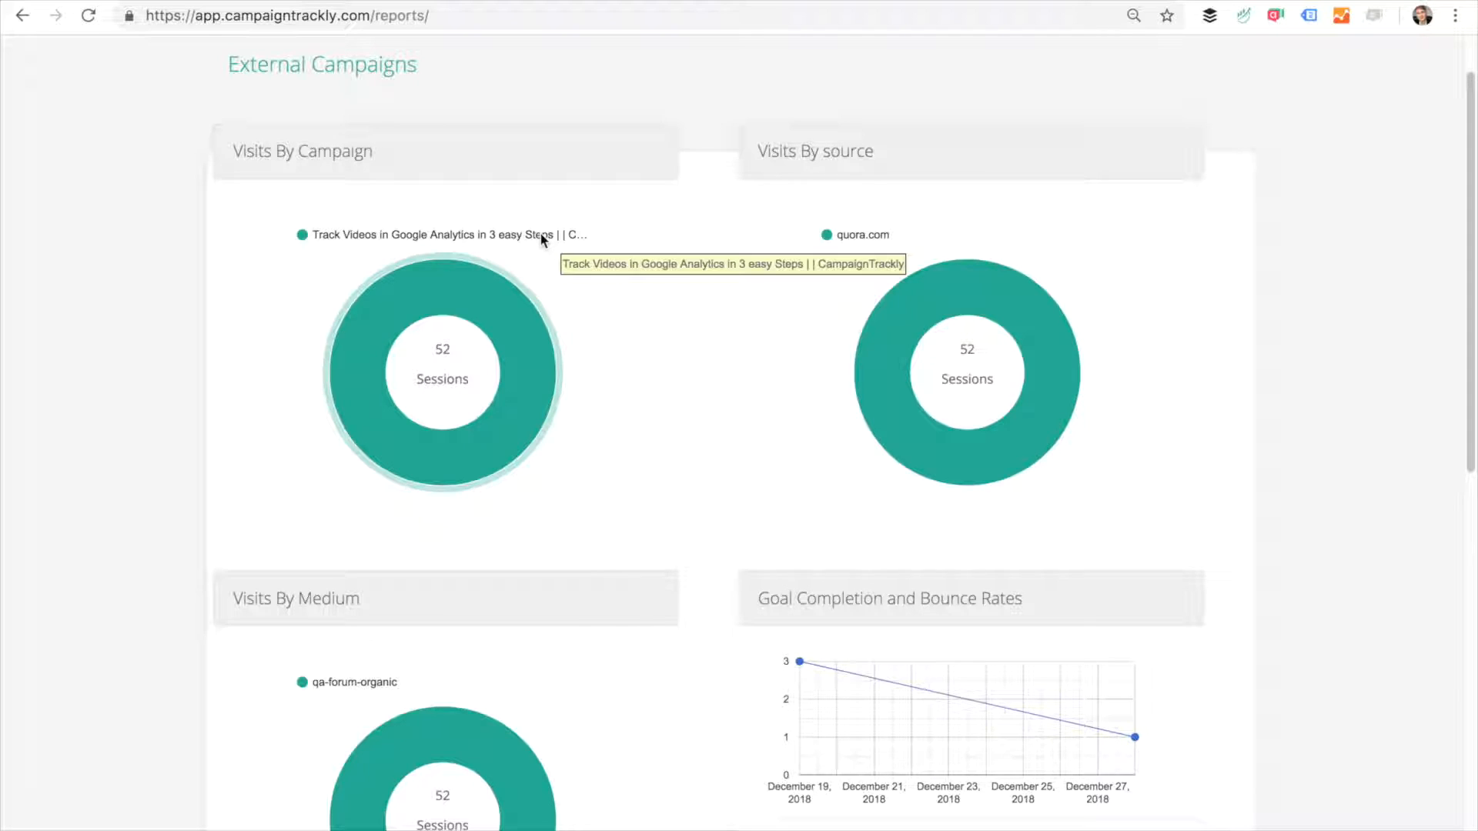
mouse_move(612, 302)
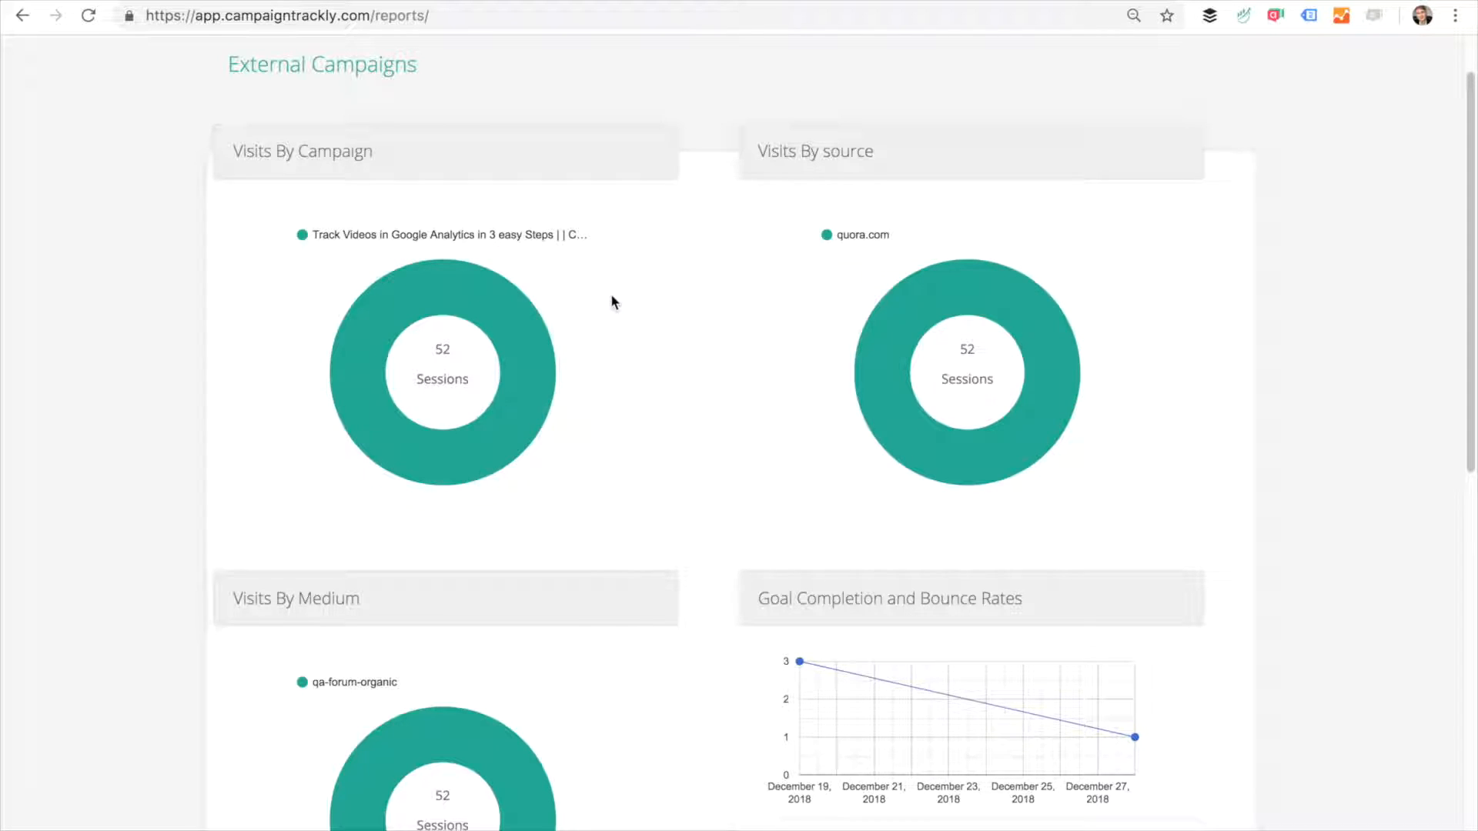
mouse_move(873, 379)
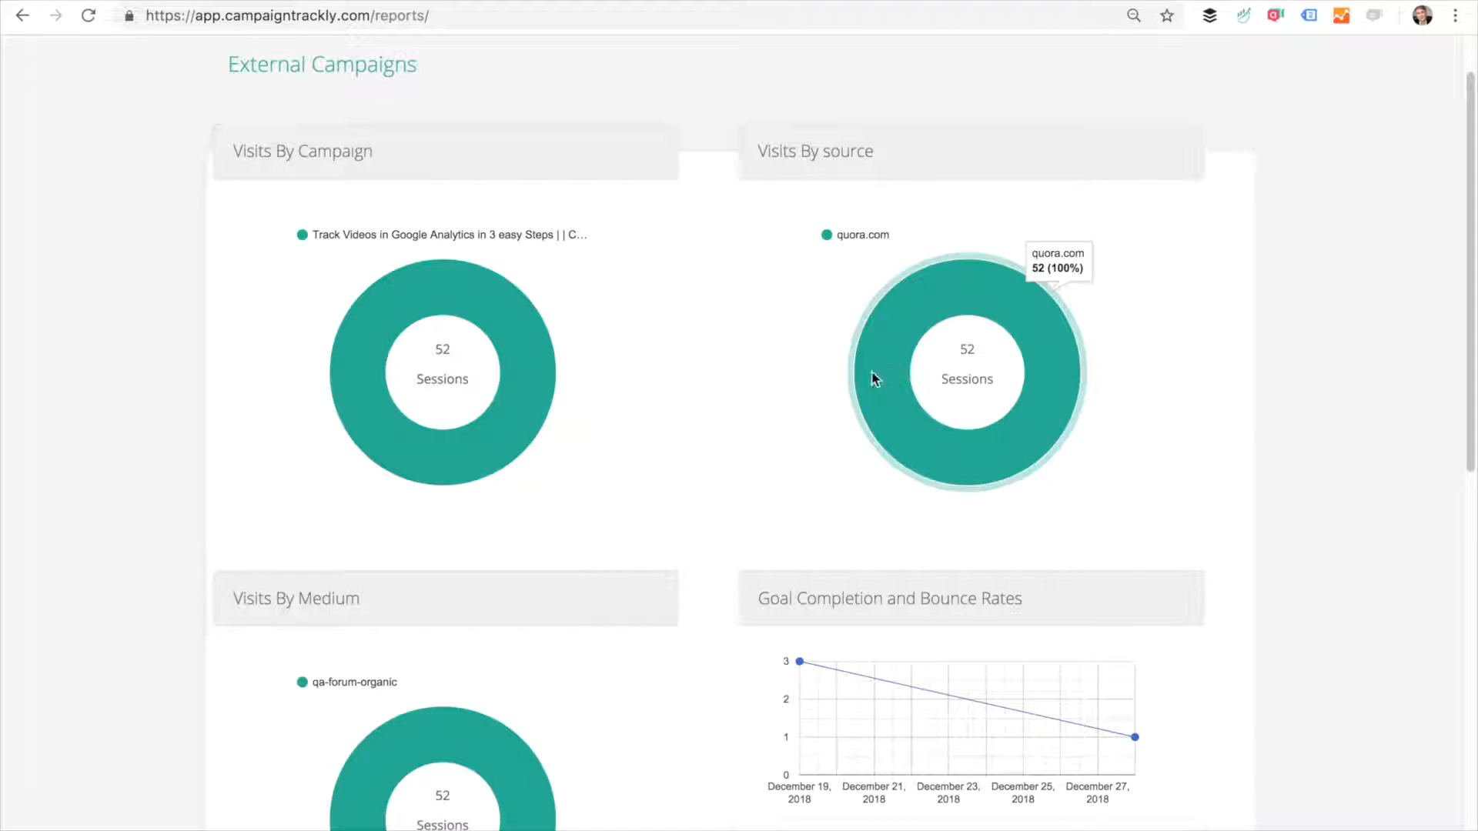
scroll(down, 3)
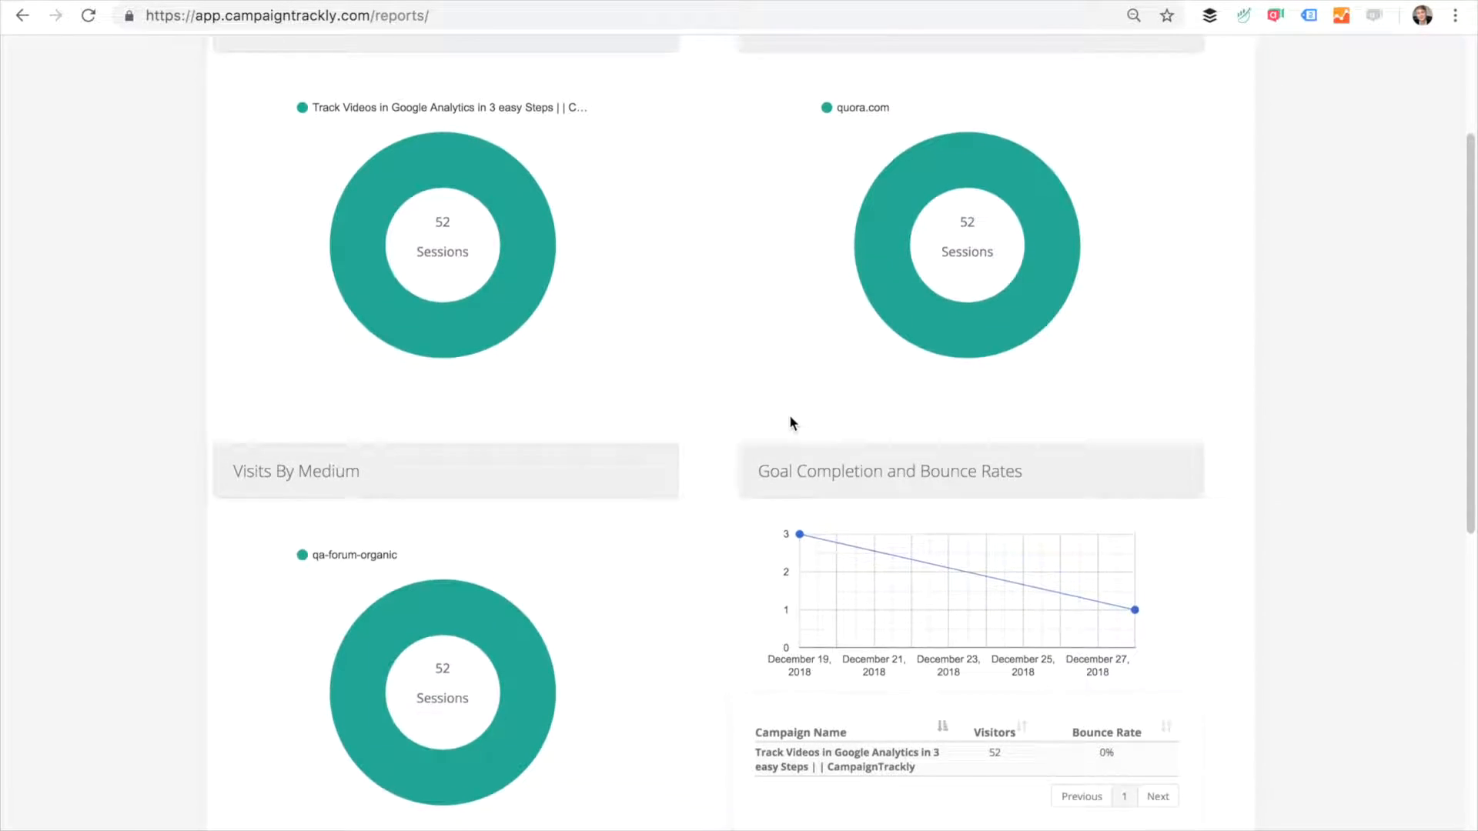
scroll(down, 3)
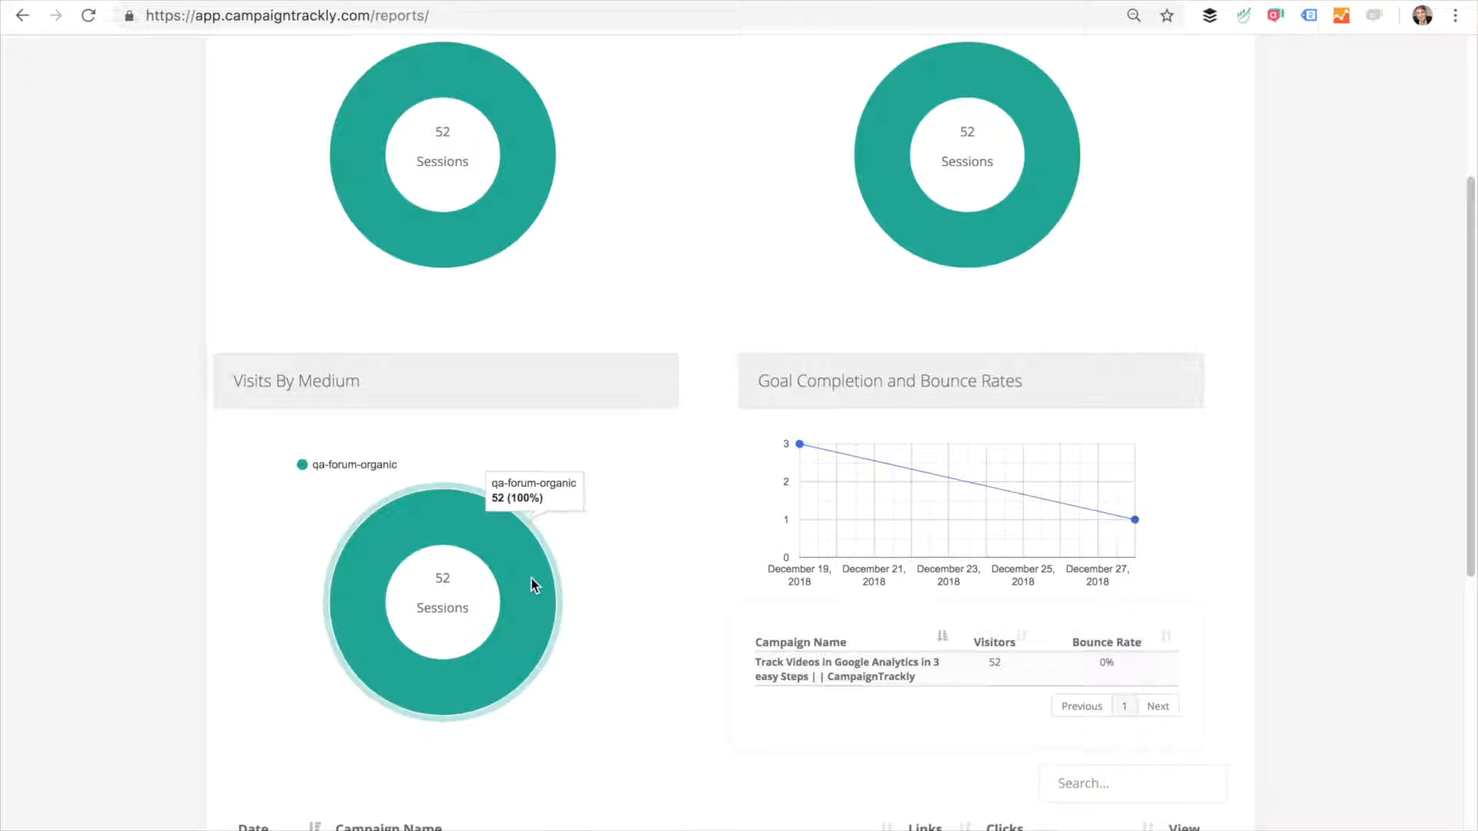
mouse_move(1429, 561)
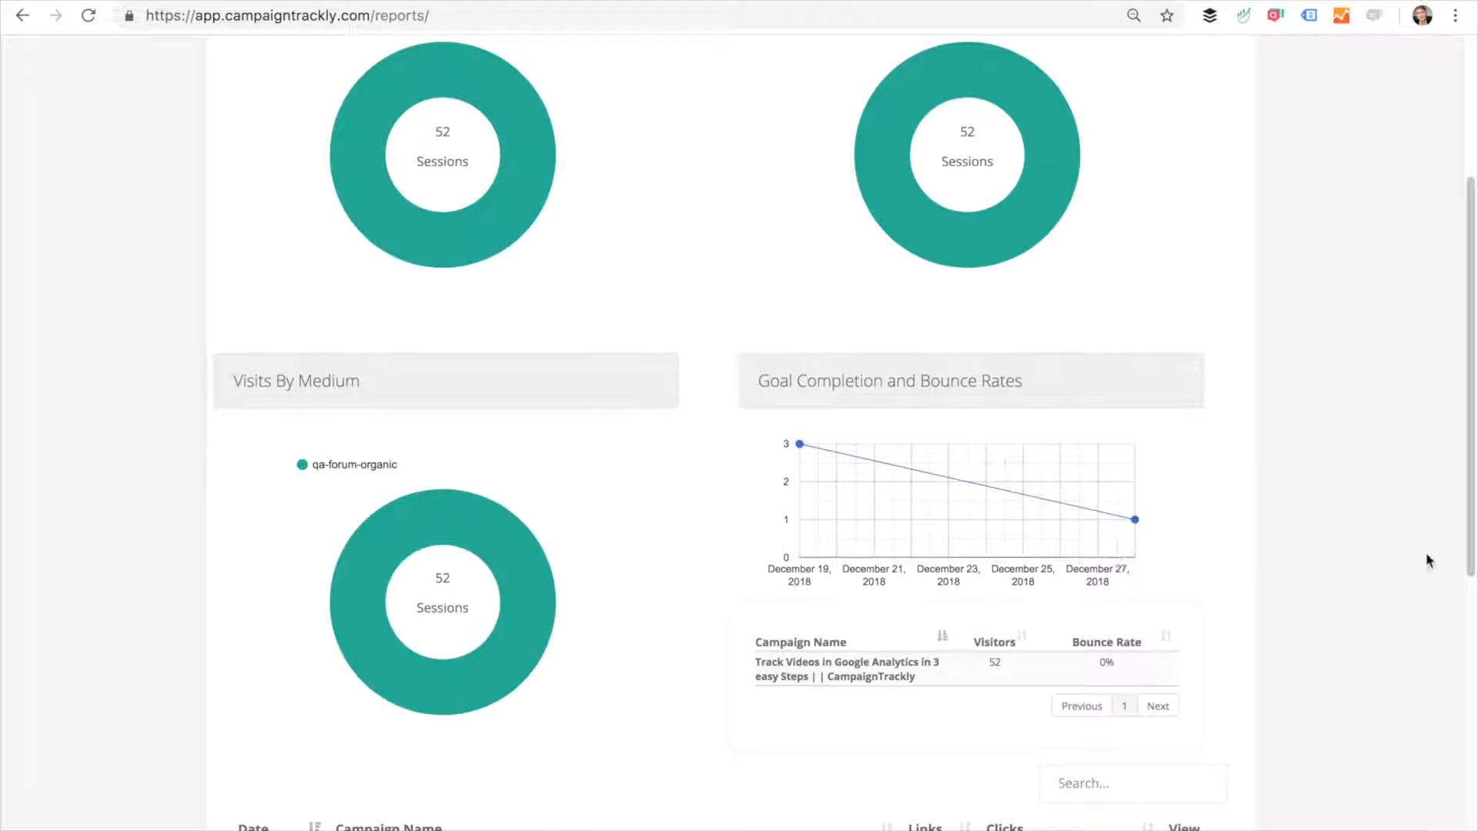
Step: Sort the campaign table by Clicks so the 52-click video tracking campaign leads
scroll(down, 3)
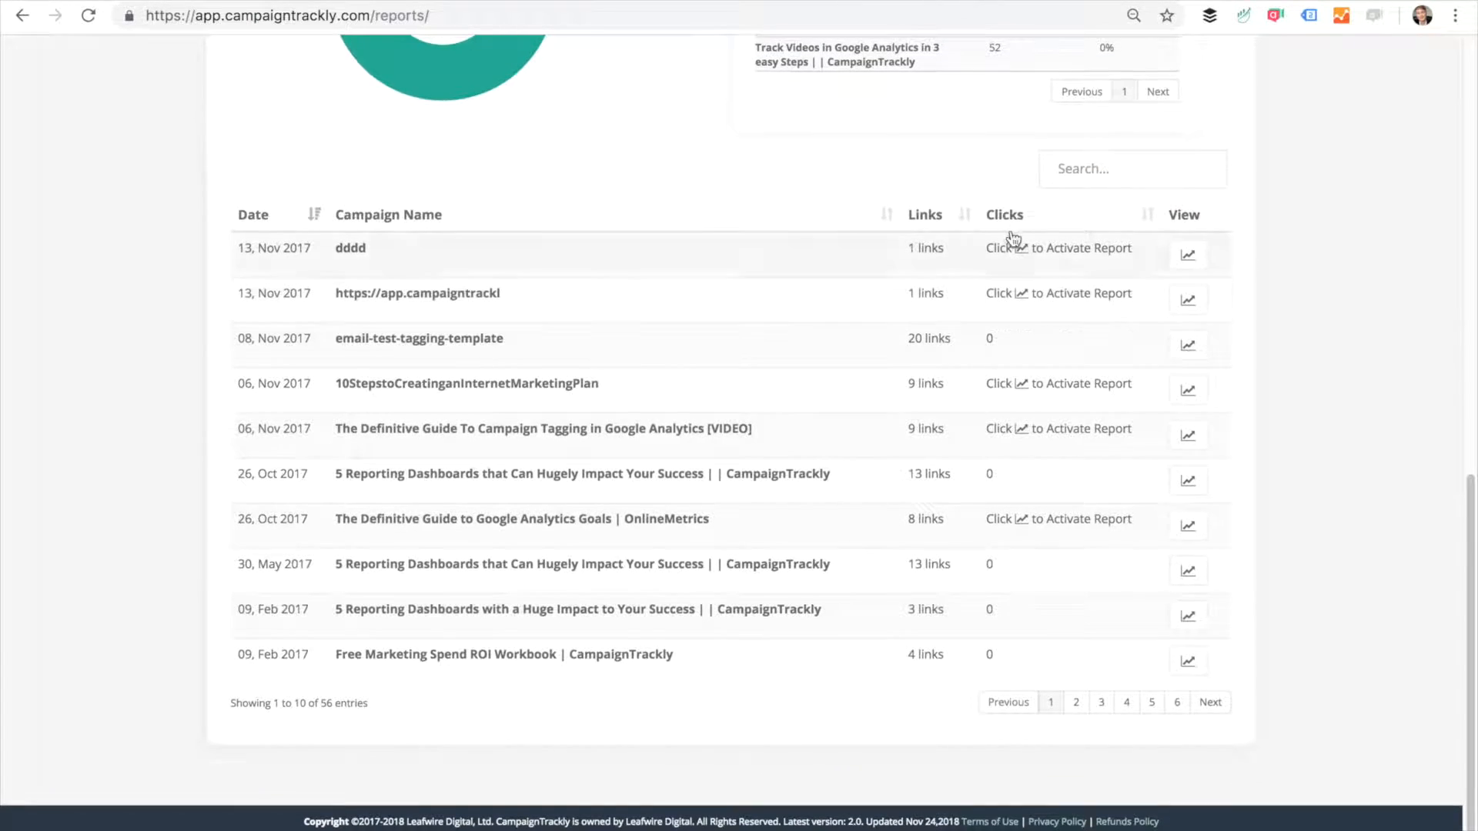
click(1005, 214)
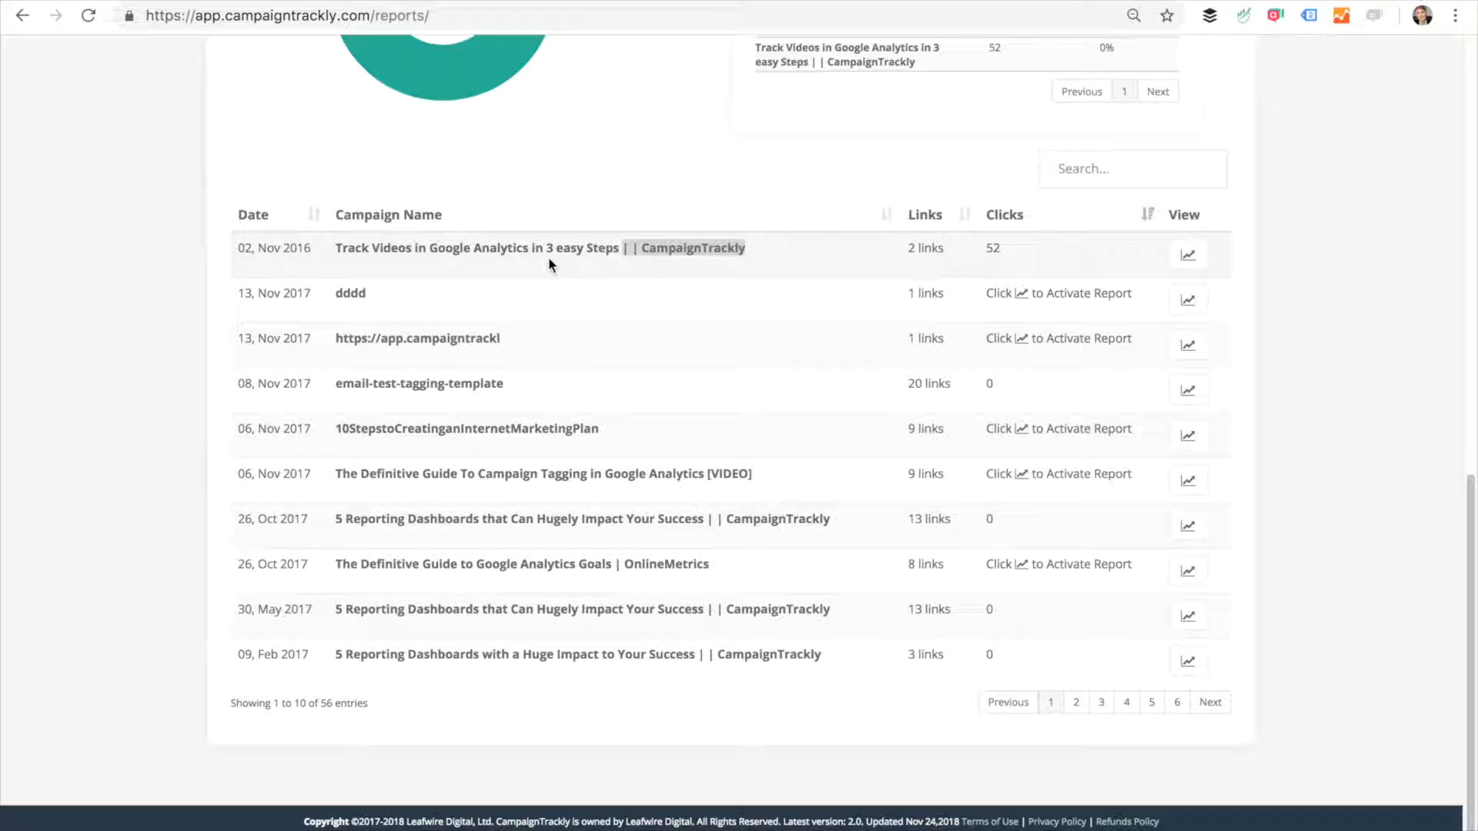
mouse_move(893, 261)
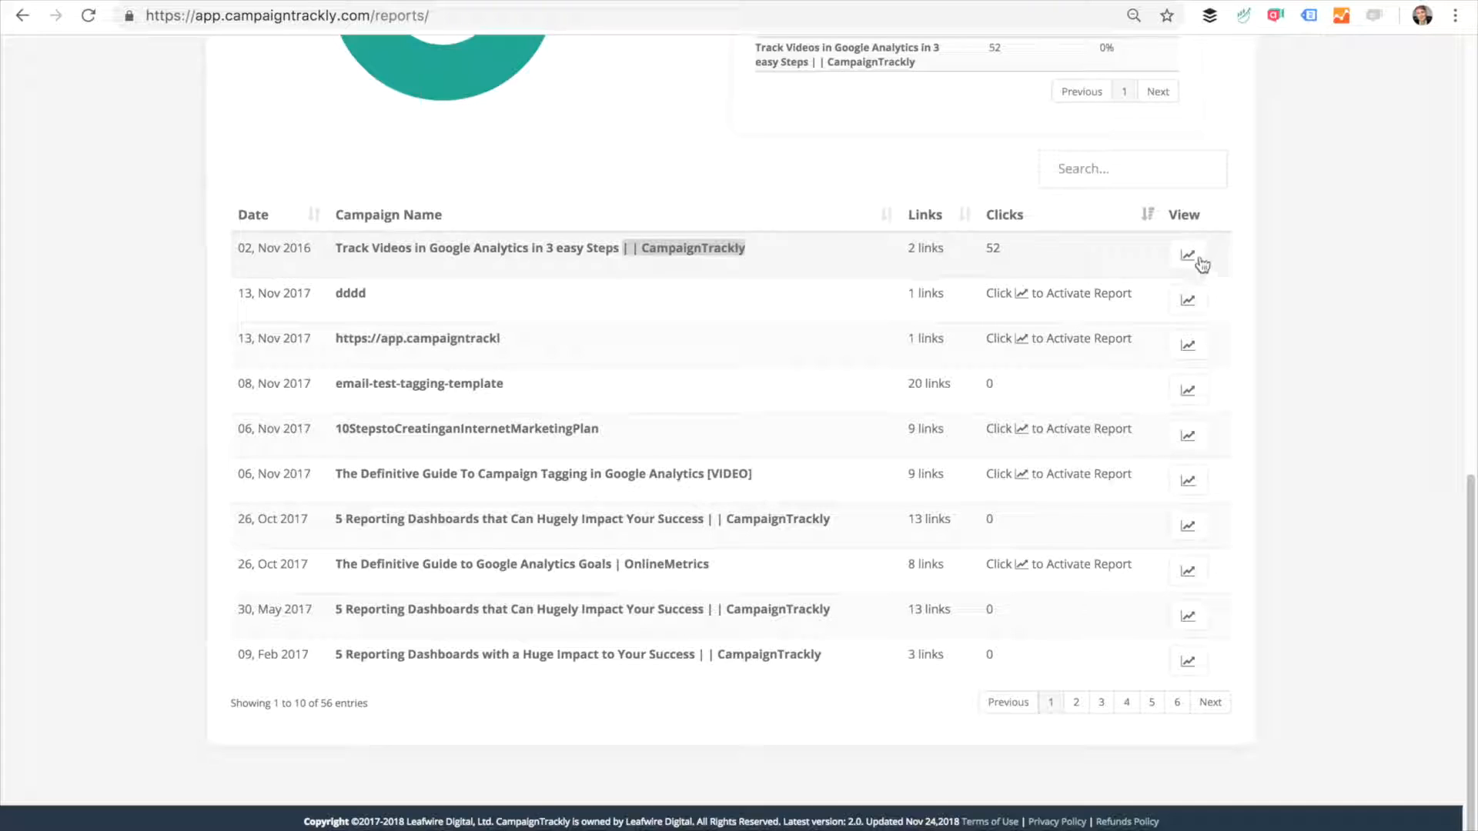
Step: Open the top campaign's report and set its range to Dec 19, 2018 – Feb 9, 2019
click(1189, 255)
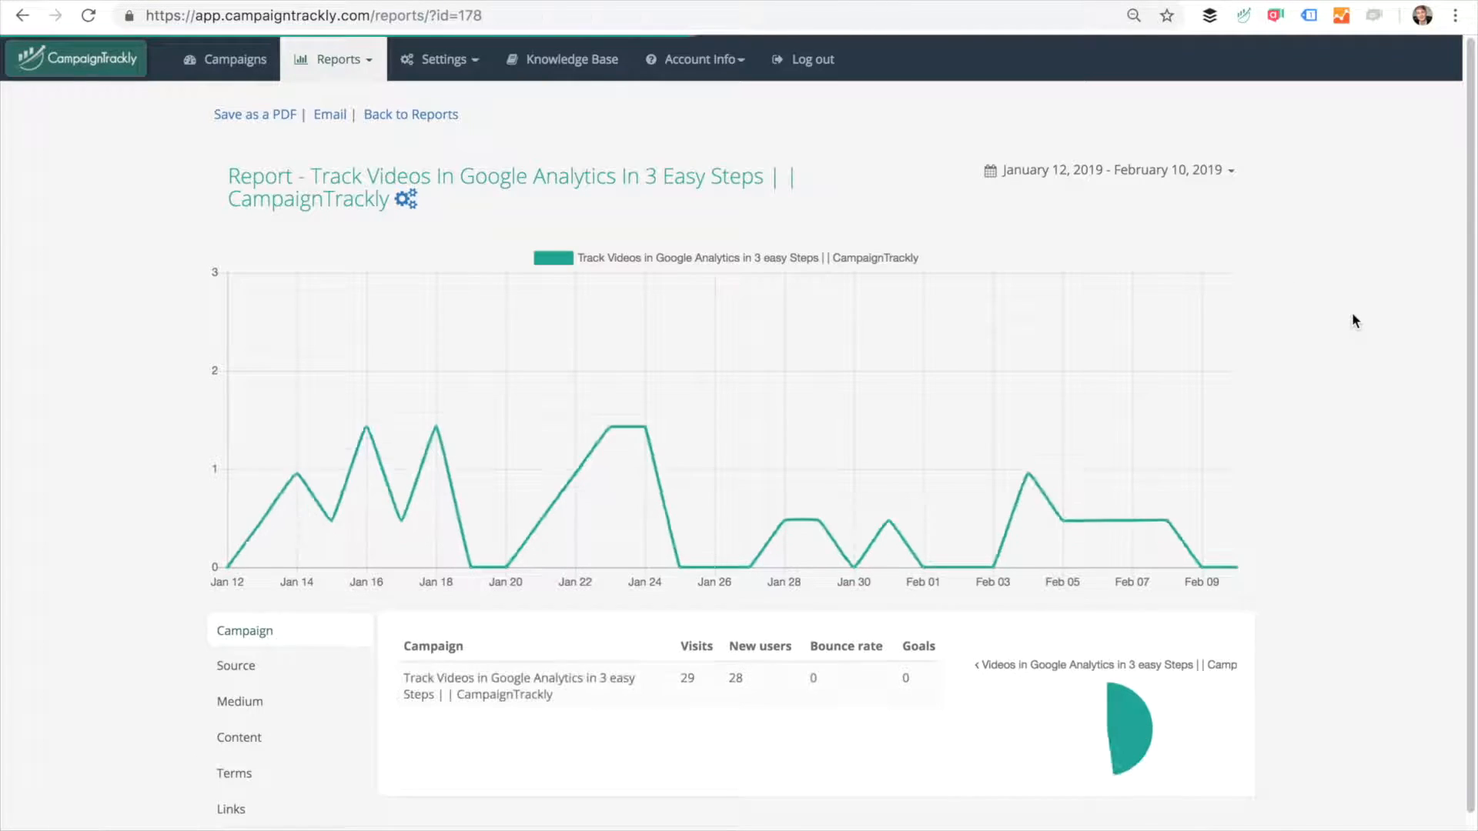
scroll(down, 3)
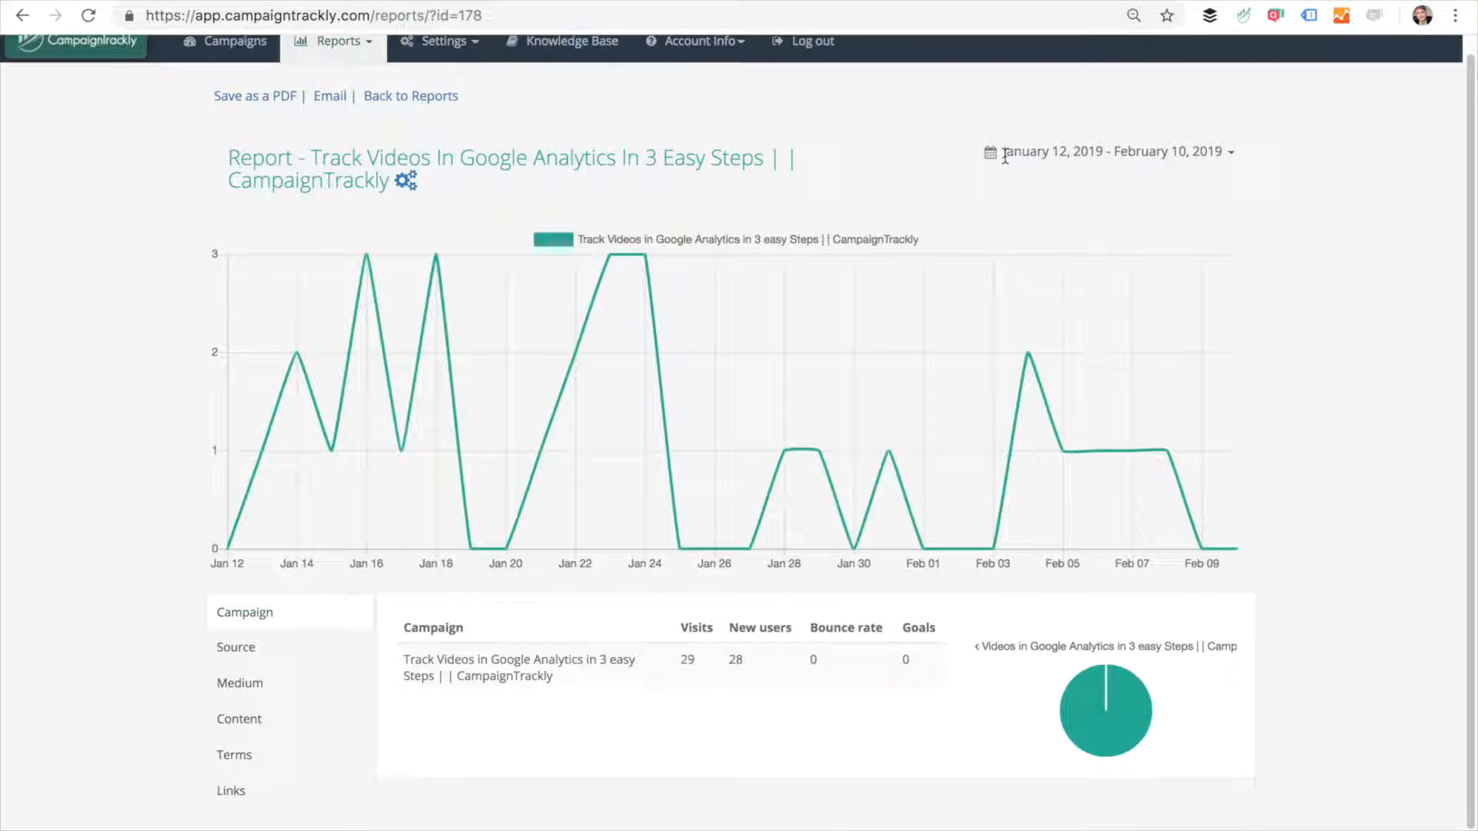
click(1113, 152)
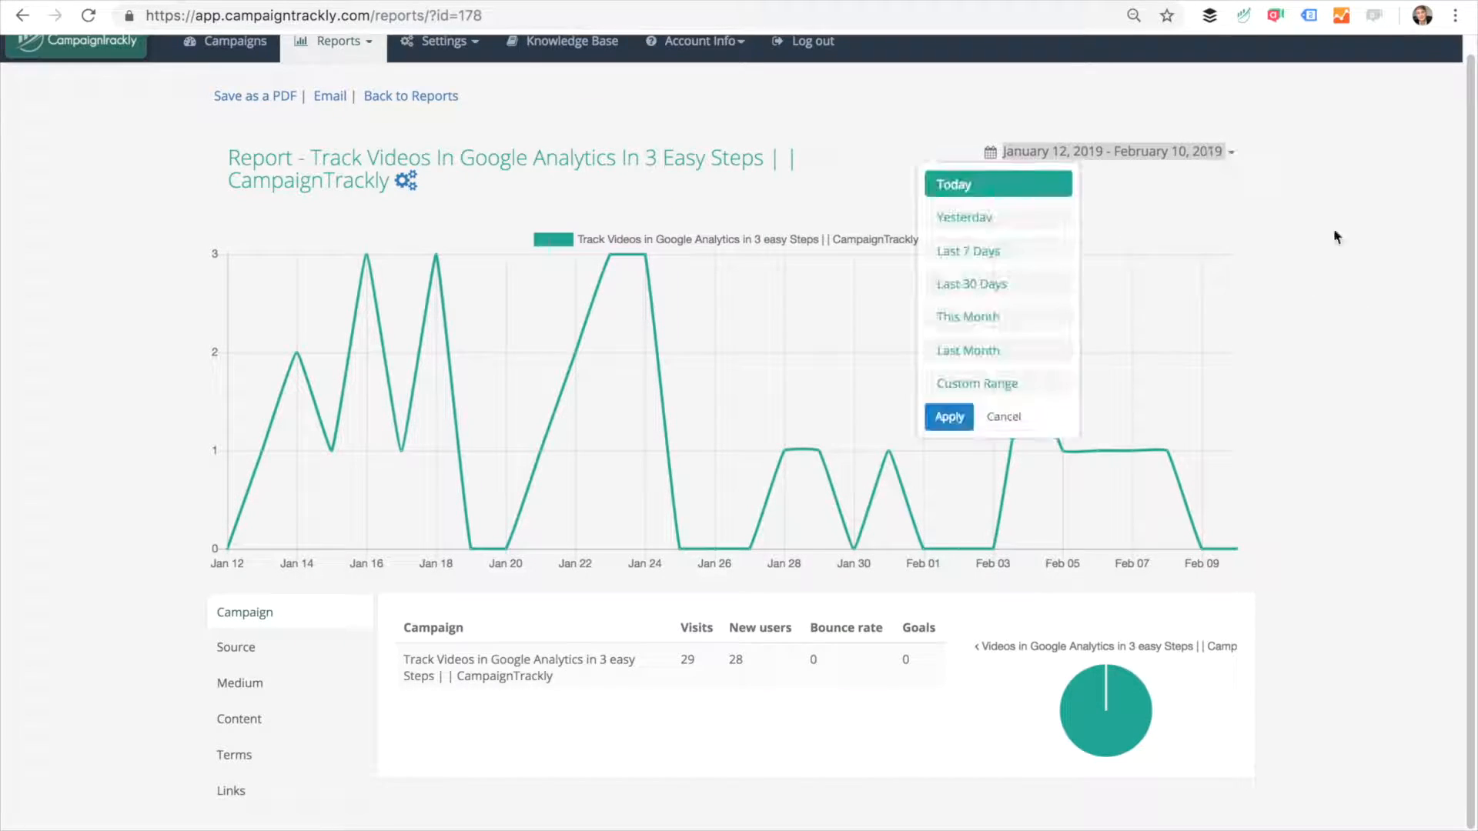
mouse_move(1372, 278)
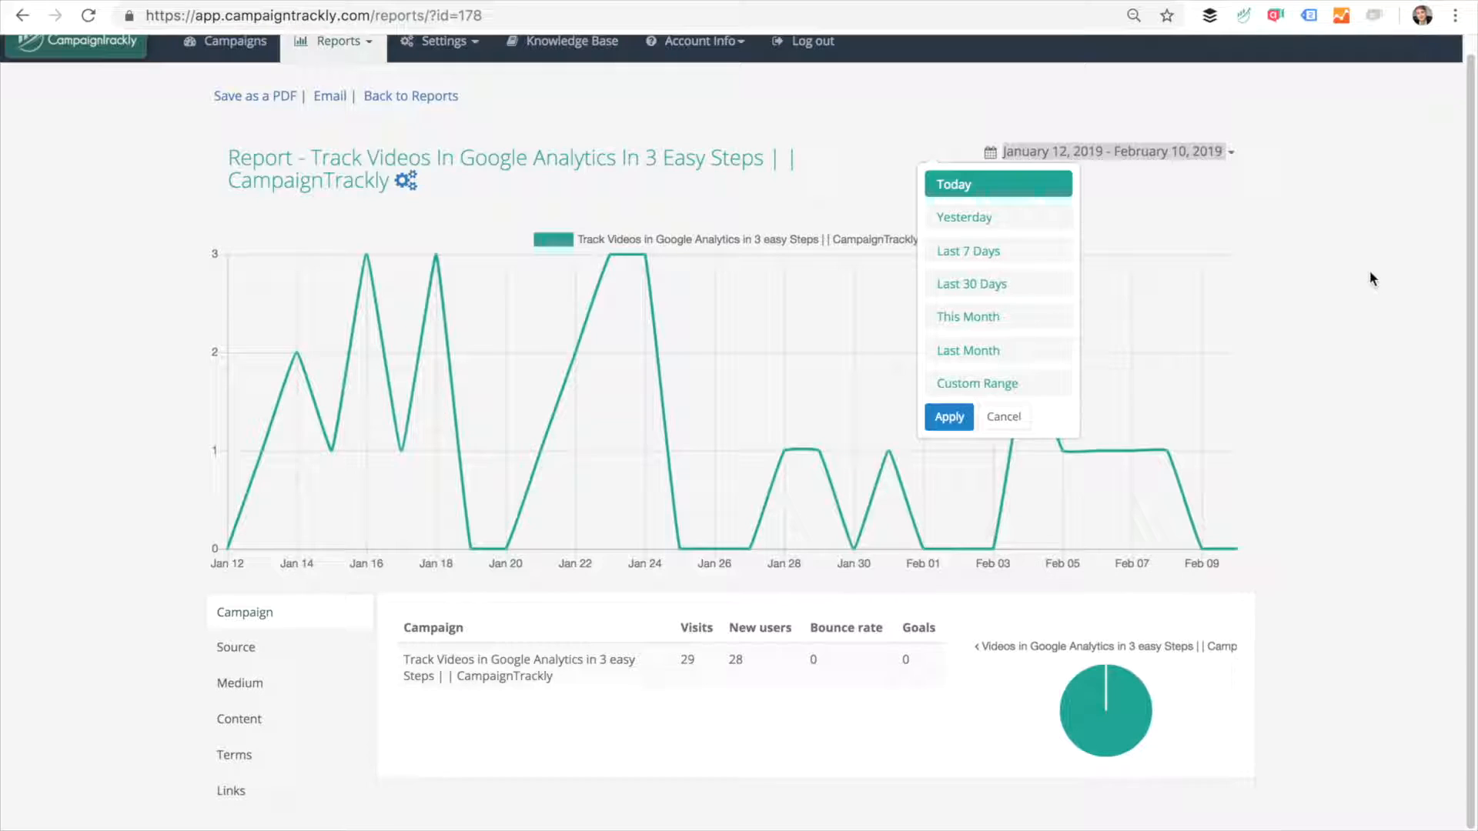
click(977, 383)
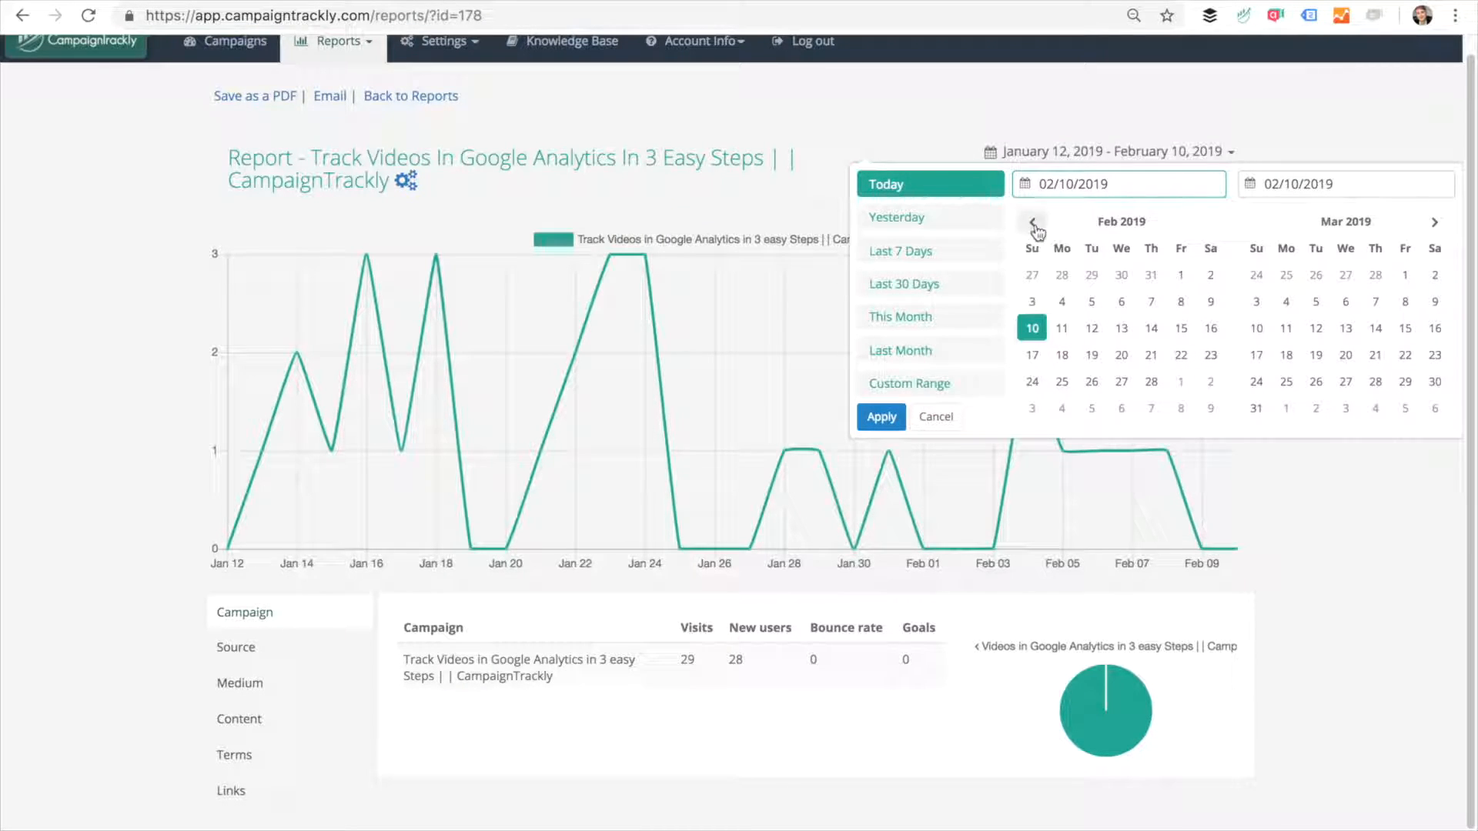
click(1032, 222)
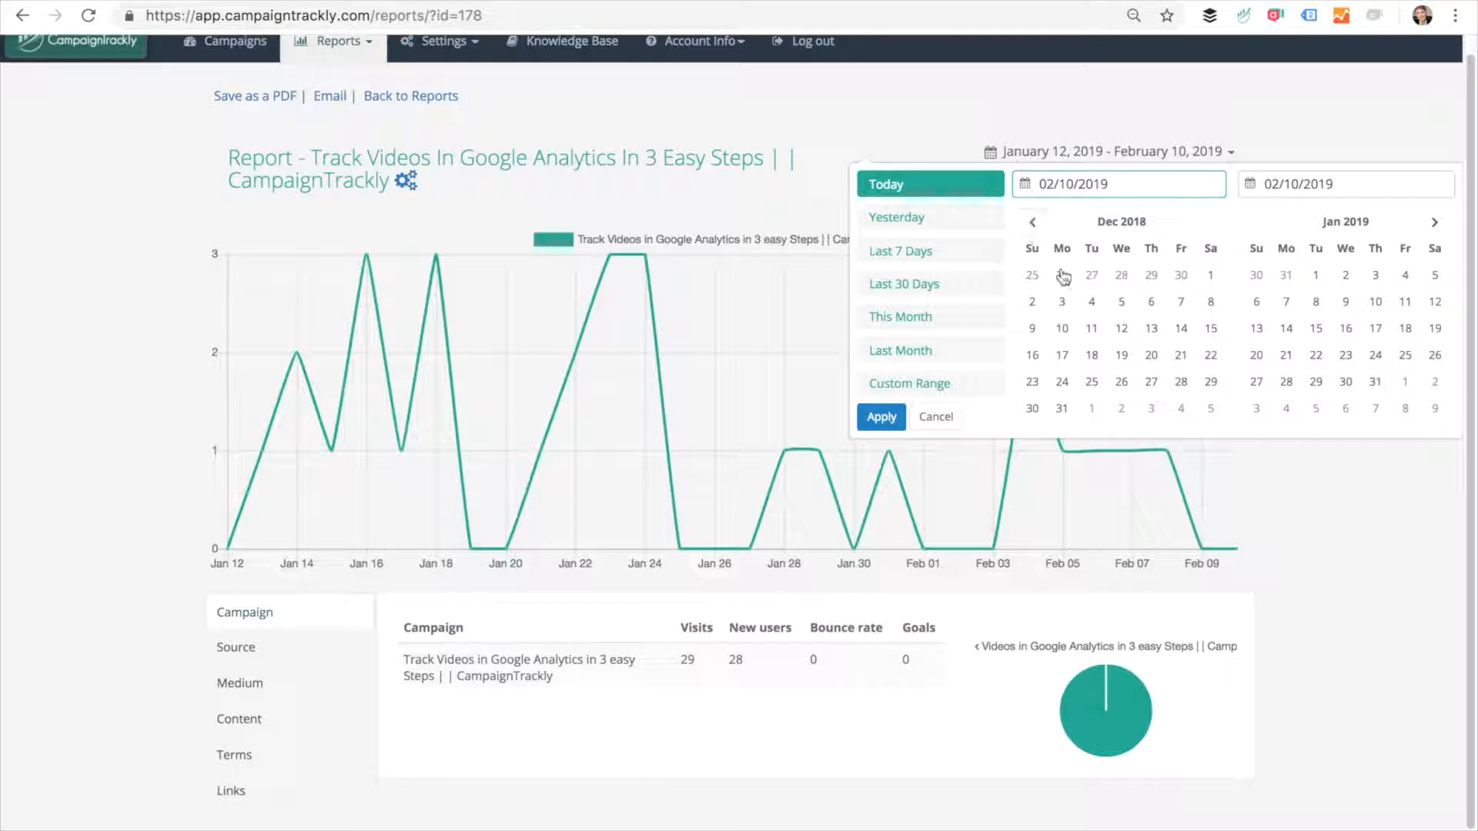
click(1121, 354)
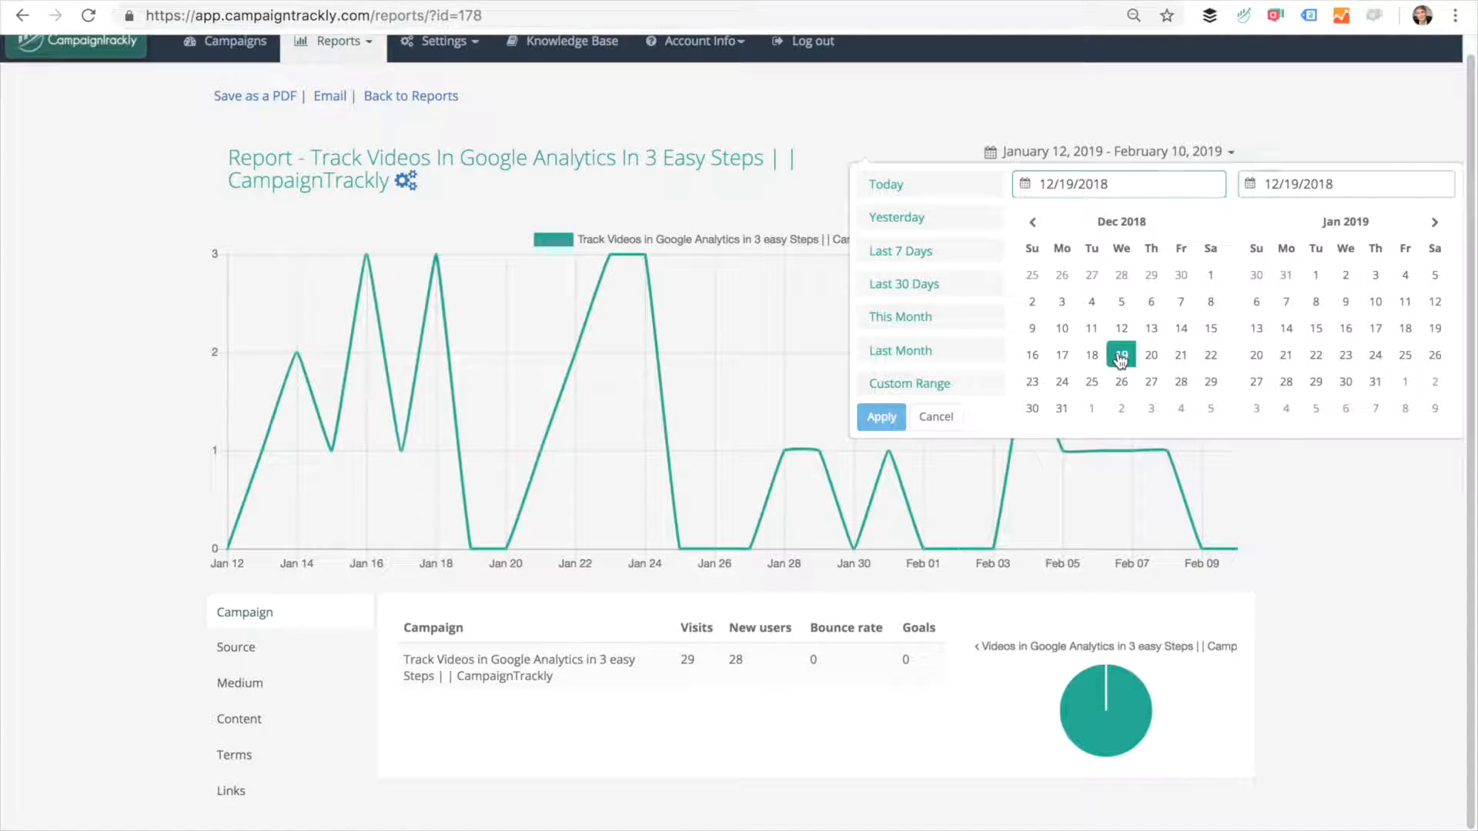
click(1345, 274)
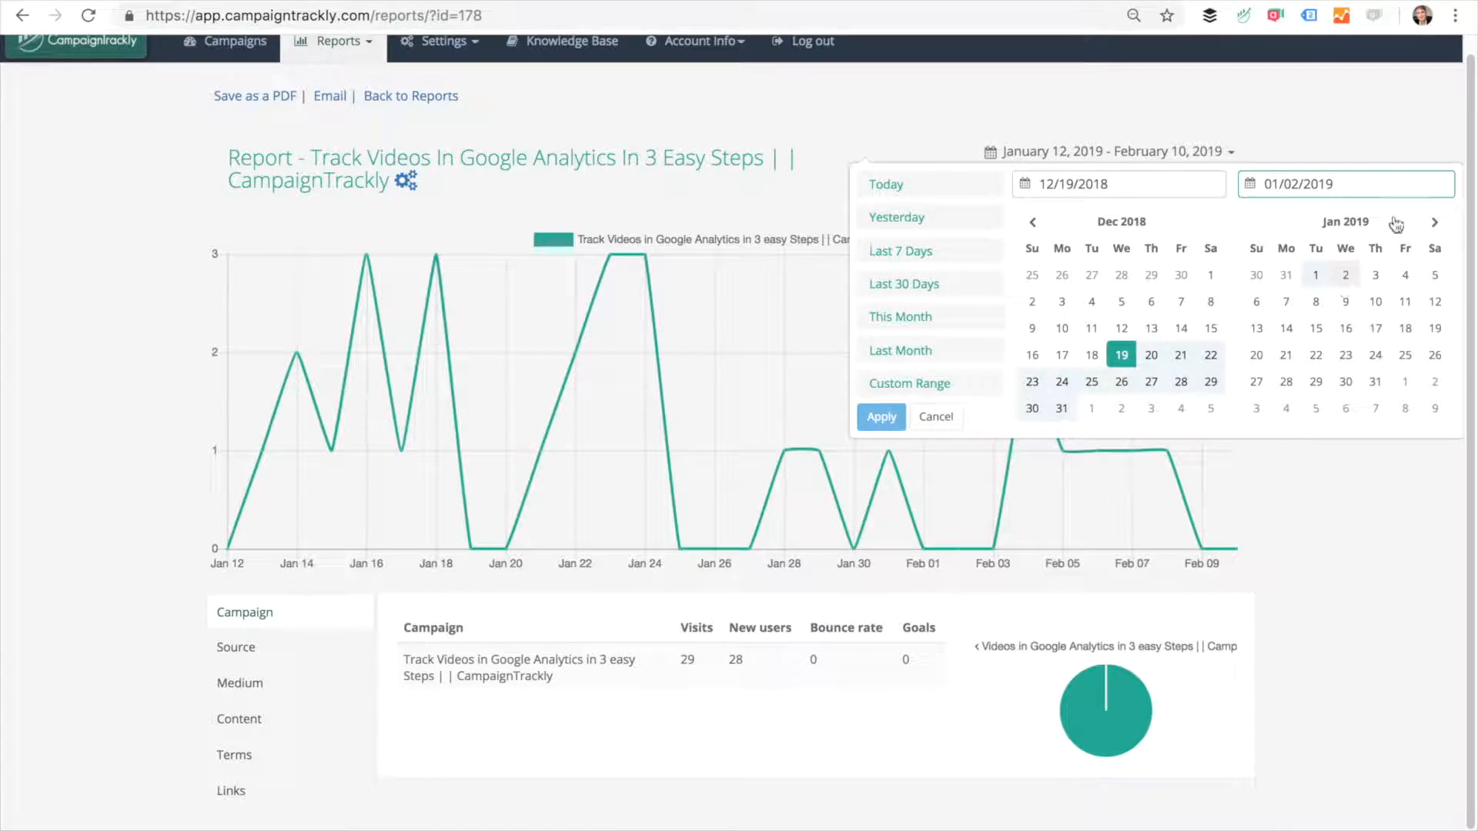
click(1434, 222)
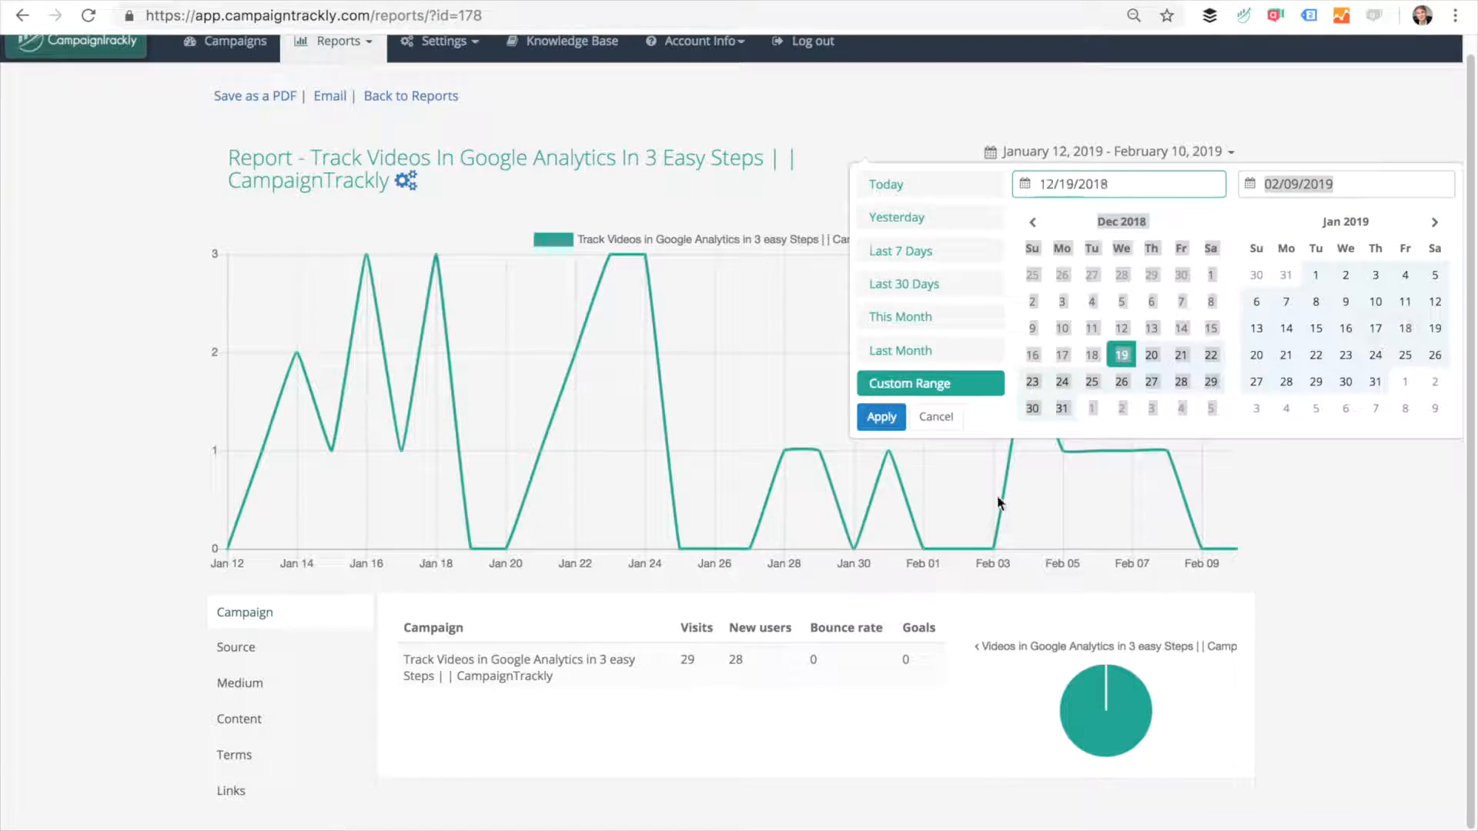
click(881, 416)
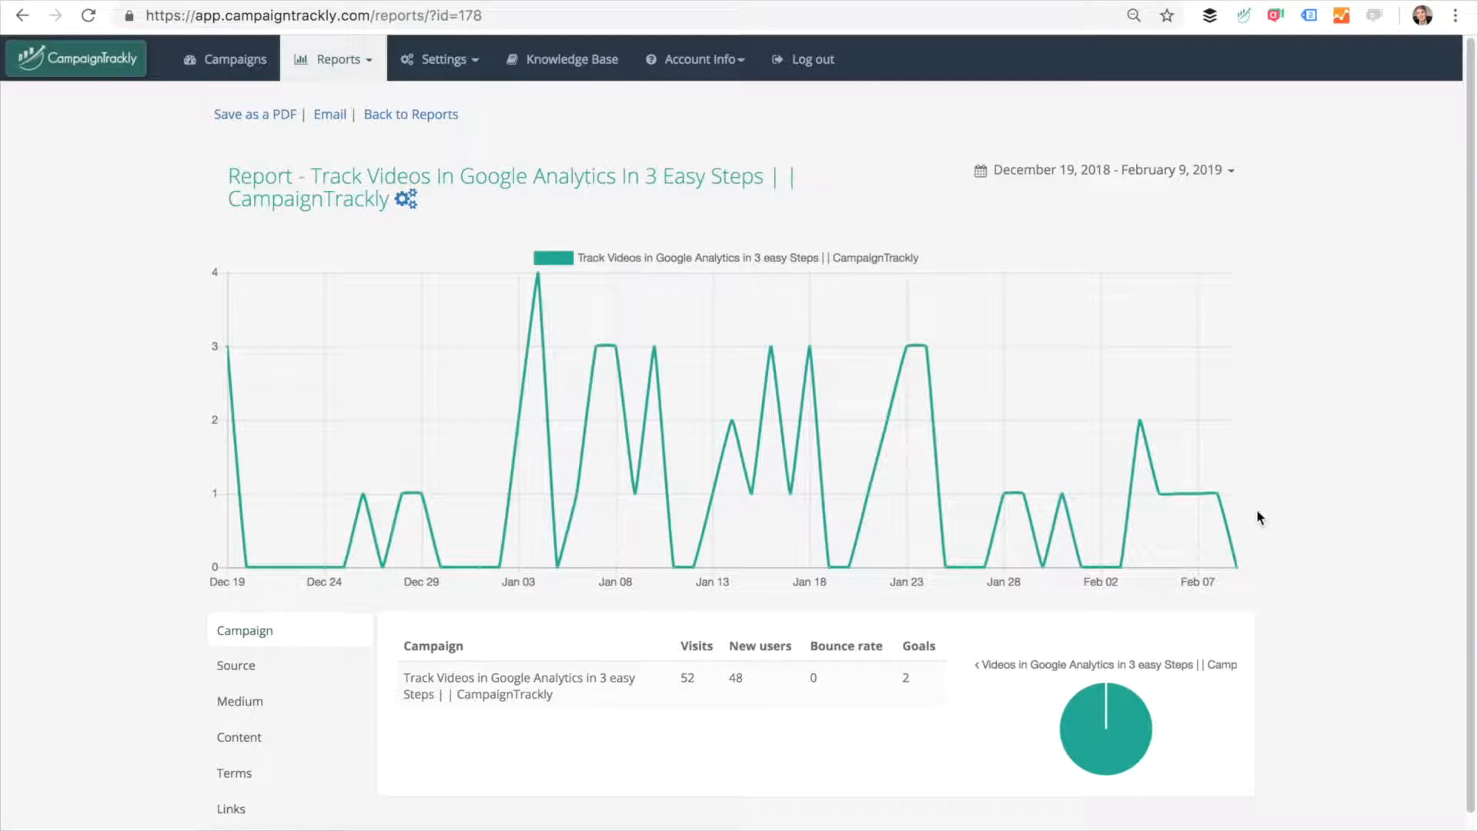
Step: View the report's Source, Medium, Content and Links breakdowns in turn
click(236, 665)
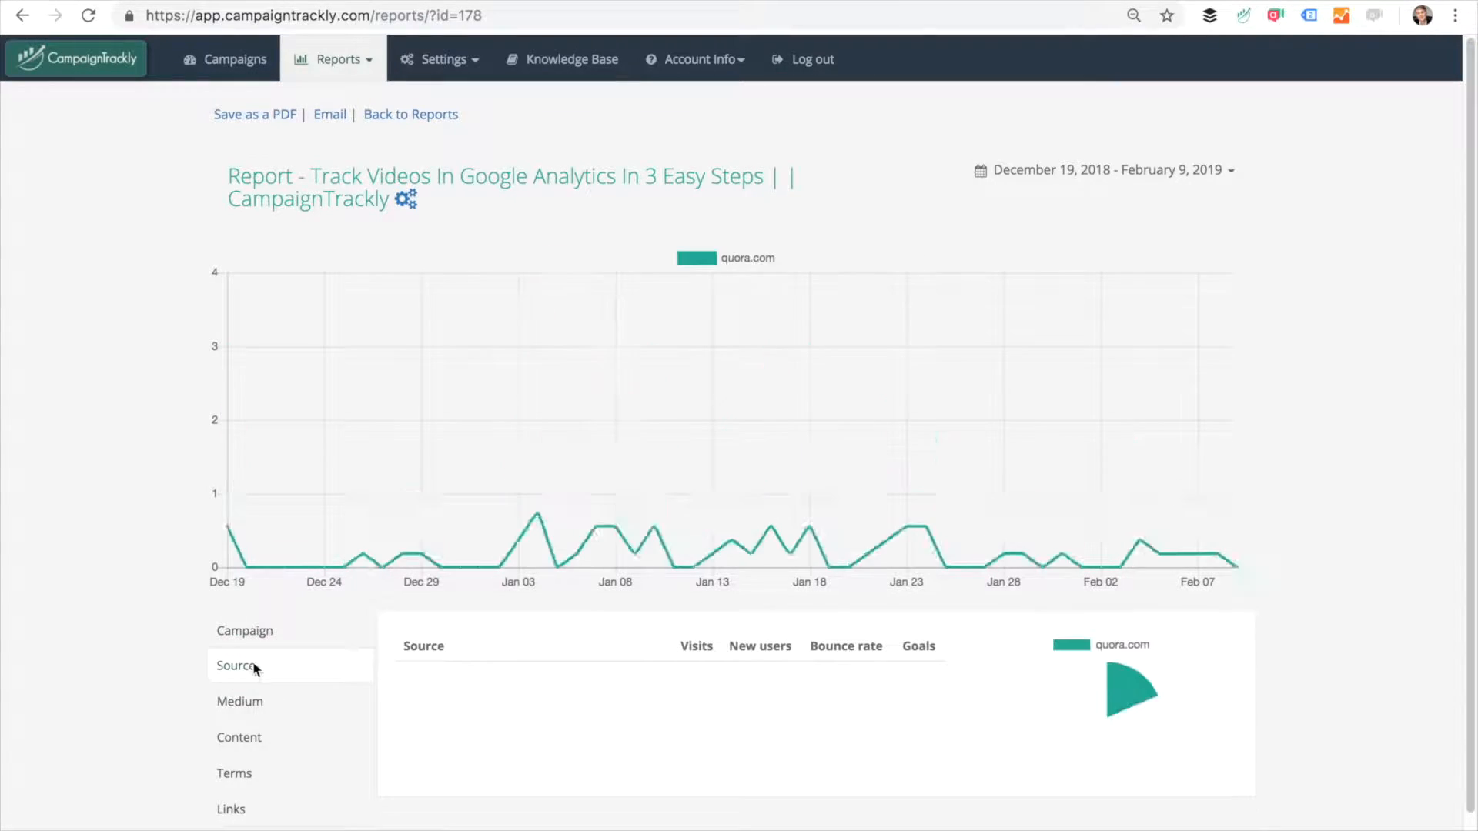
click(240, 701)
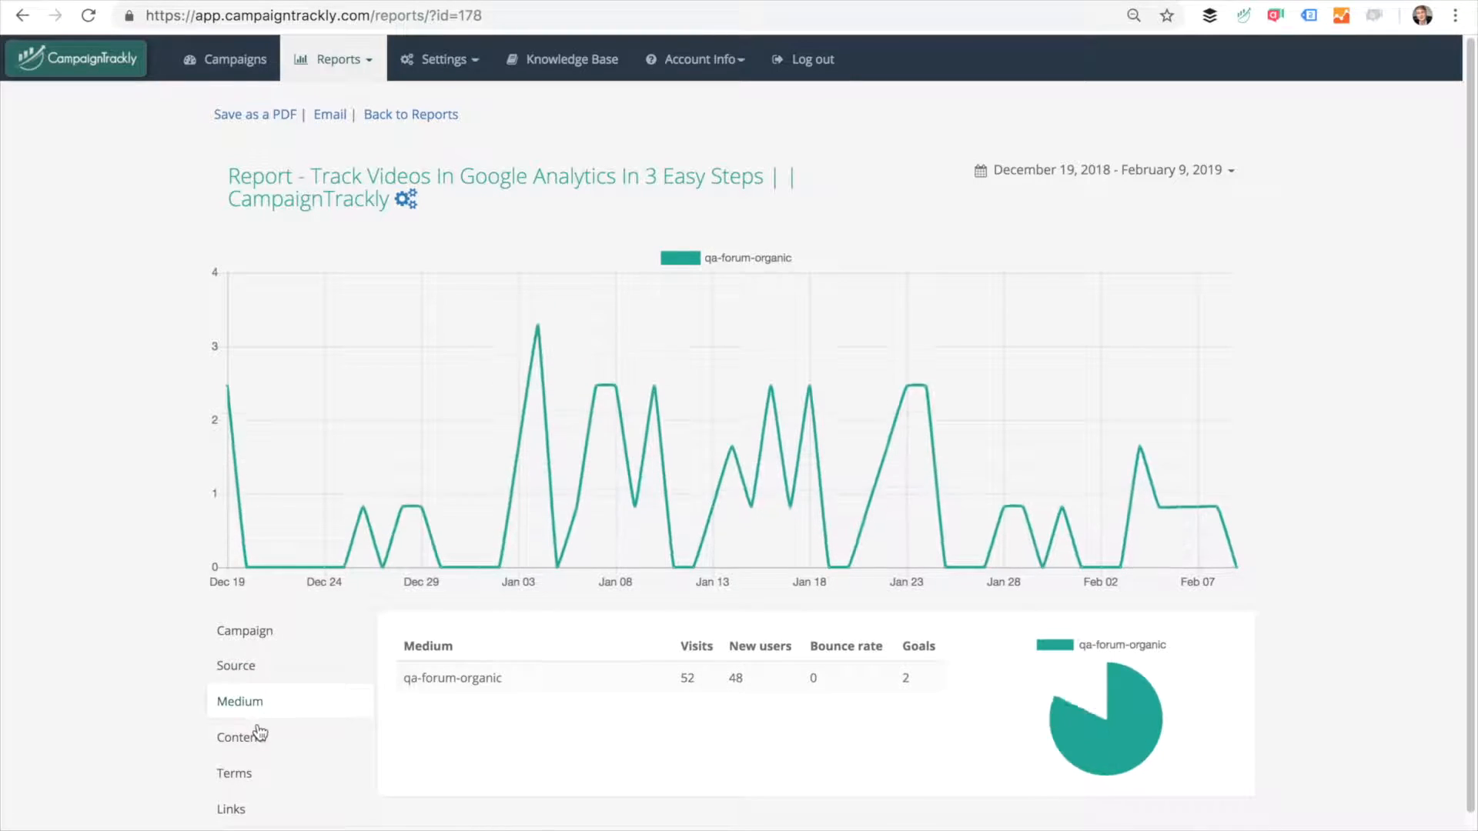
click(239, 736)
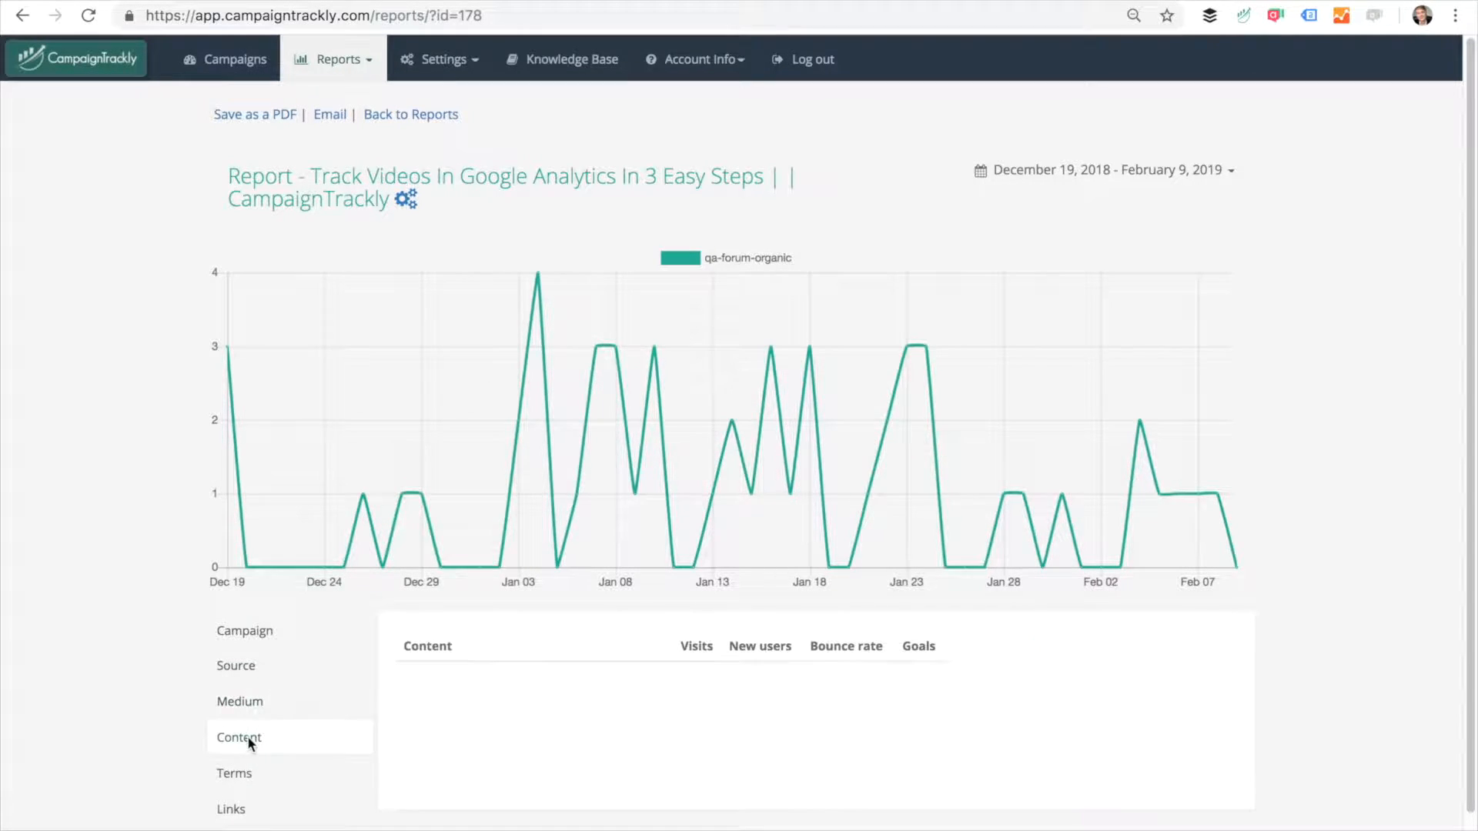
click(231, 809)
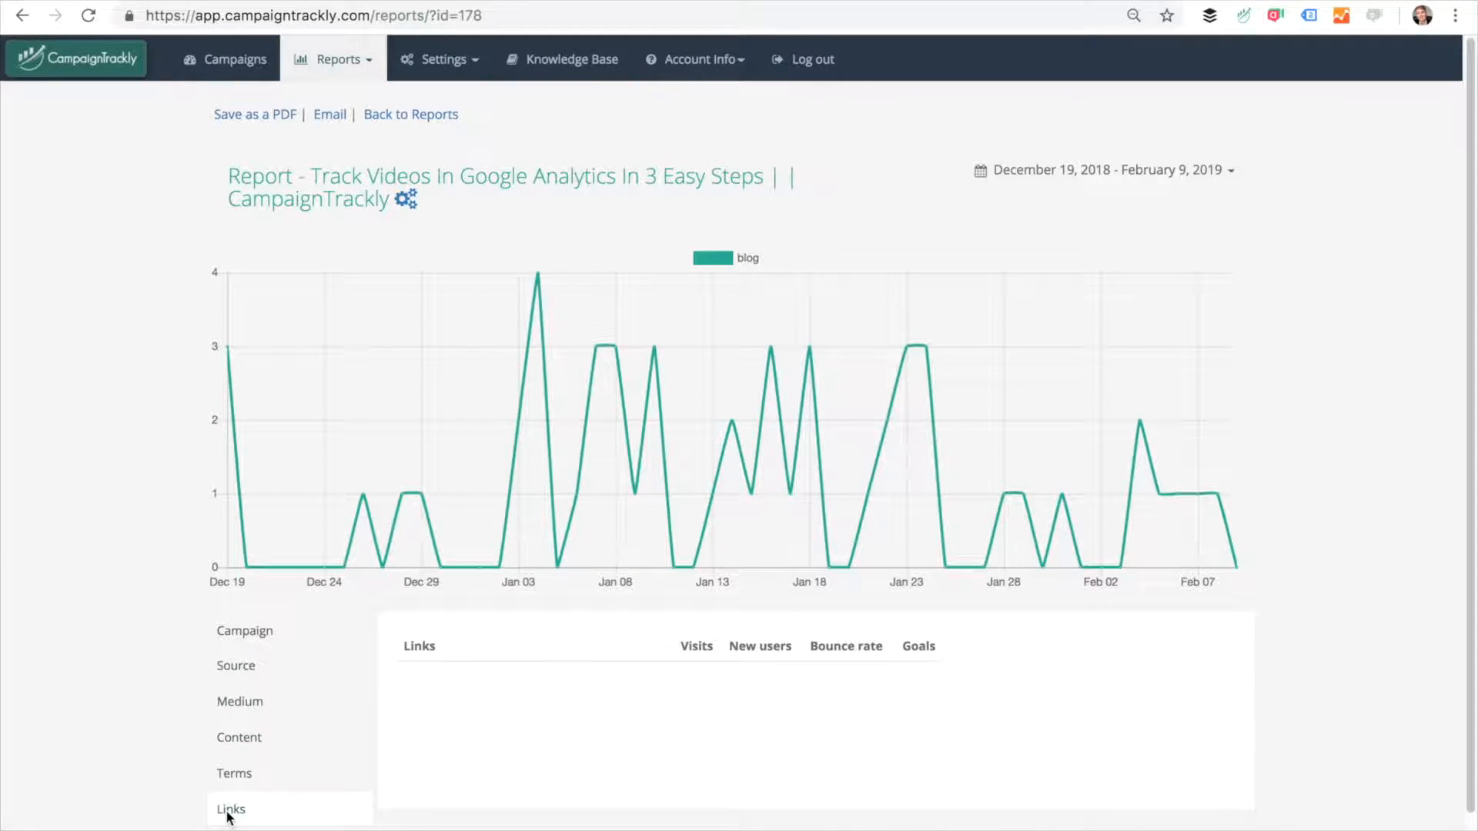
click(230, 809)
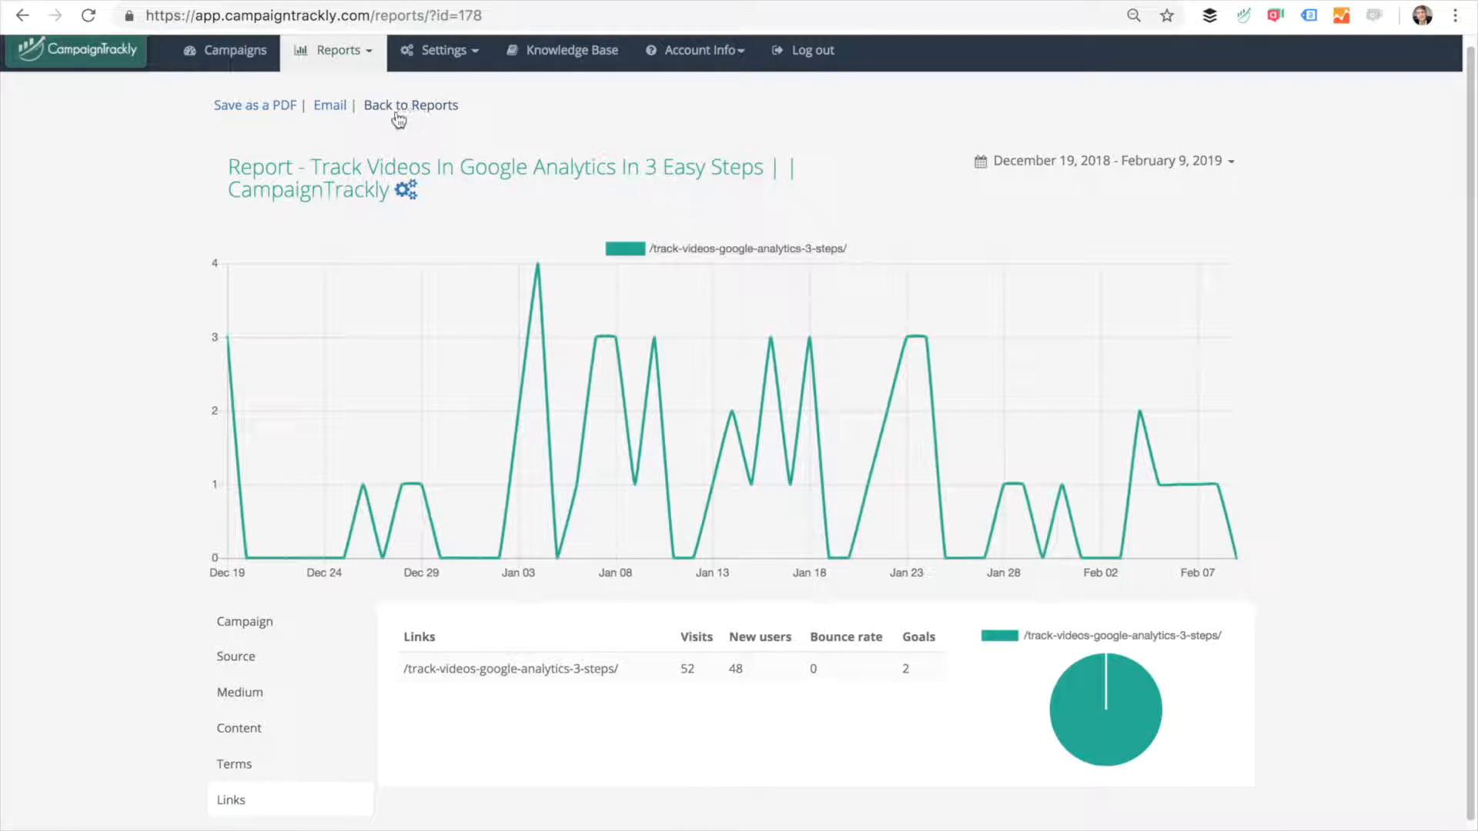
mouse_move(255, 104)
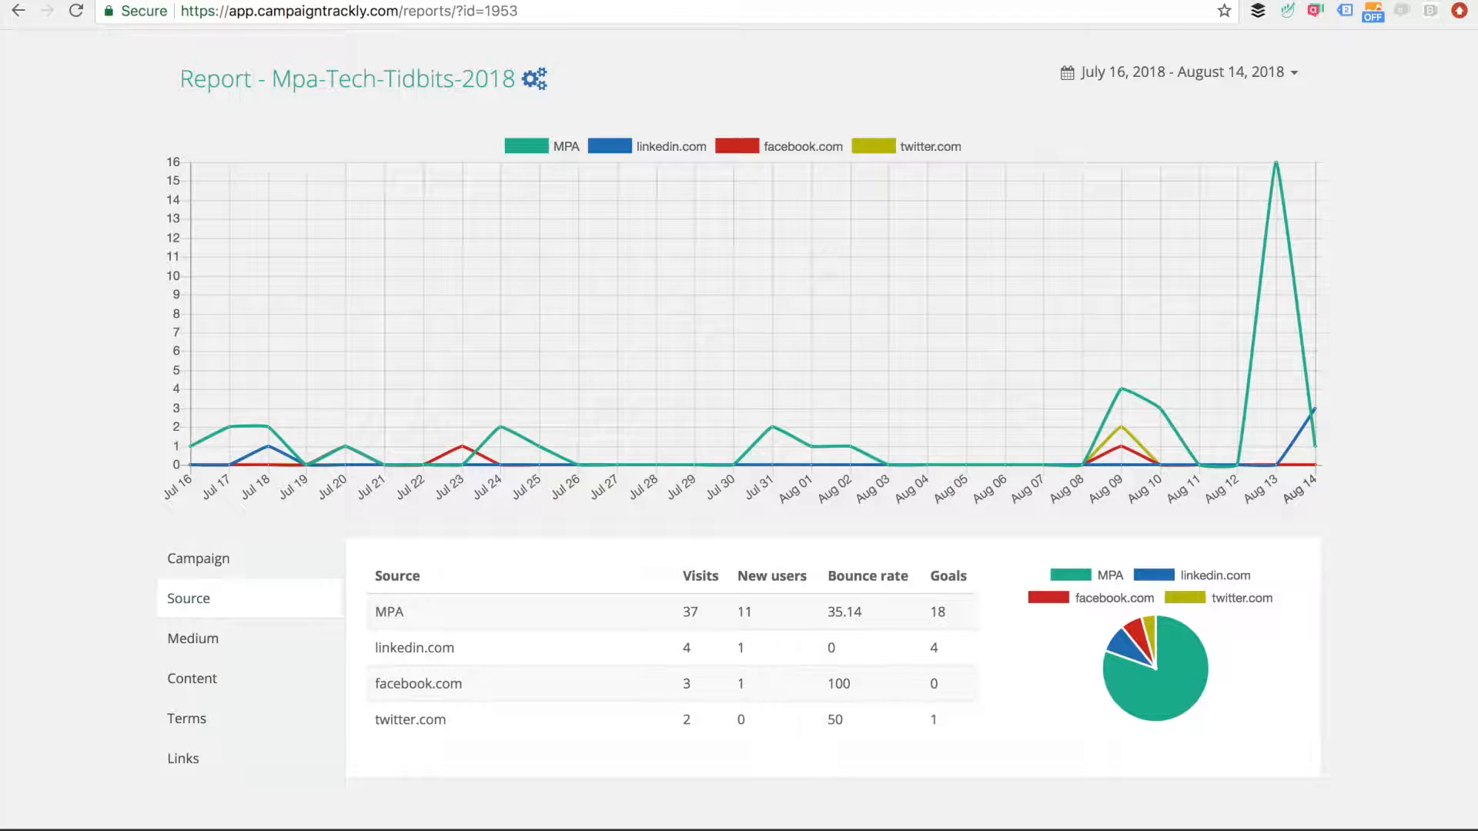
Step: Return to the External Campaigns overview and show the Settings menu options
click(183, 758)
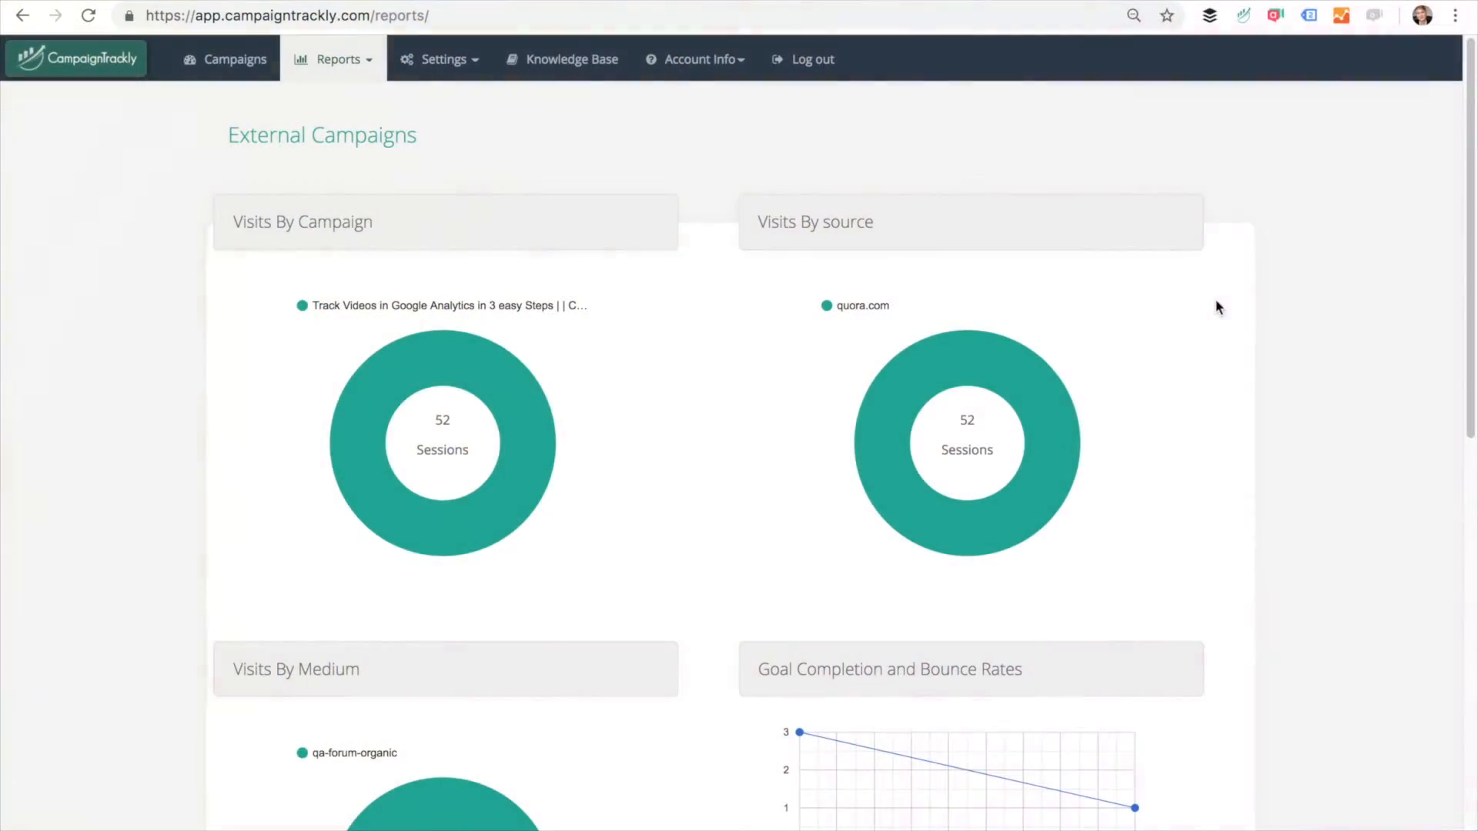
click(440, 59)
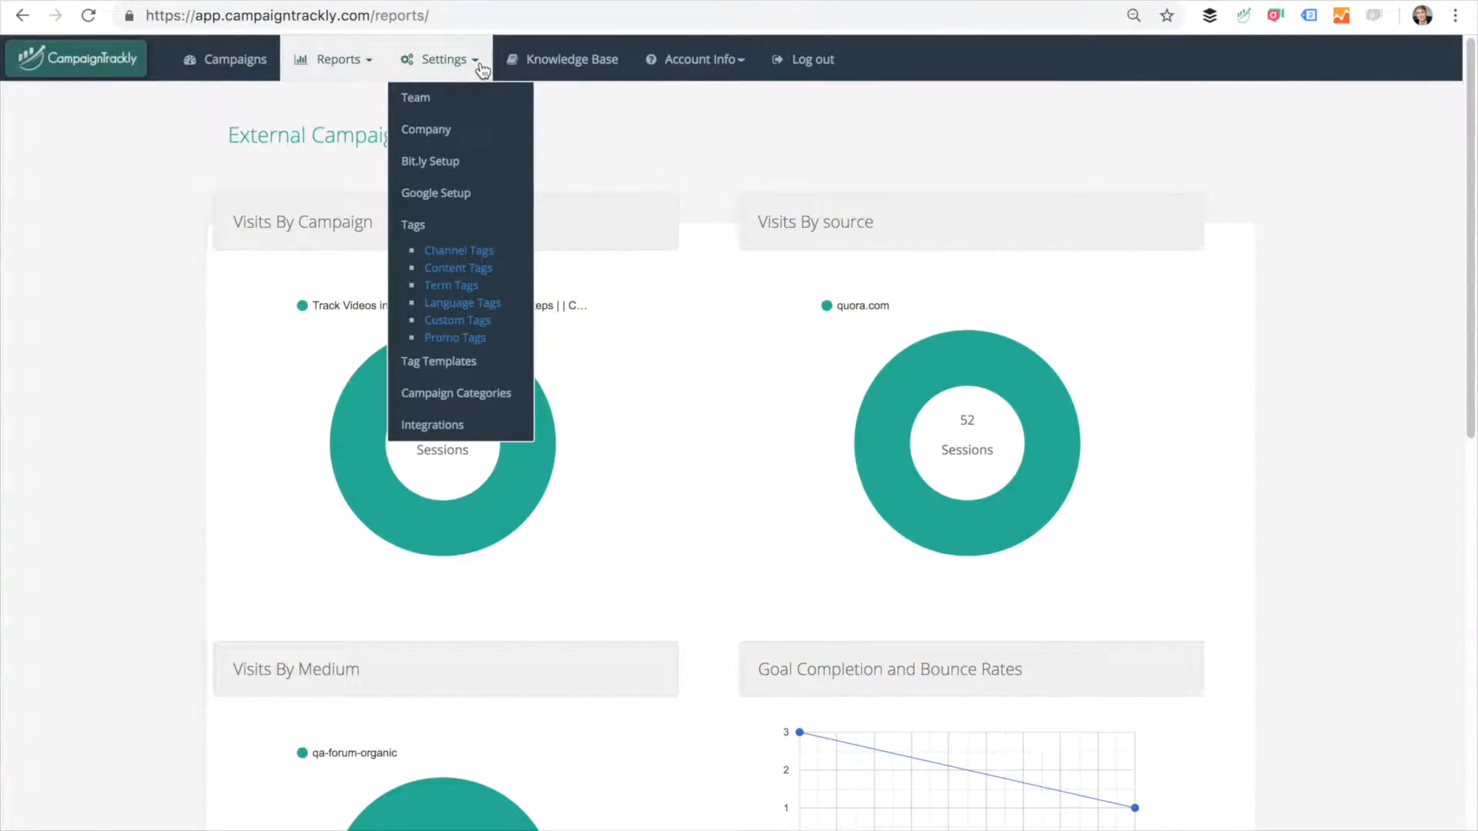
Step: Go to Bit.ly Setup and start adding a new Bitly account
click(429, 160)
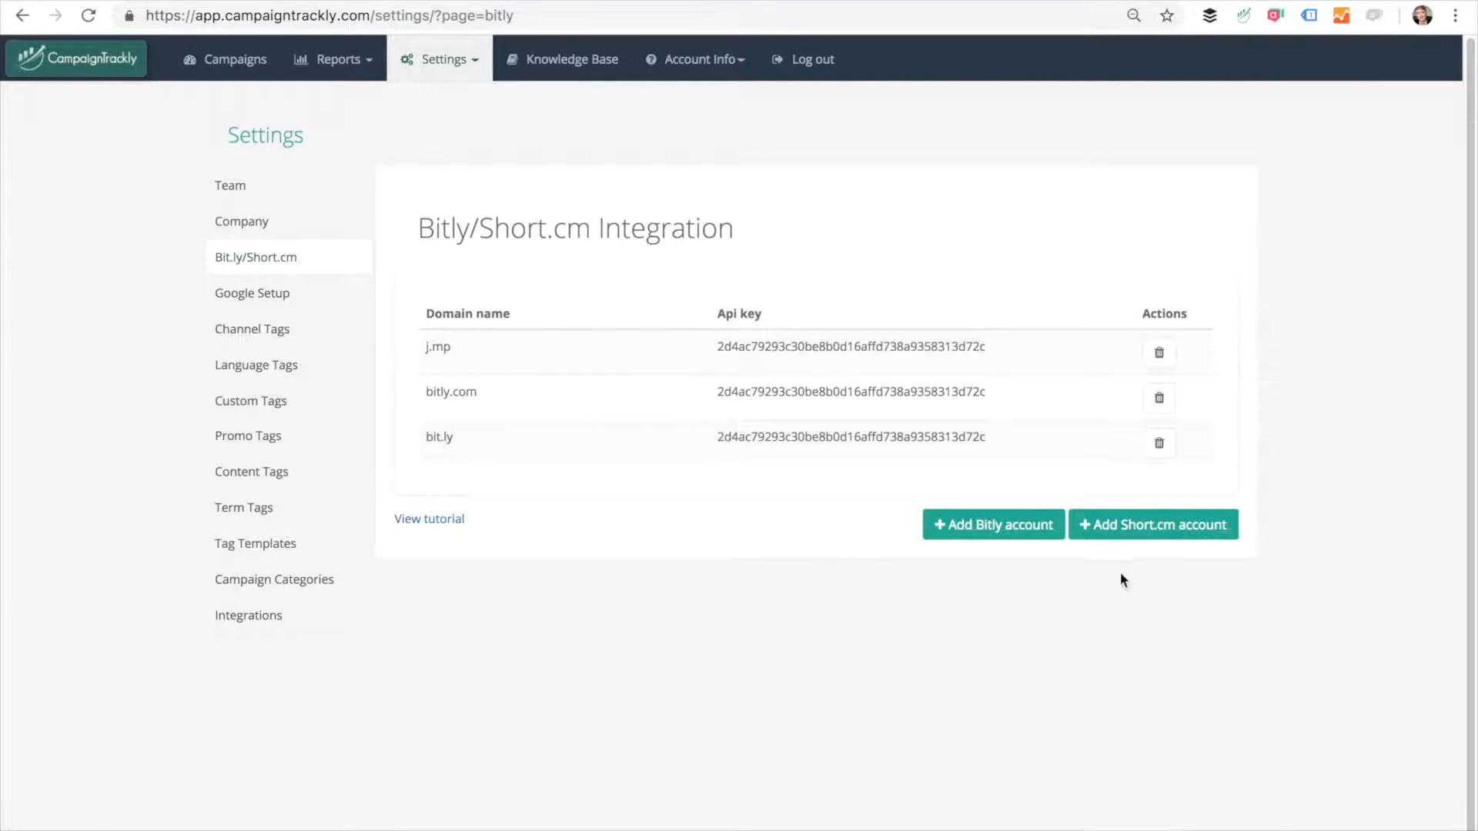
click(992, 524)
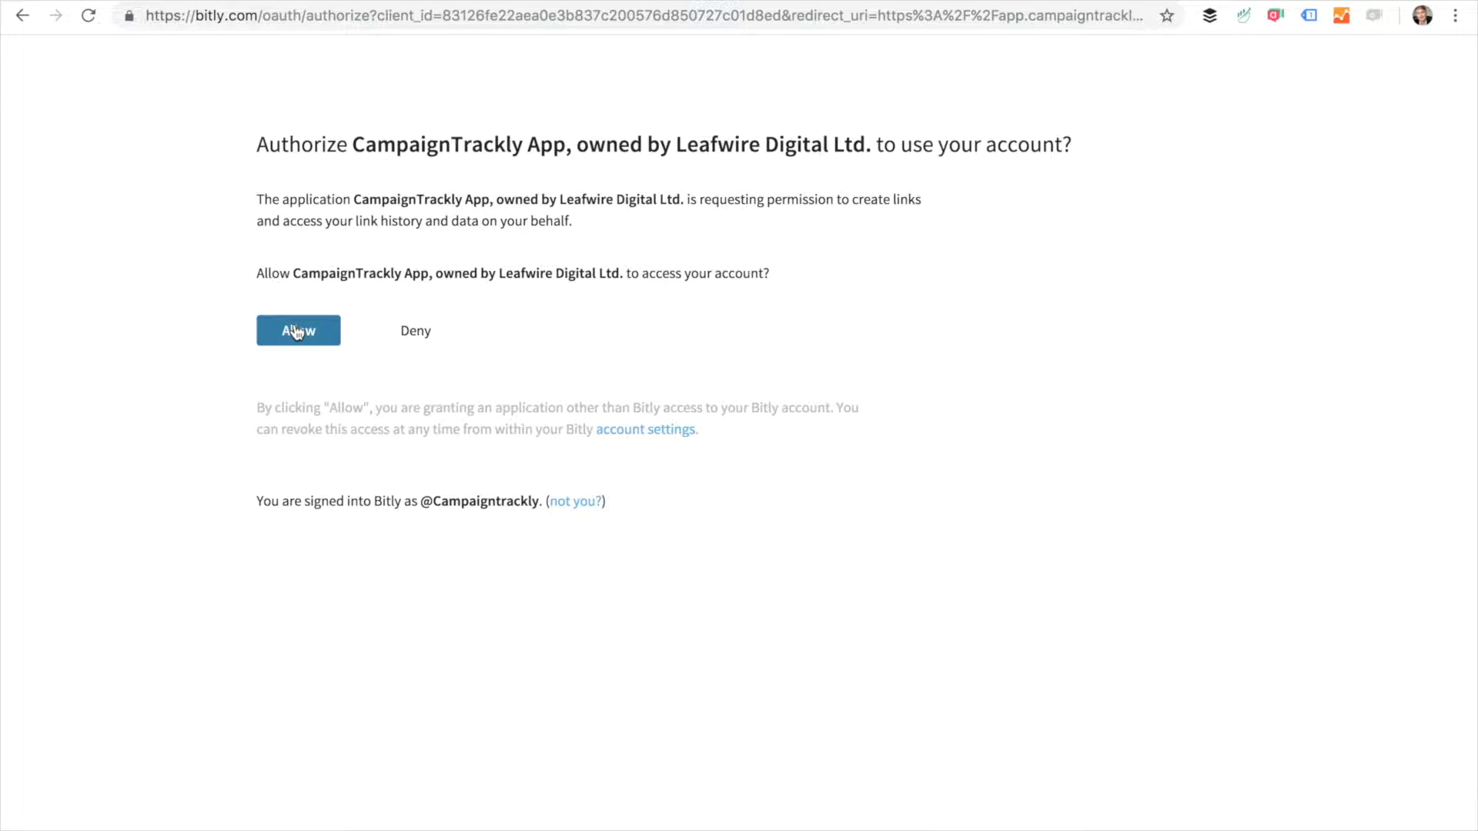
Step: Allow CampaignTrackly App access to the Bitly account, returning to the integration settings
click(298, 331)
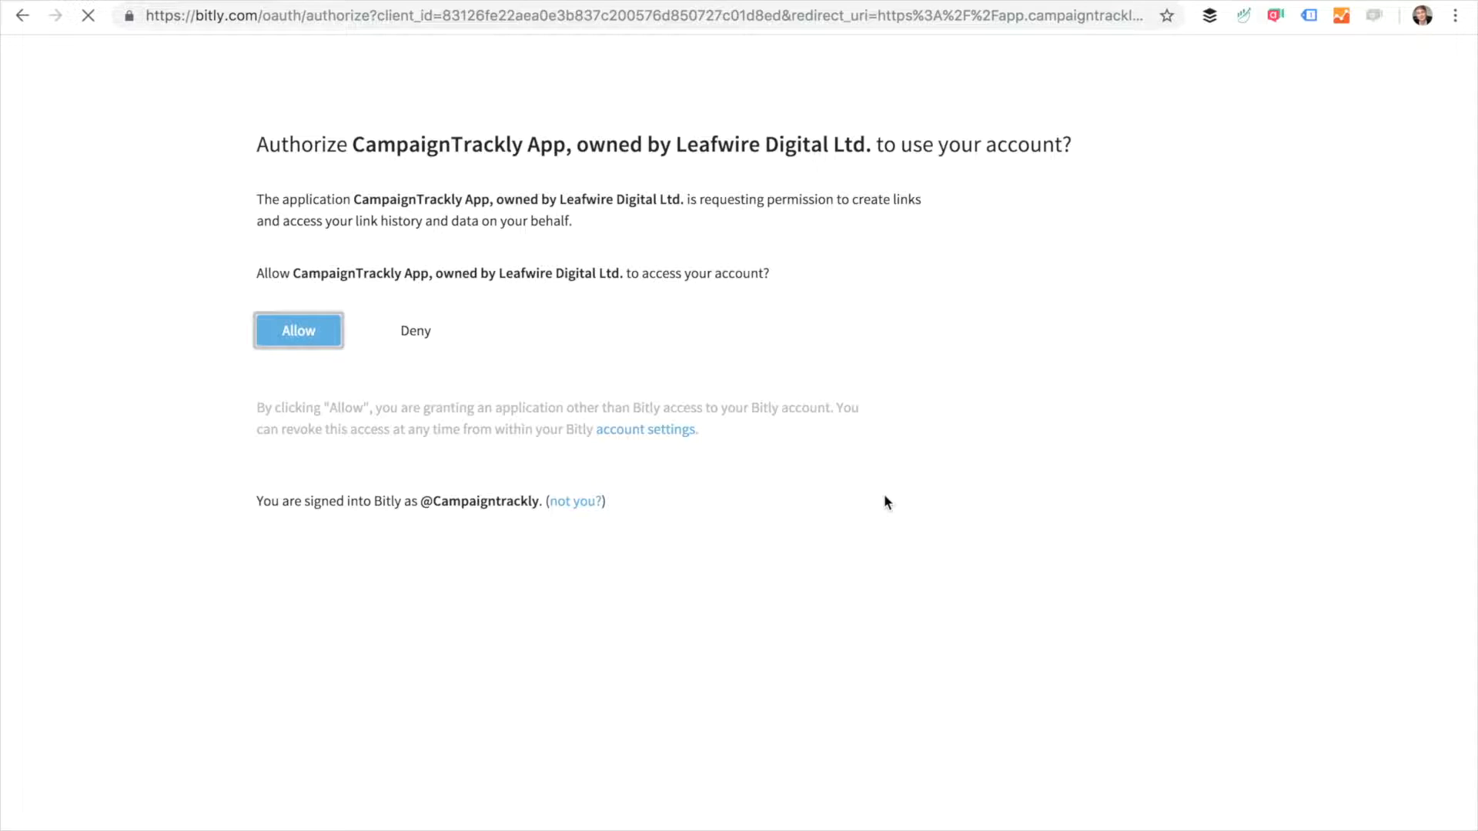
click(297, 332)
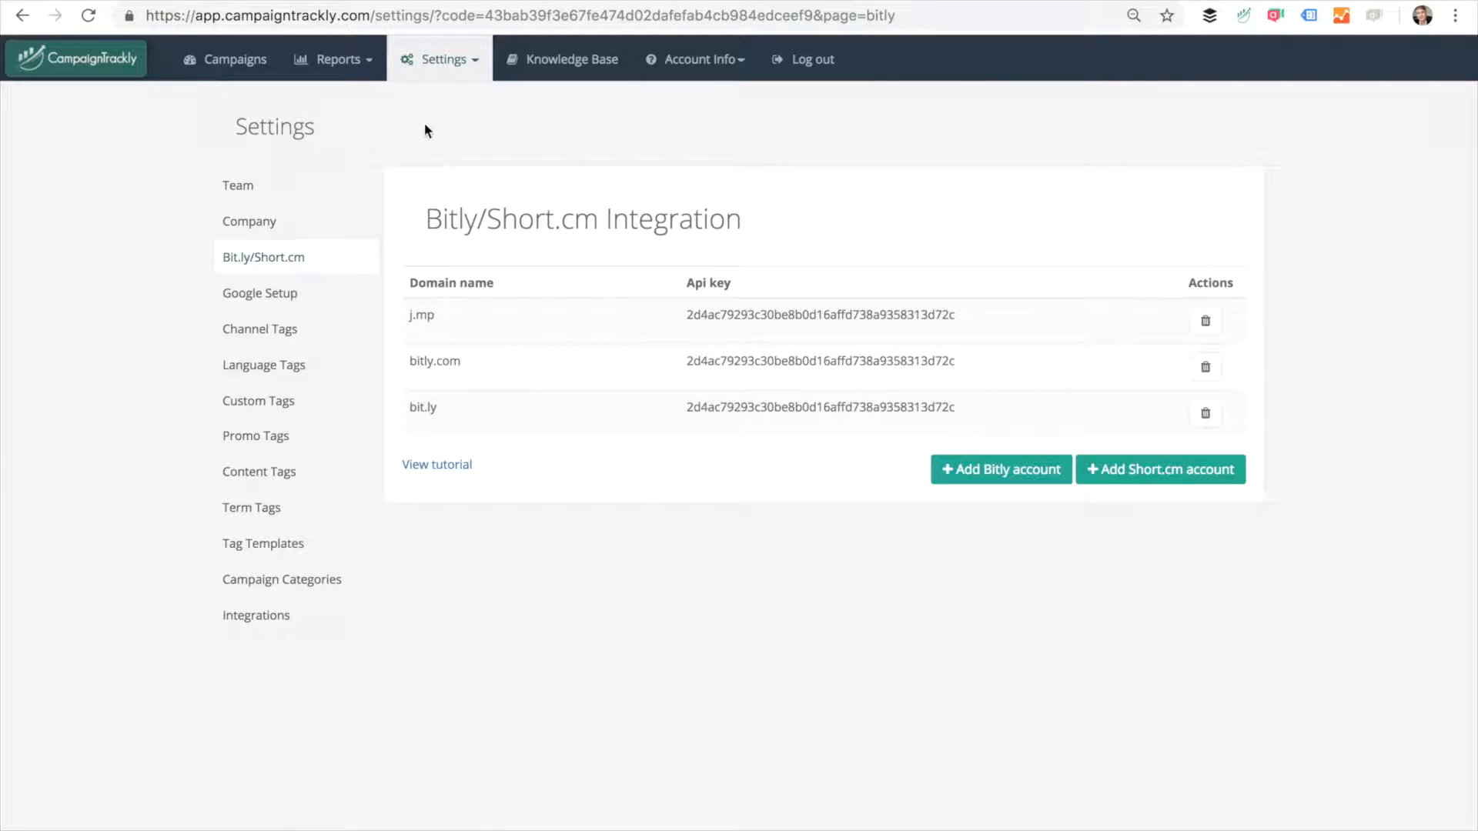
Step: Generate the Bitly clicks report: 55 total clicks, top link bit.ly/2AGpnA1, top country RO
click(337, 58)
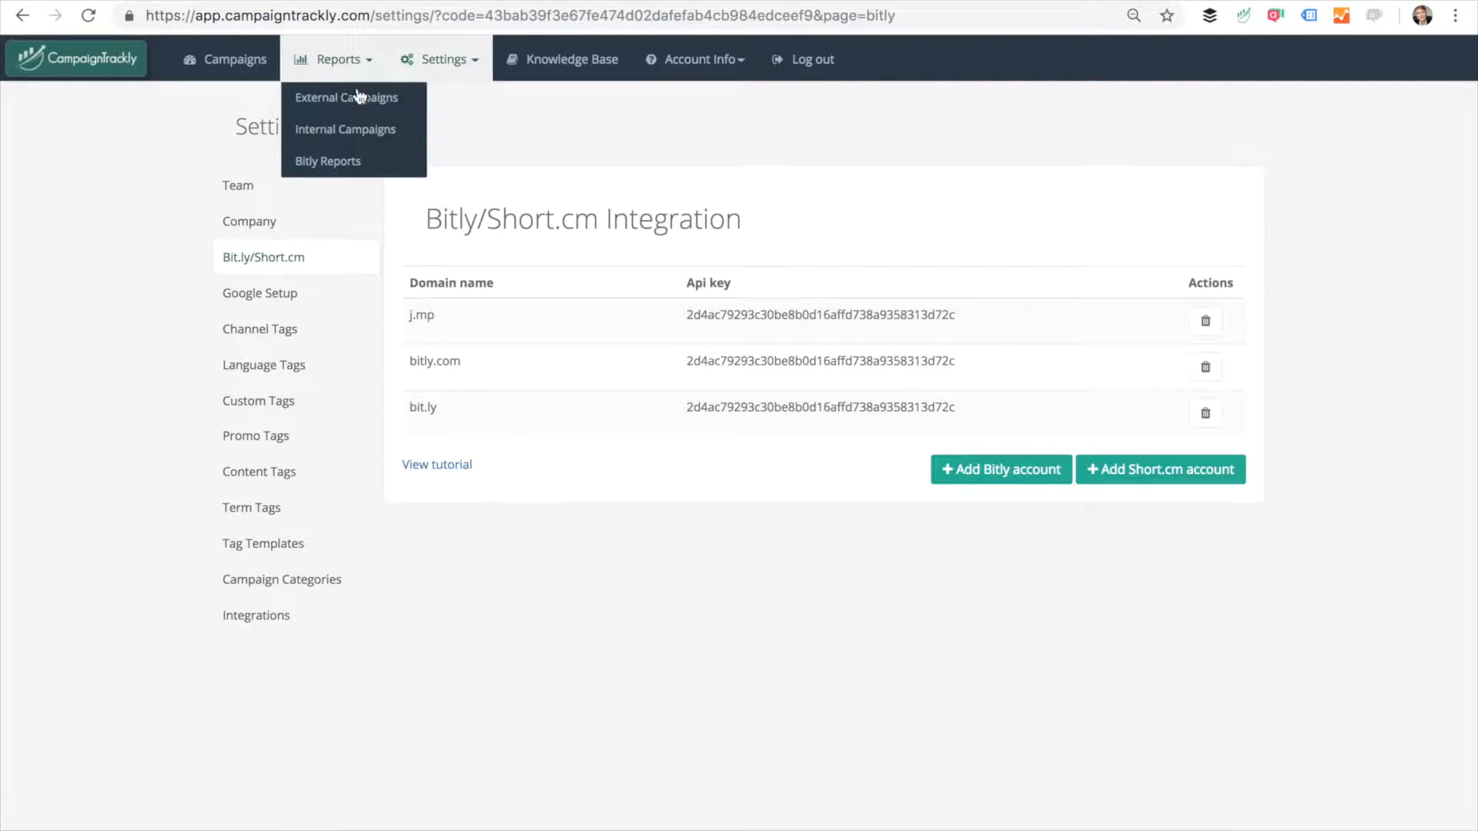
click(328, 160)
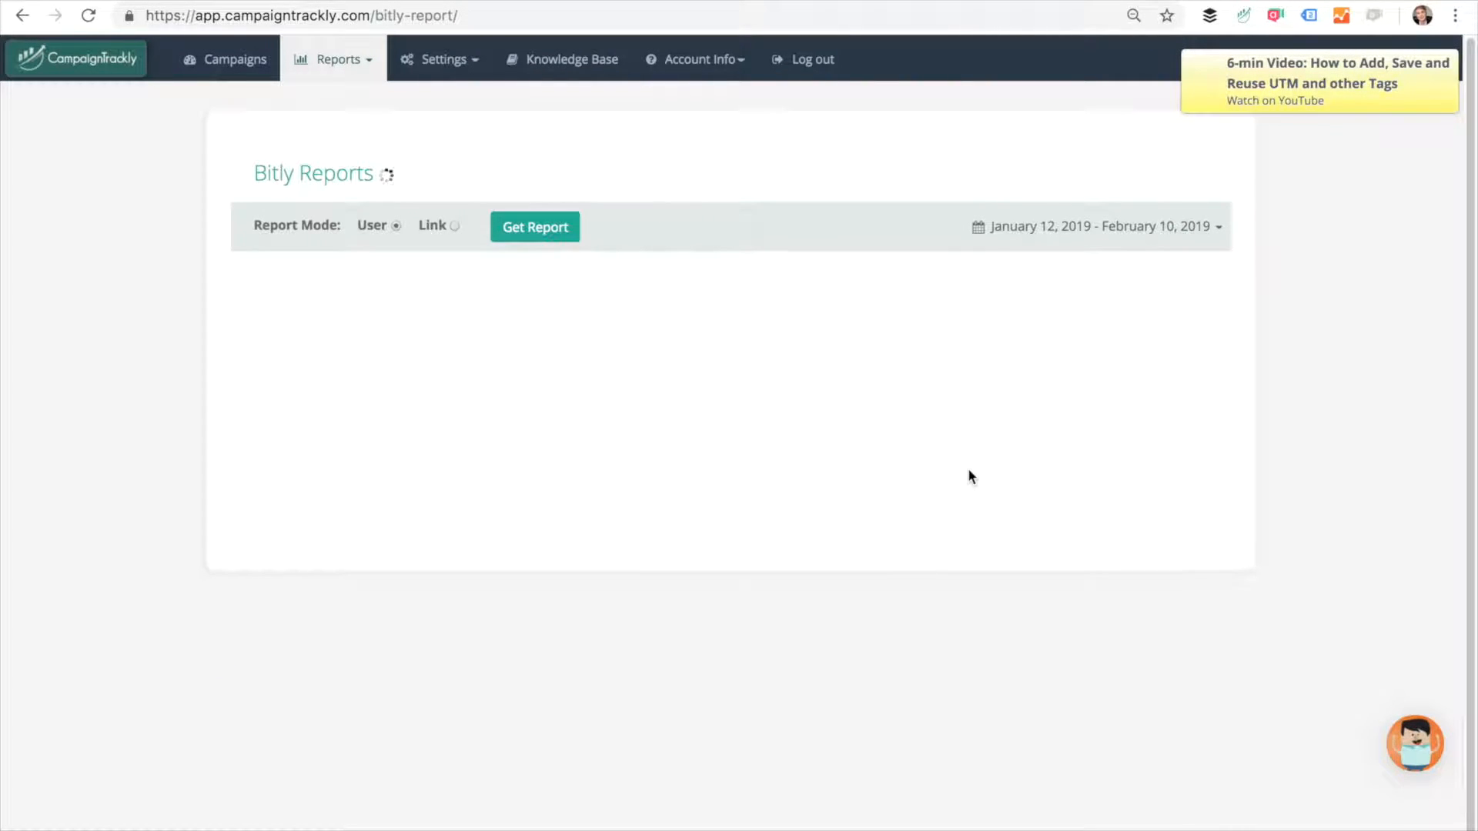
click(534, 226)
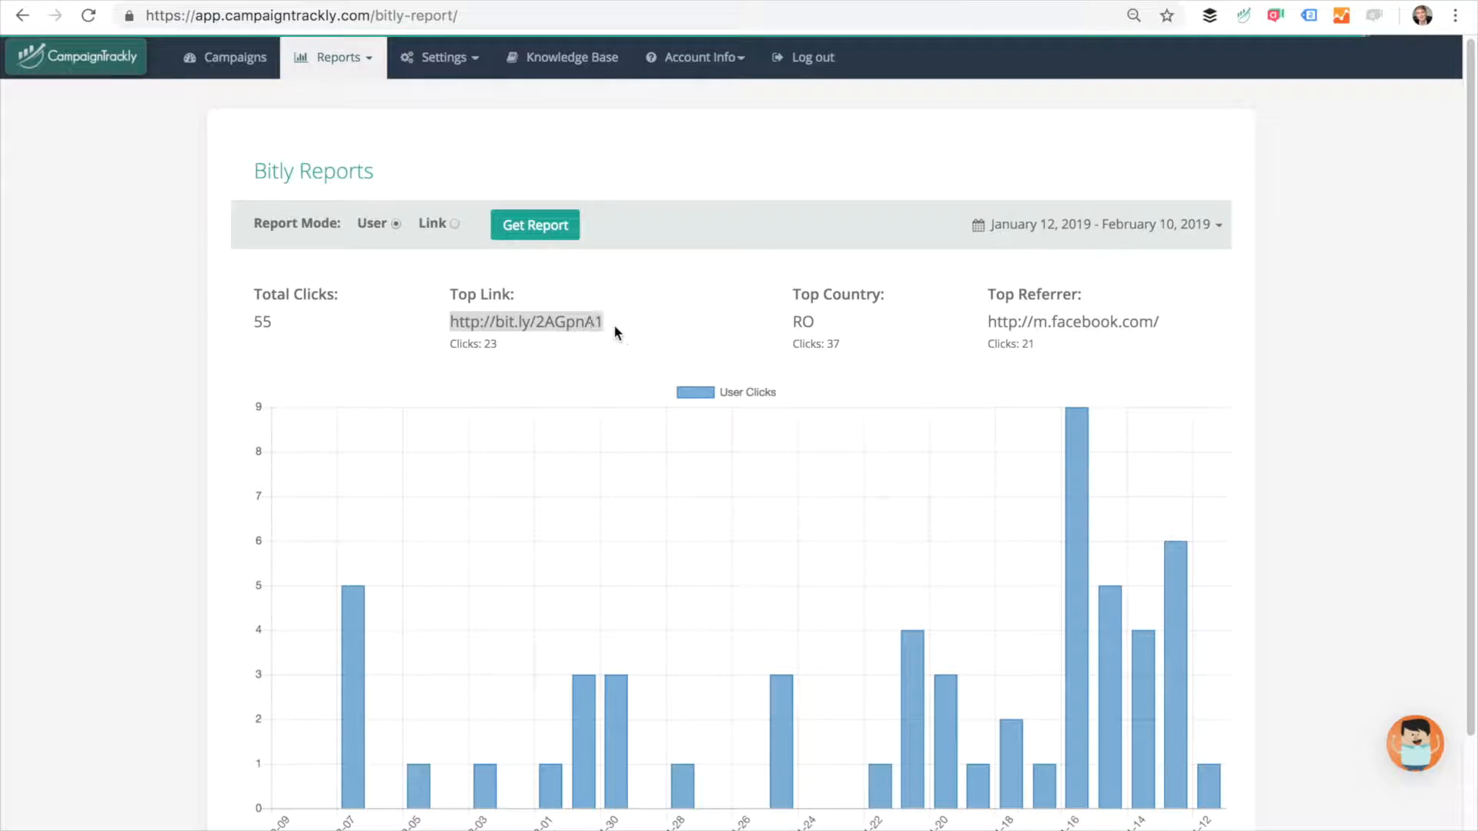
mouse_move(988, 512)
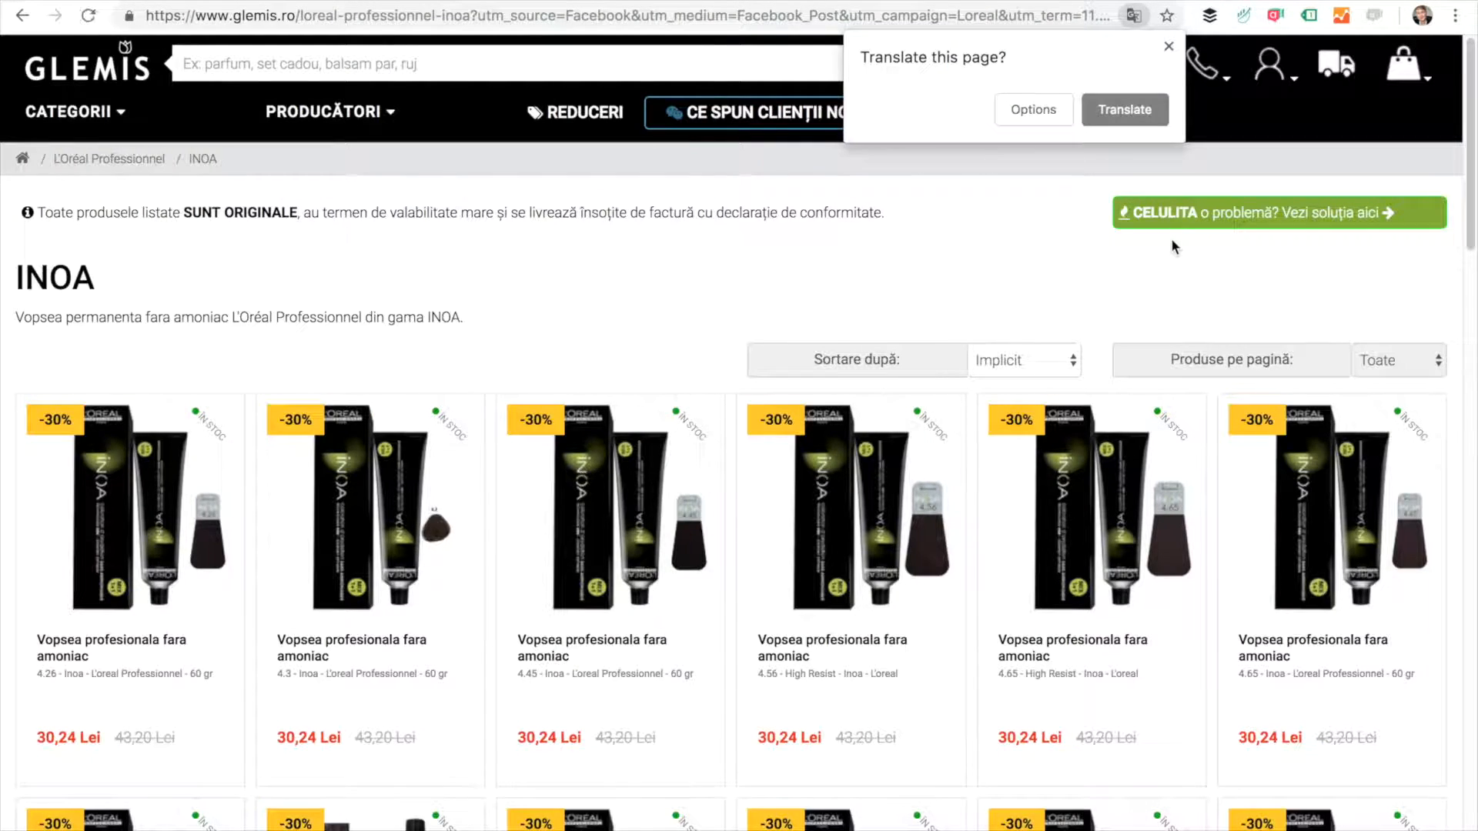
Step: Scroll through the Glemis L'Oréal INOA product page the top Bitly link opened
scroll(down, 3)
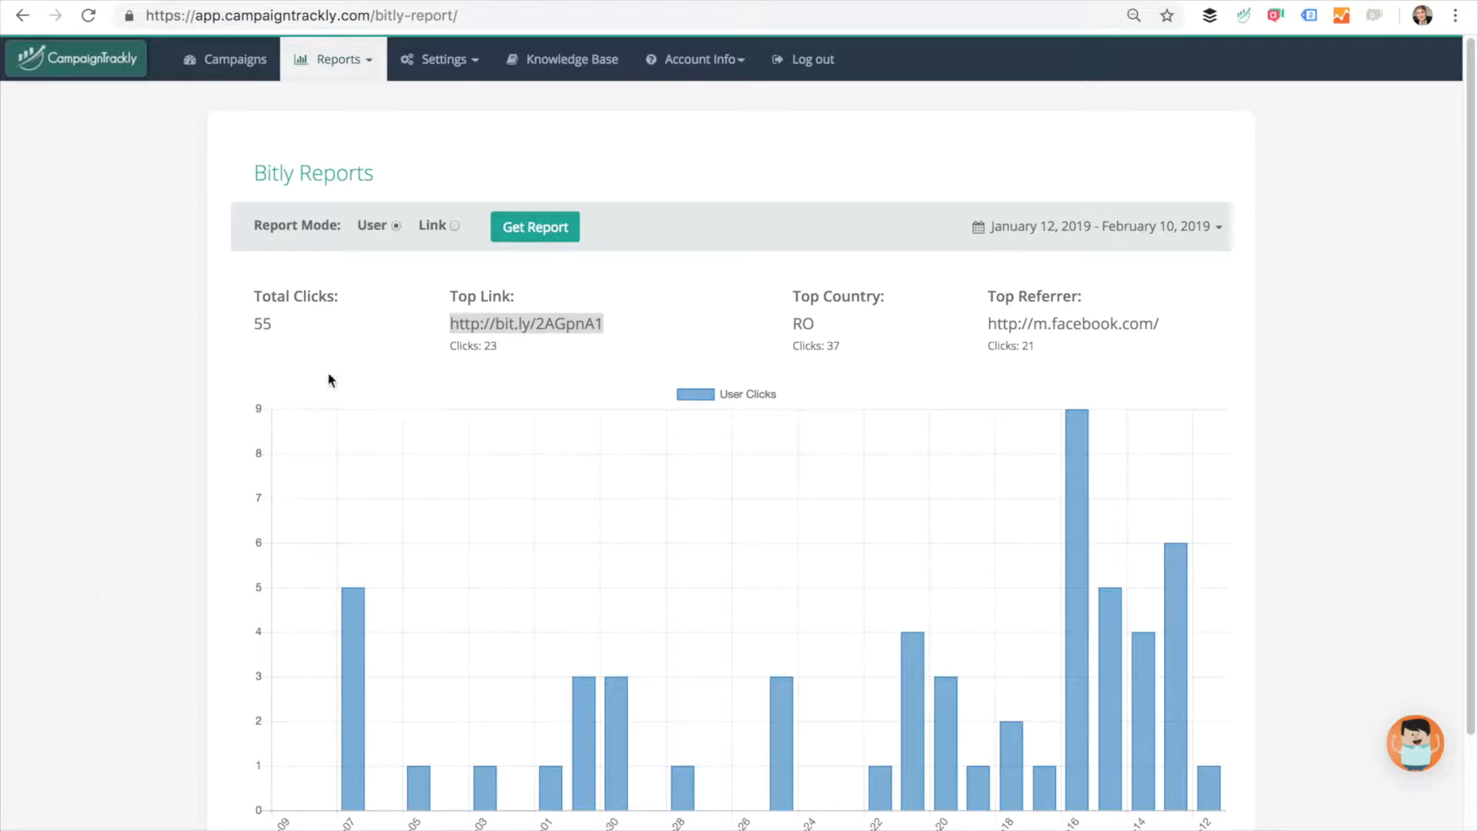
Step: Switch the report to a single short link, then go to the Knowledge Base
click(453, 228)
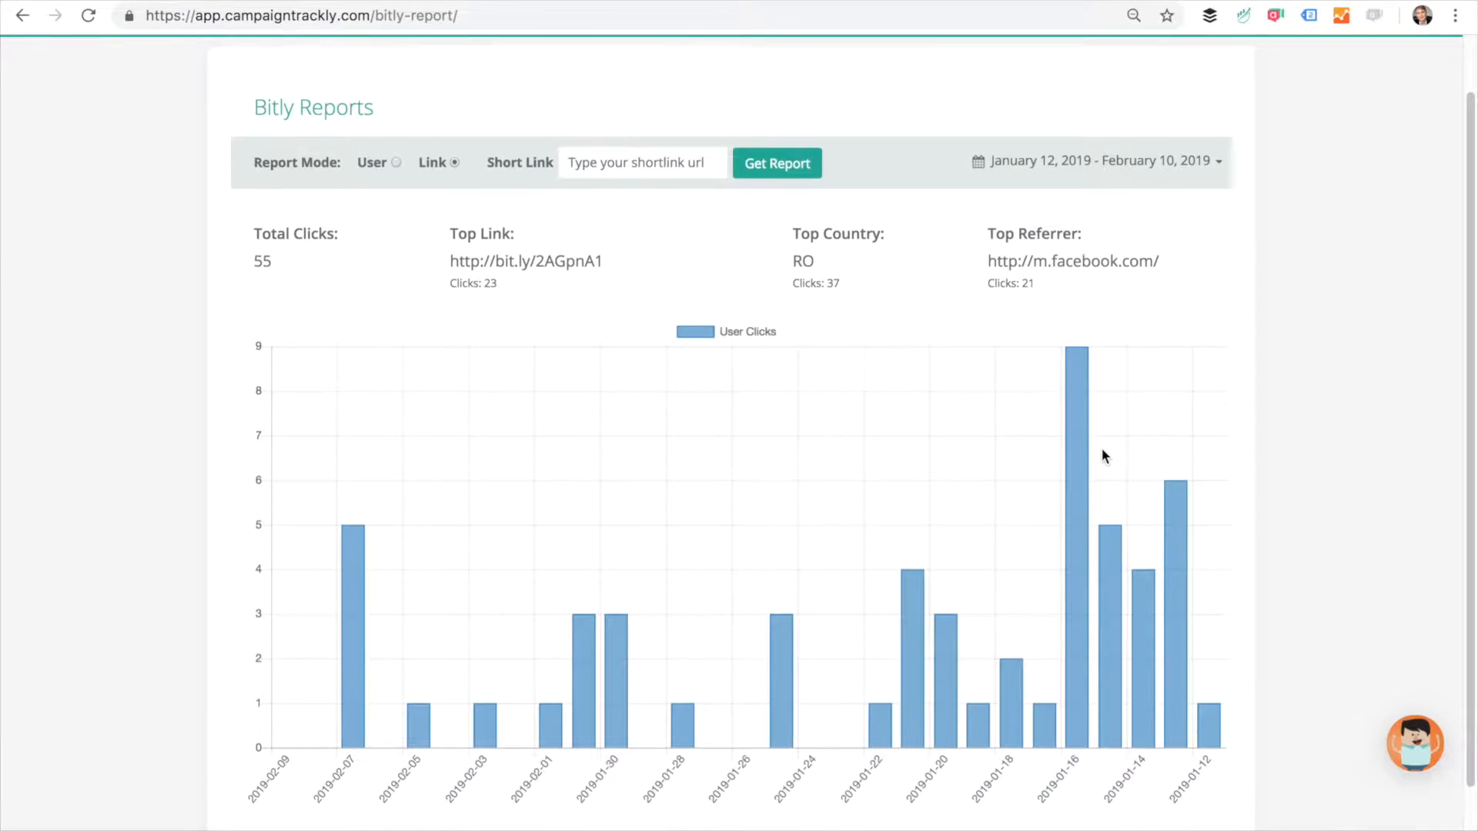
scroll(down, 3)
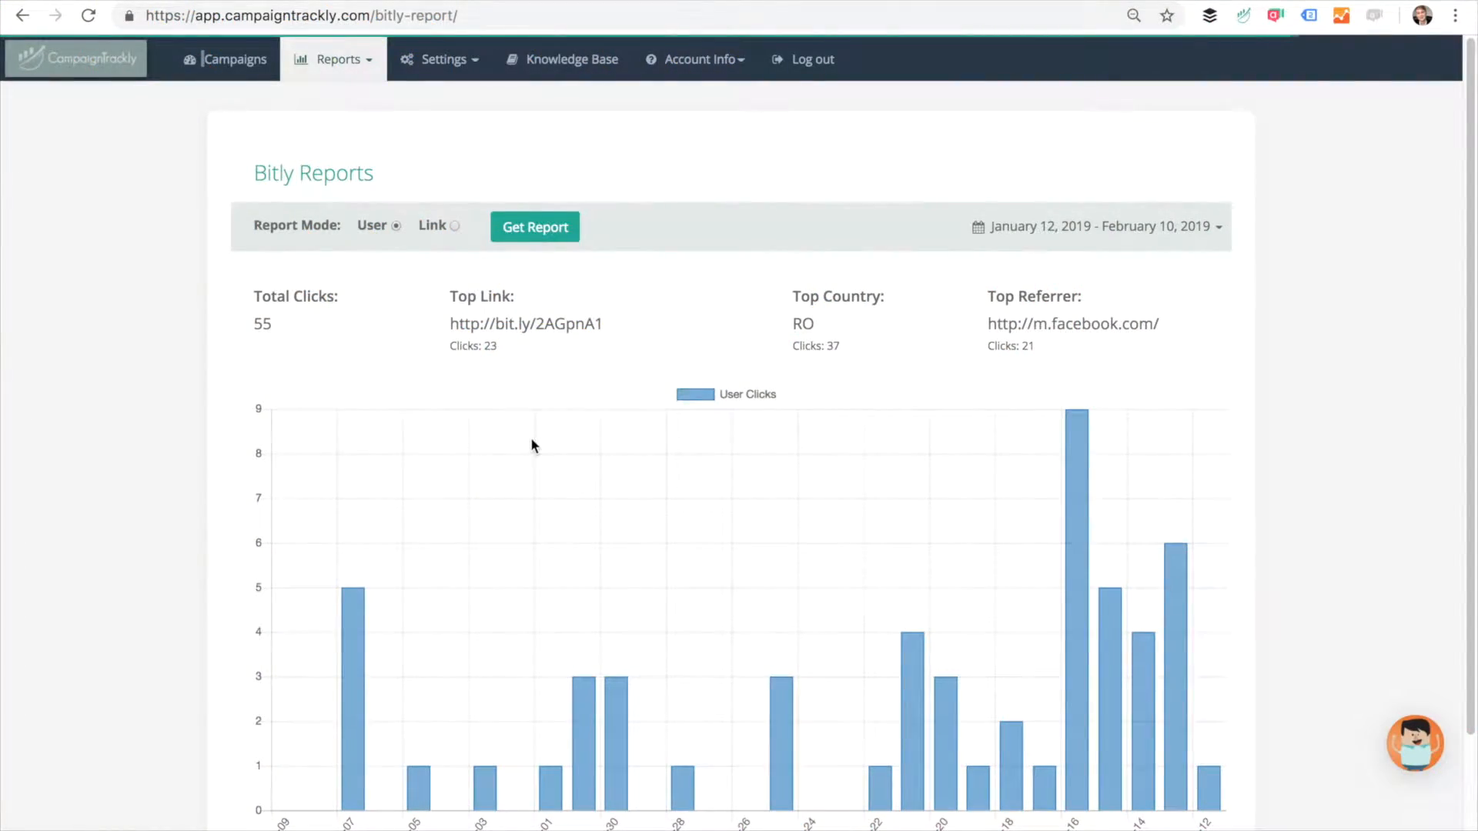
click(570, 58)
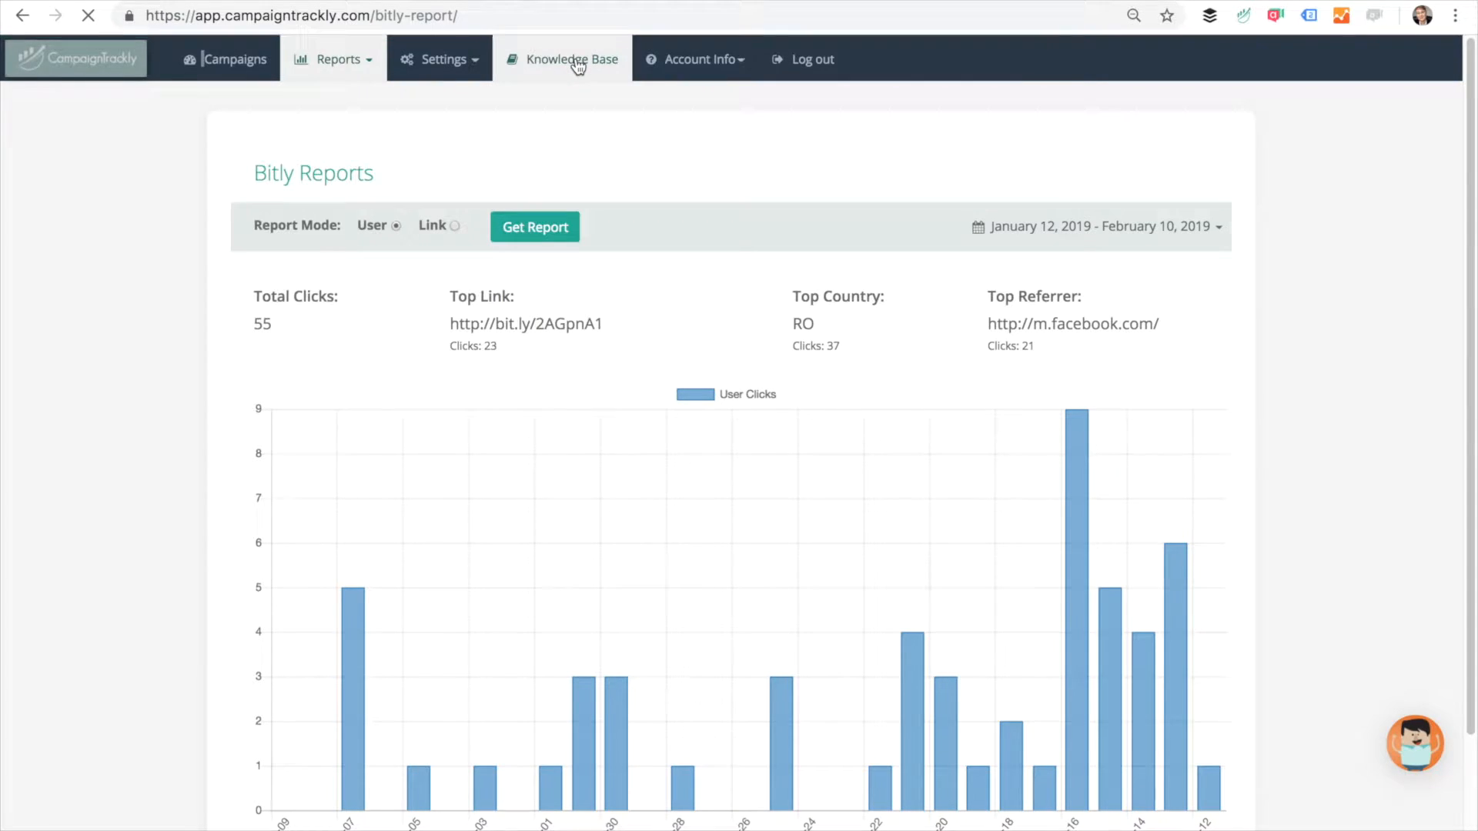
click(571, 59)
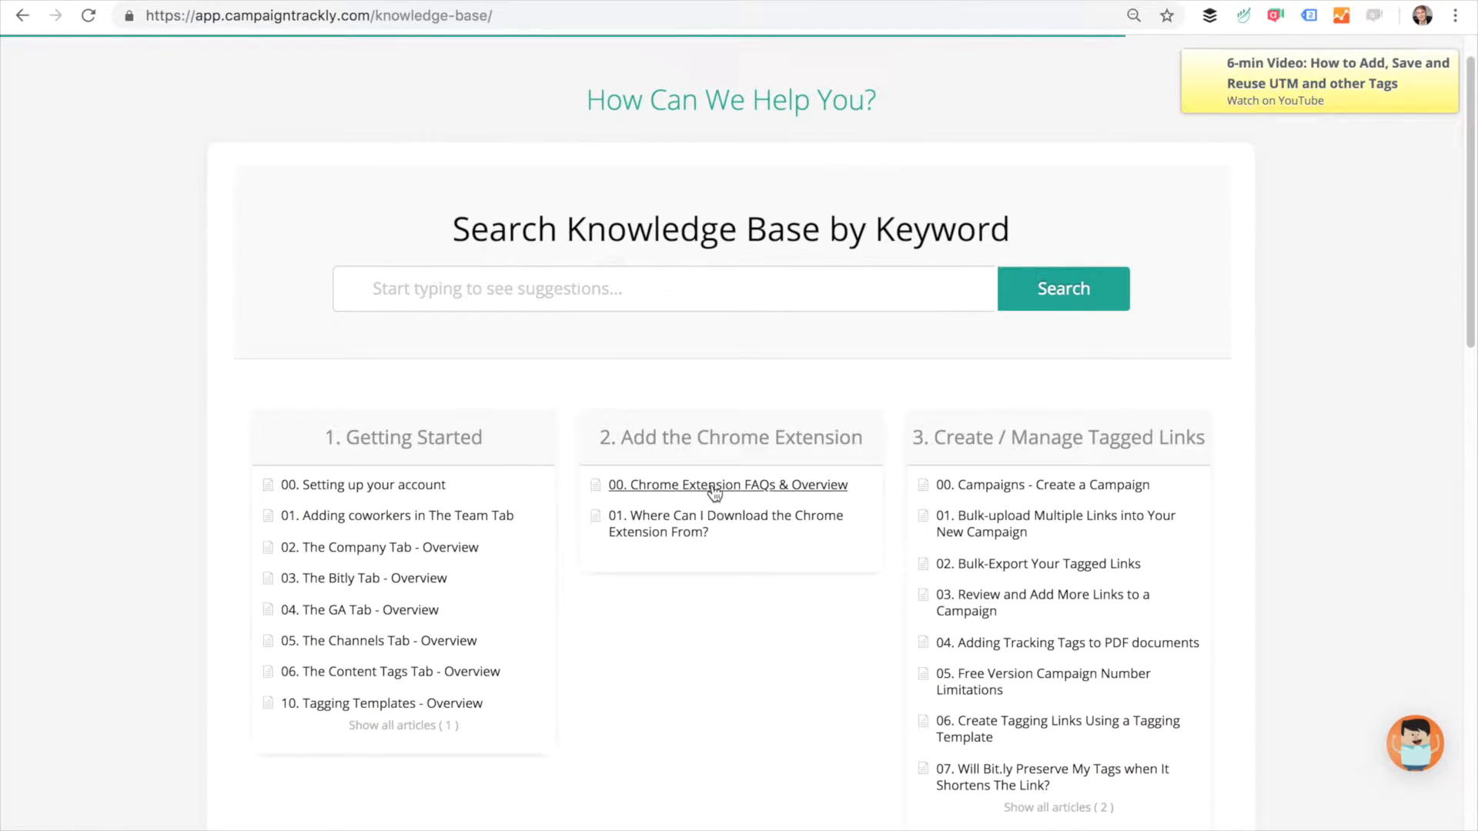
Step: Open the Chrome Extension FAQs & Overview article and name the campaign 2019-02-10 Twitter
click(727, 485)
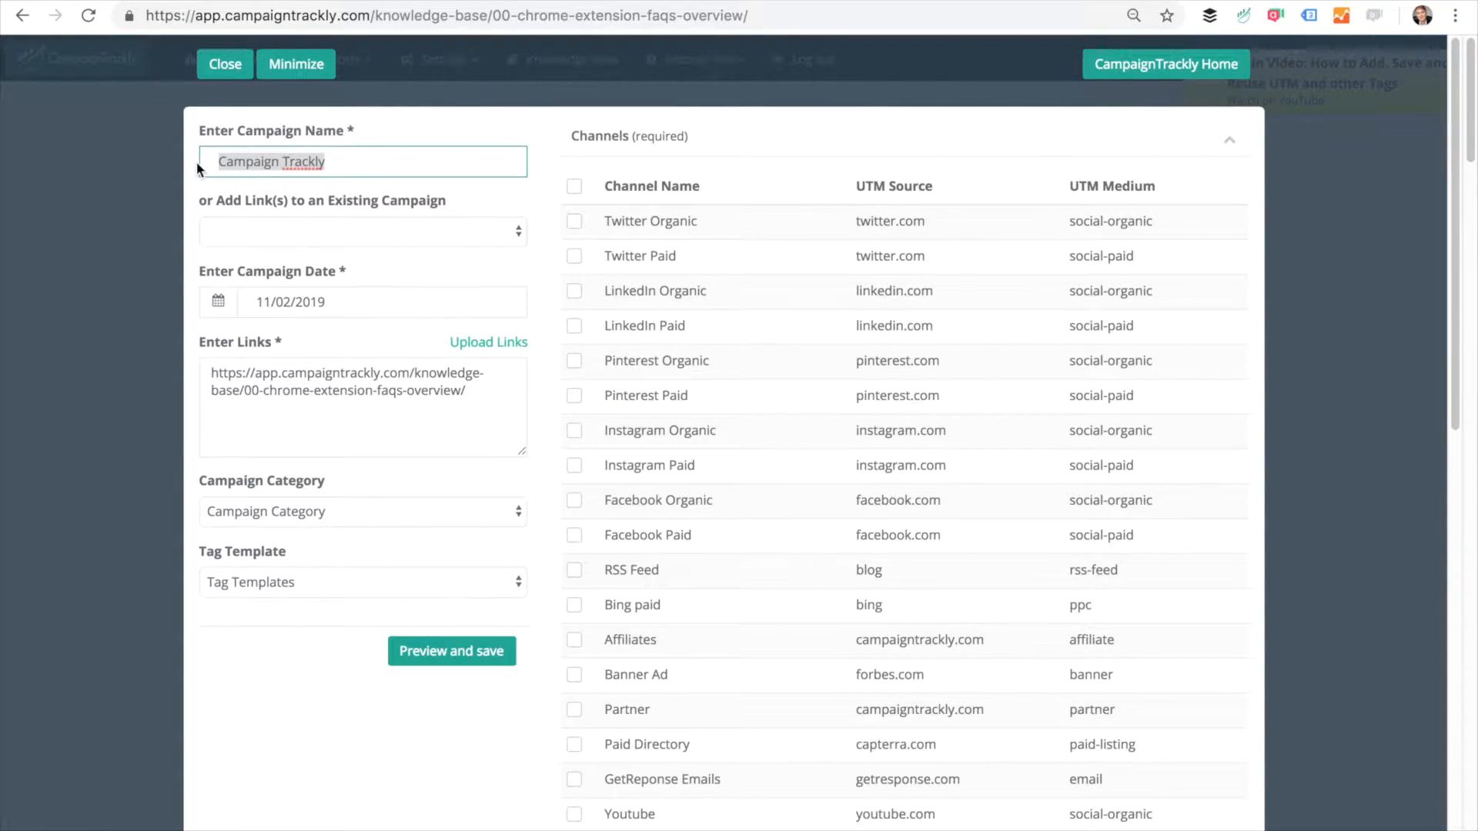
text(2019-02-10 Tw)
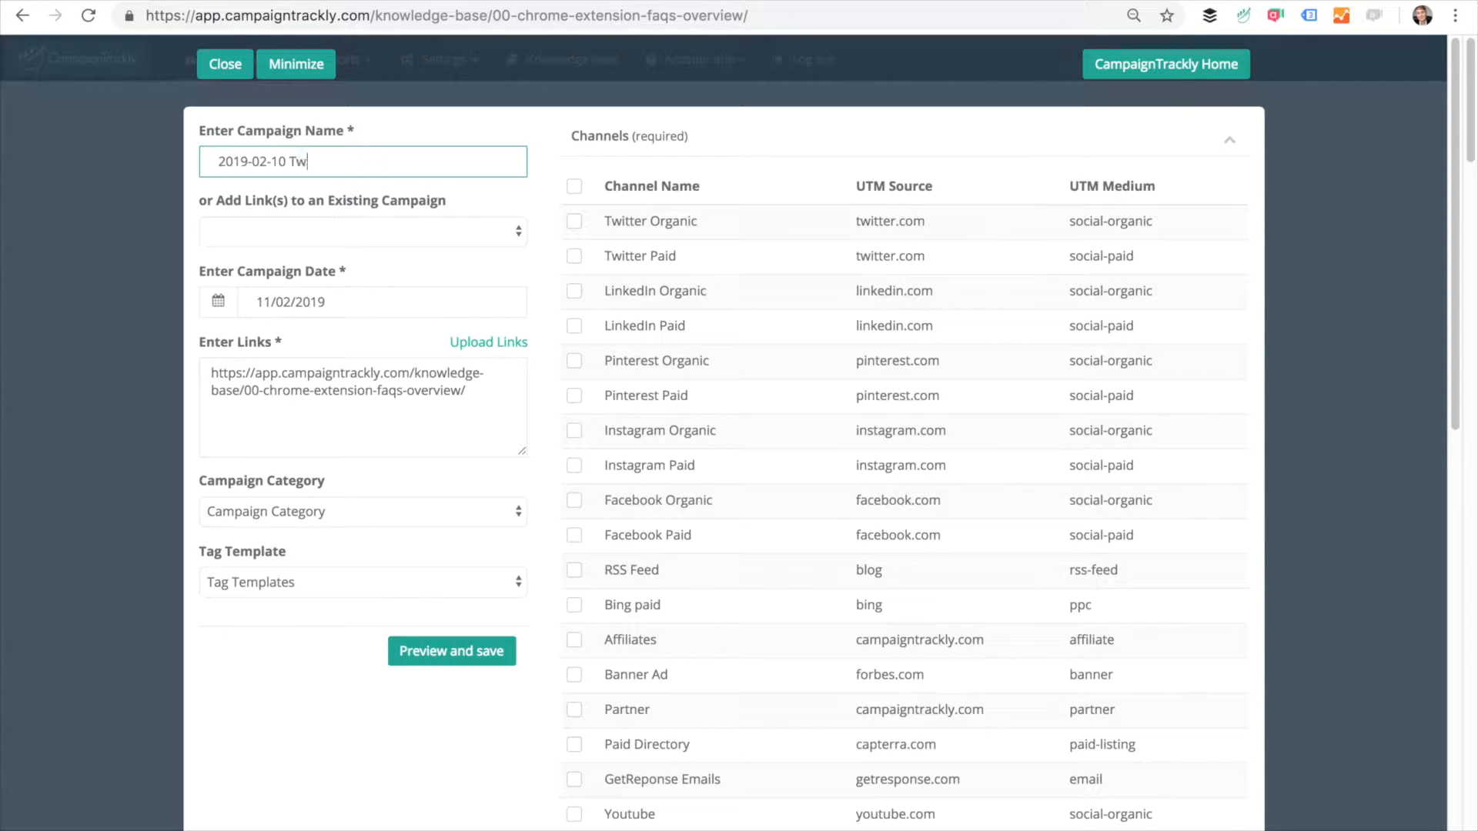
text(itter)
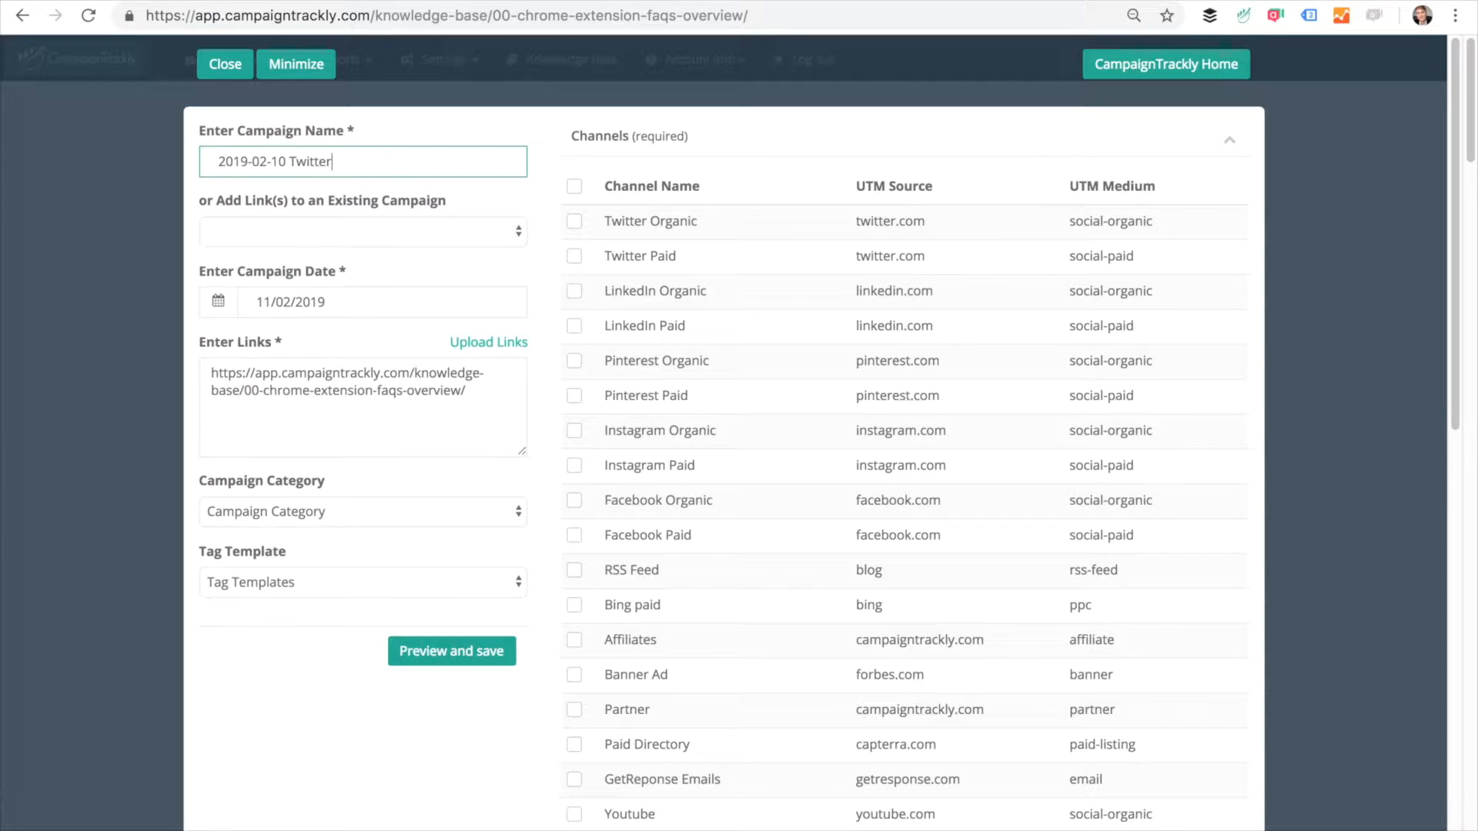
mouse_move(620, 325)
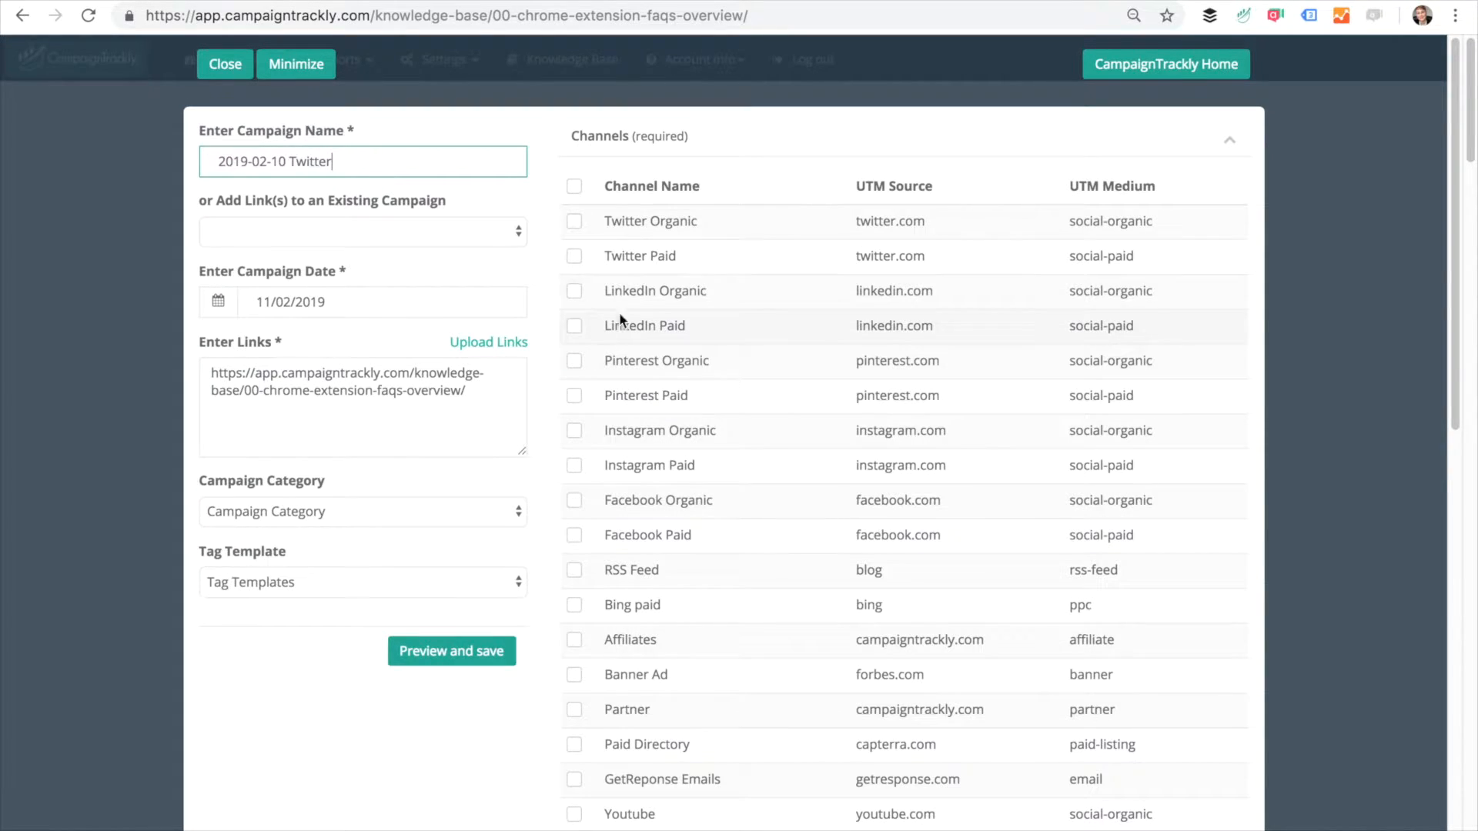
Step: Tag the link Twitter Organic with term twitter-daily-schedule and preview it
click(575, 221)
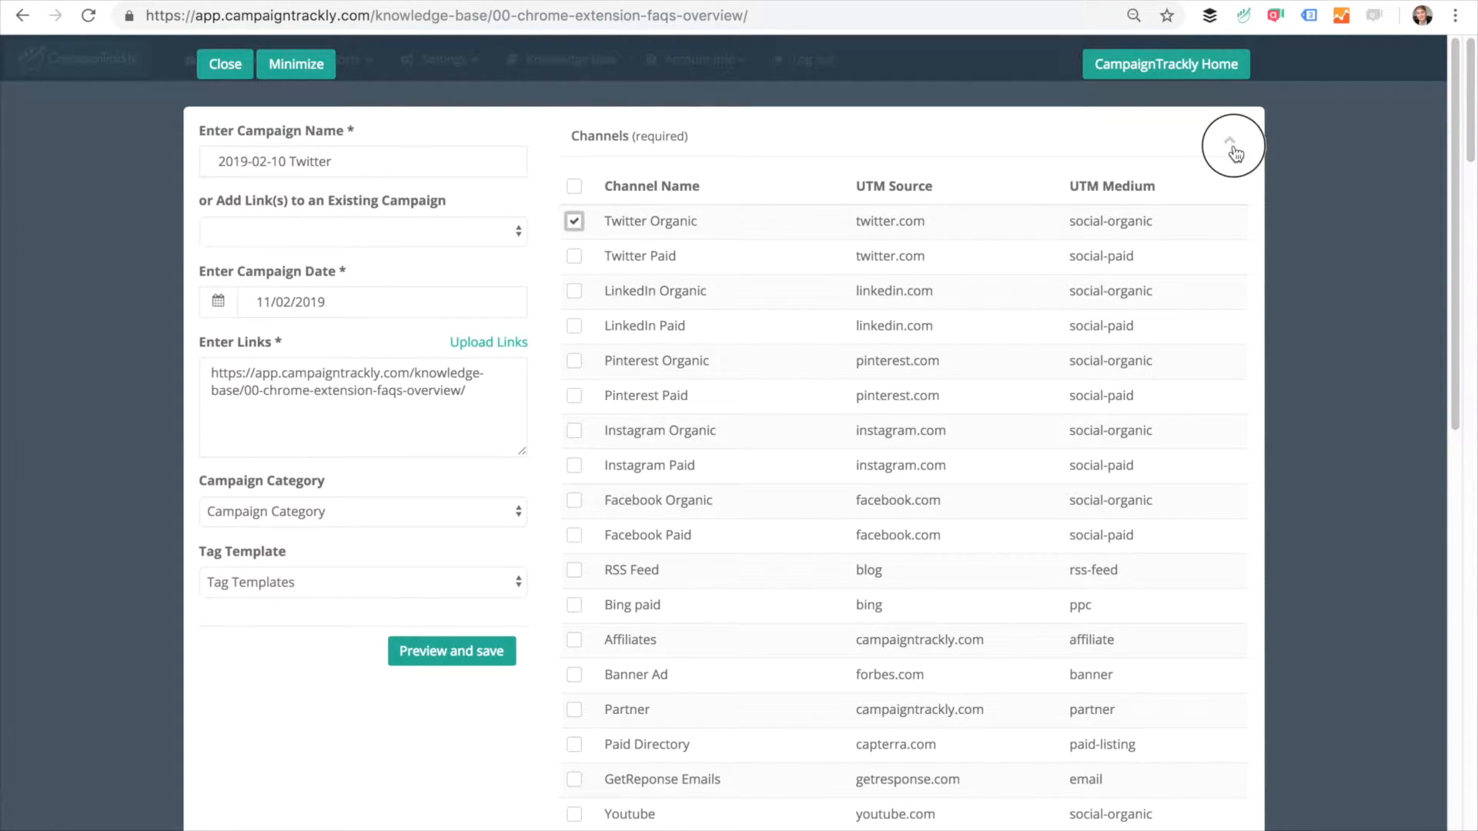
click(1232, 142)
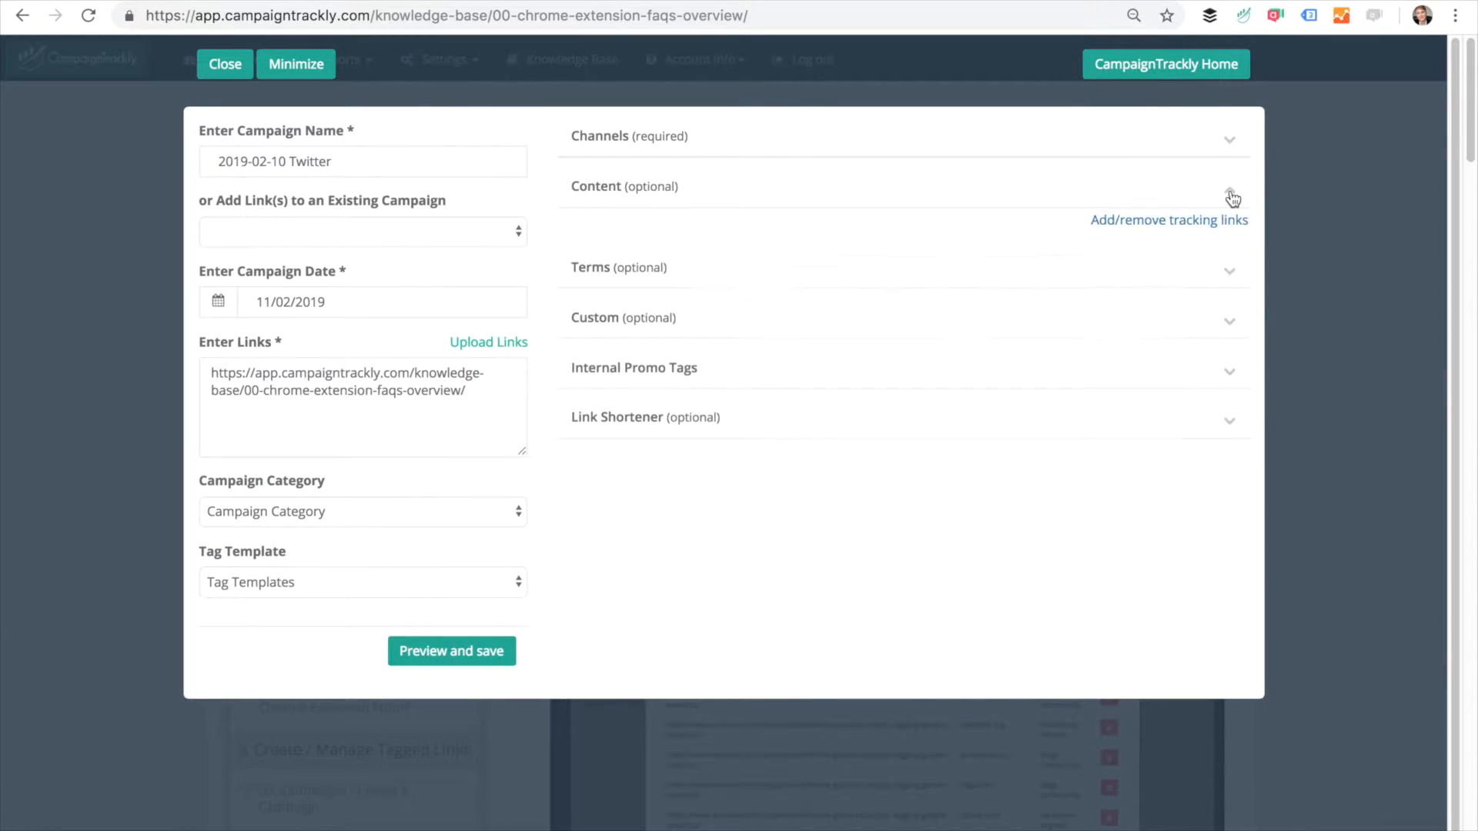
click(1231, 189)
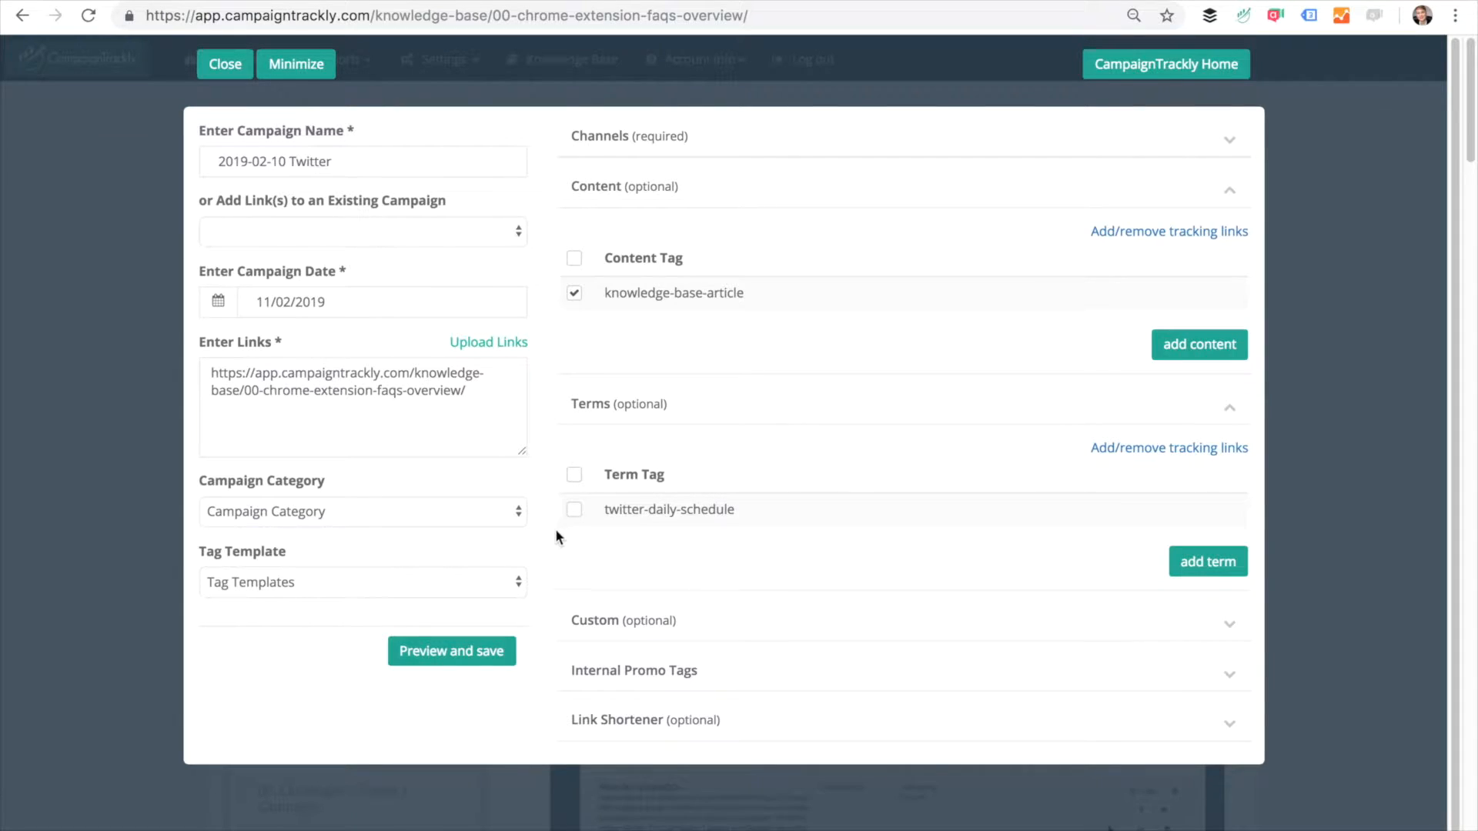
click(575, 509)
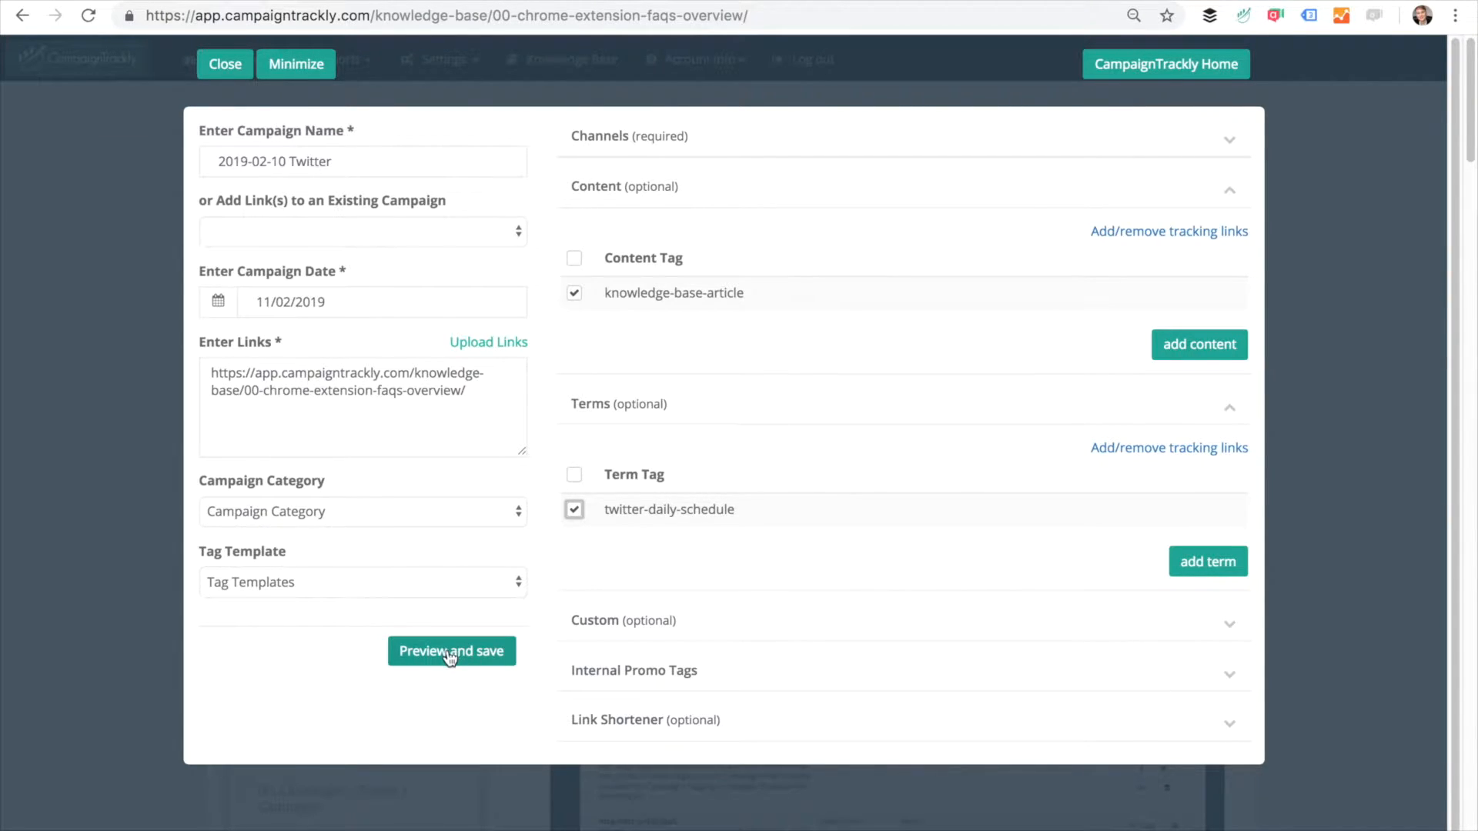
click(452, 650)
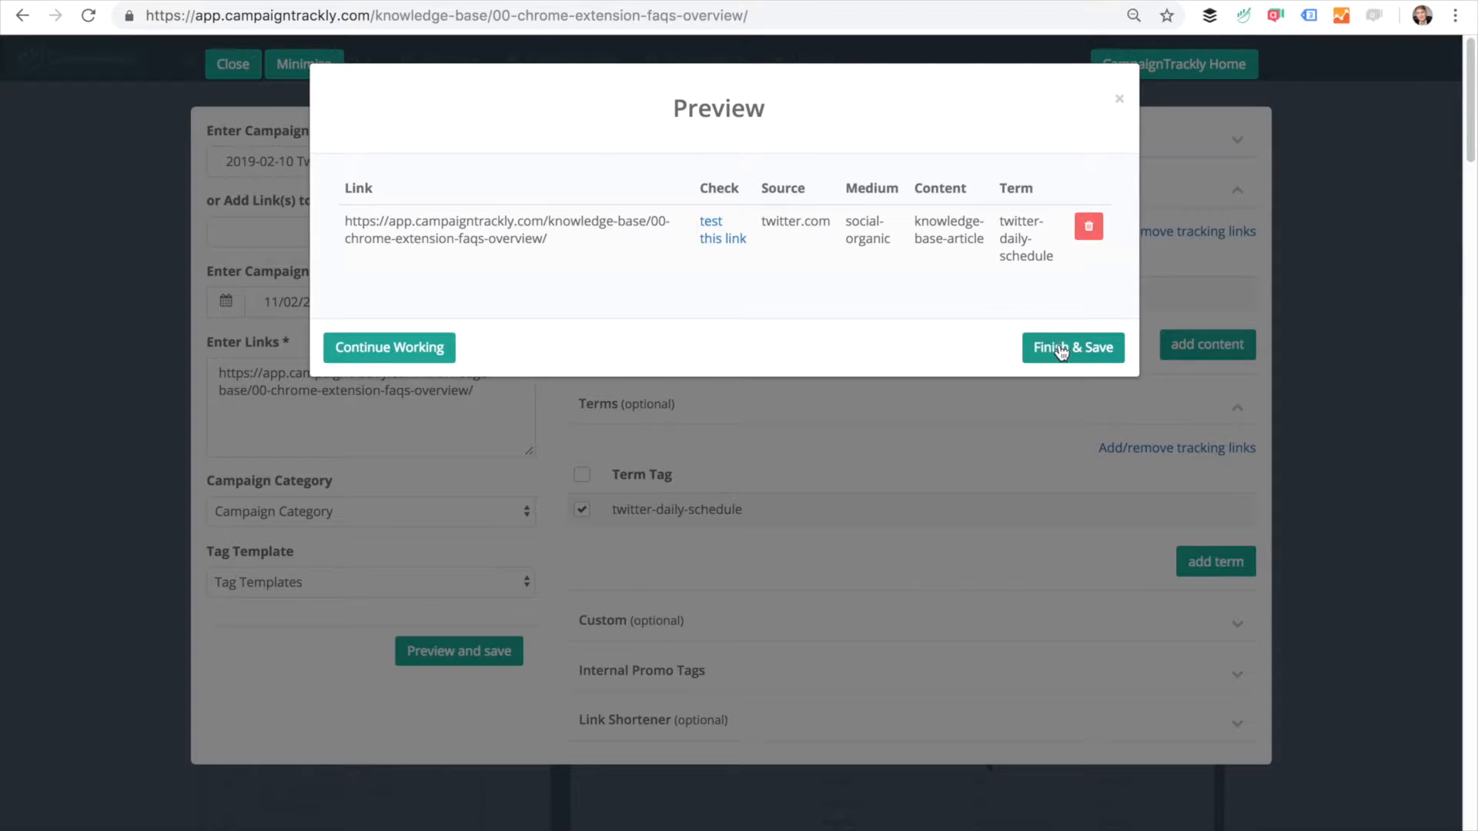
Step: Save the campaign, select short link j.mp/2RVwVVi, and share it to Twitter
click(1072, 347)
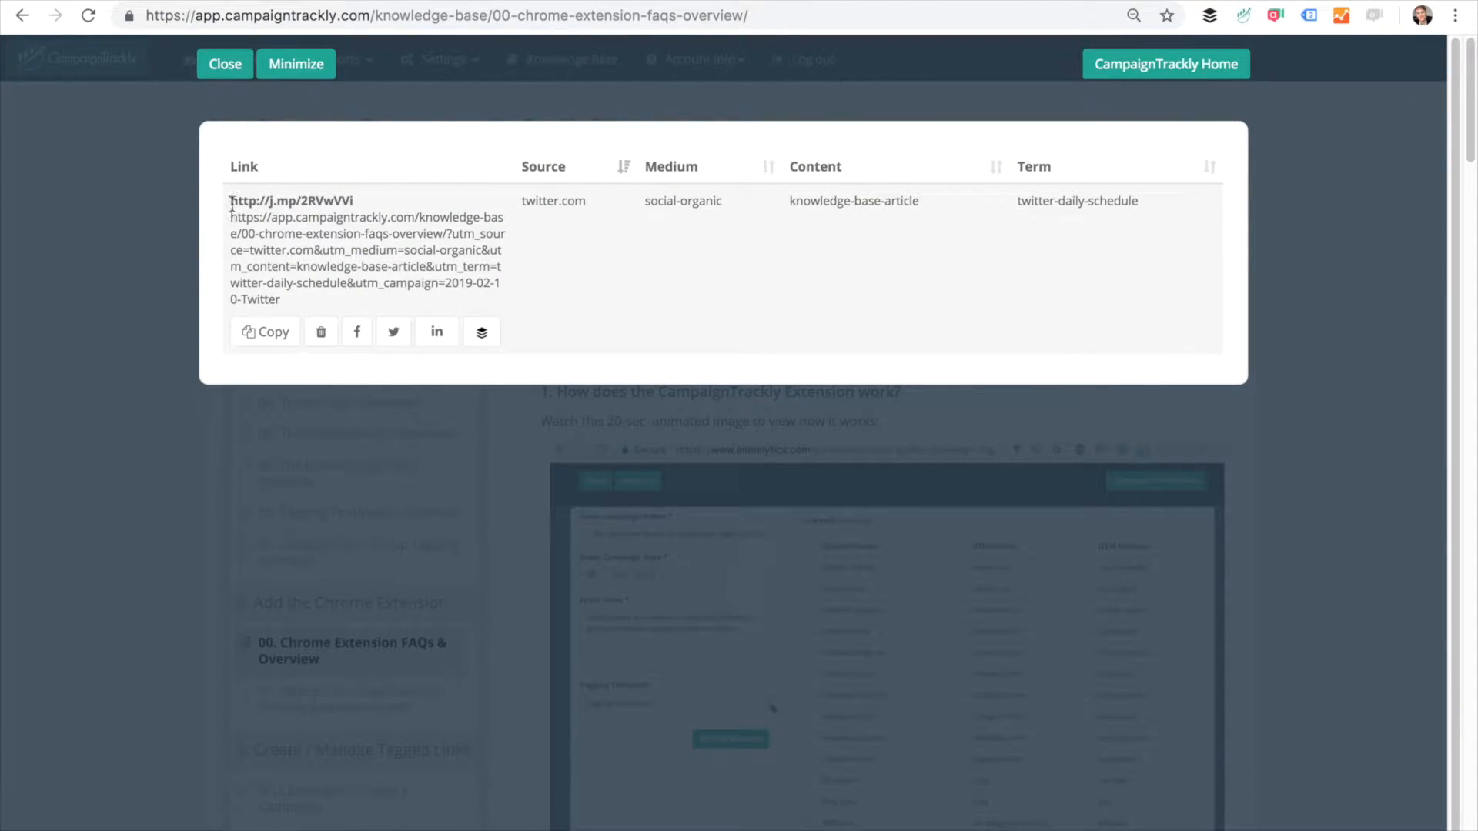
double_click(292, 200)
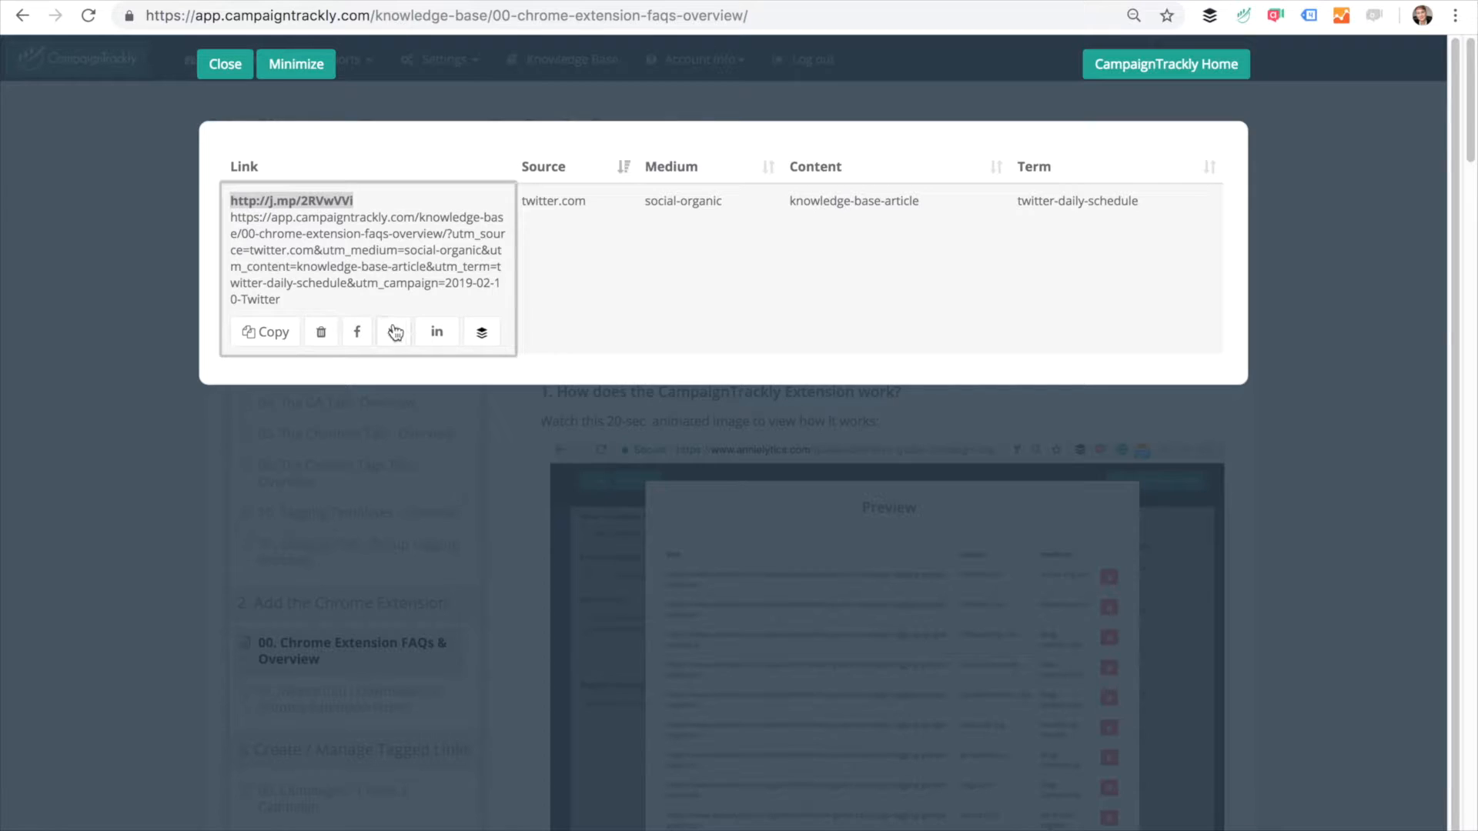
click(357, 331)
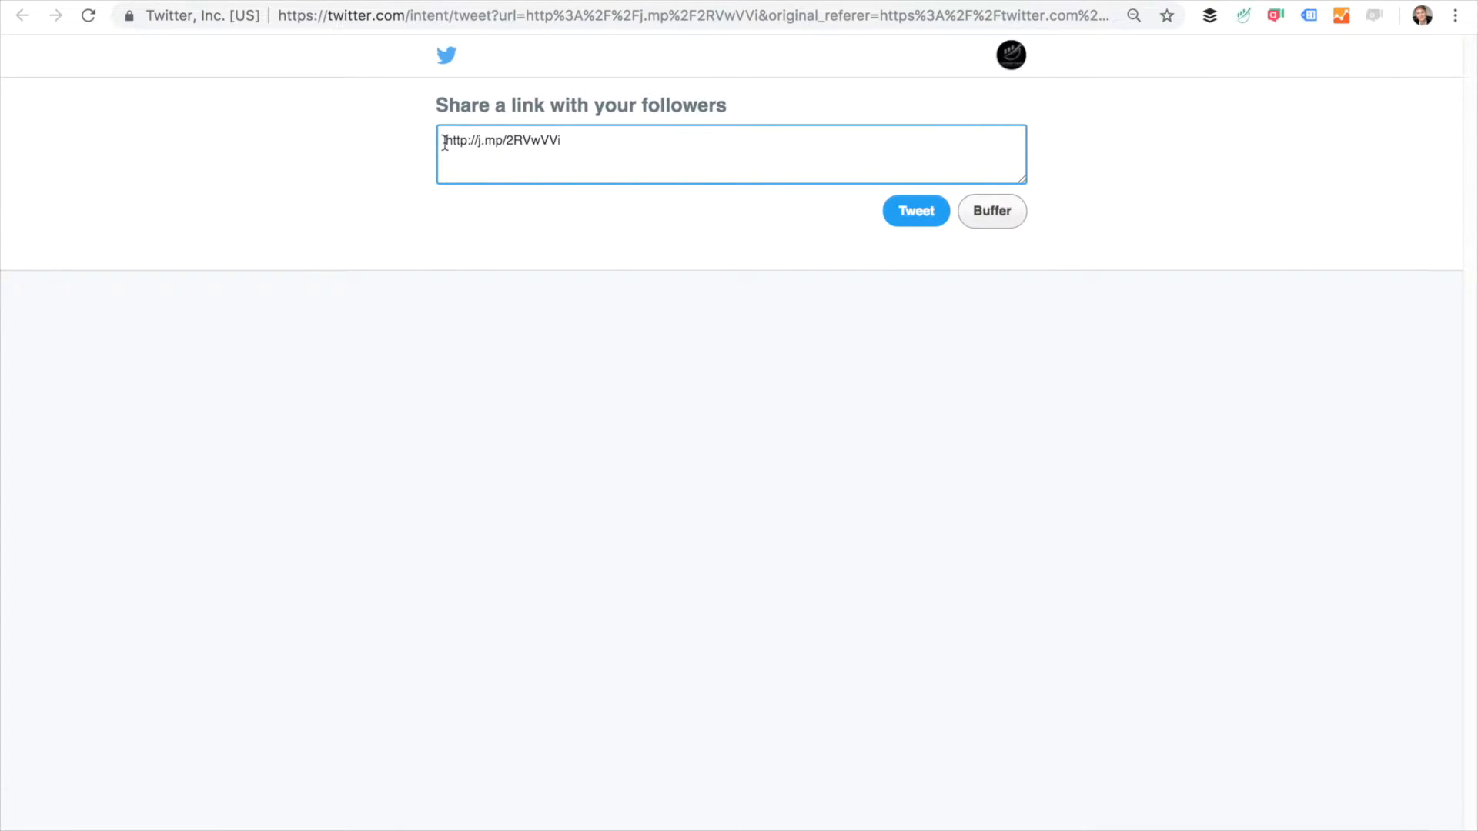
Step: Post a tweet with the short link inviting people to tag links with CampaignTrackly
text(Grab a link and tag it in a)
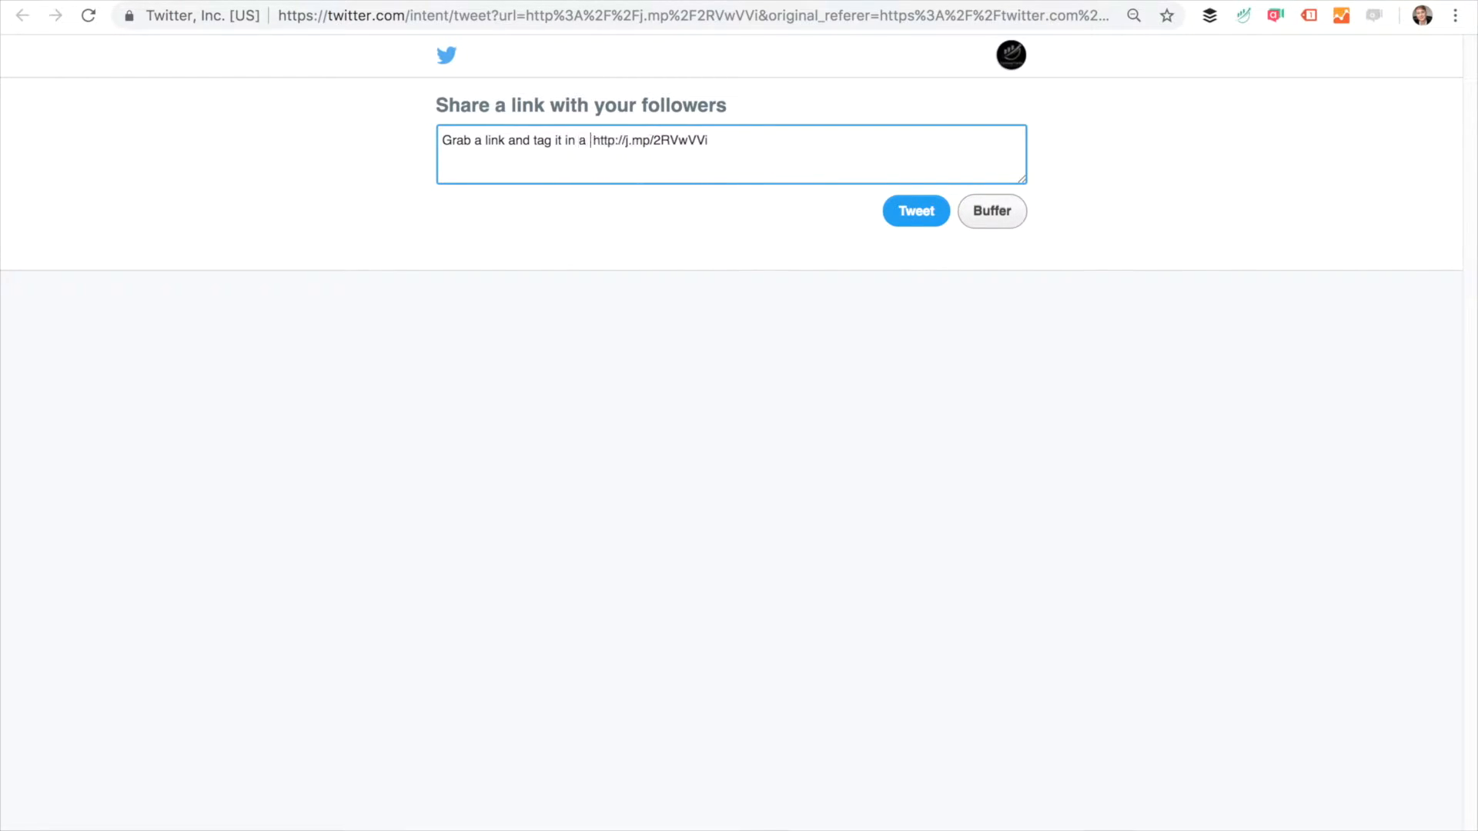
text(snag with)
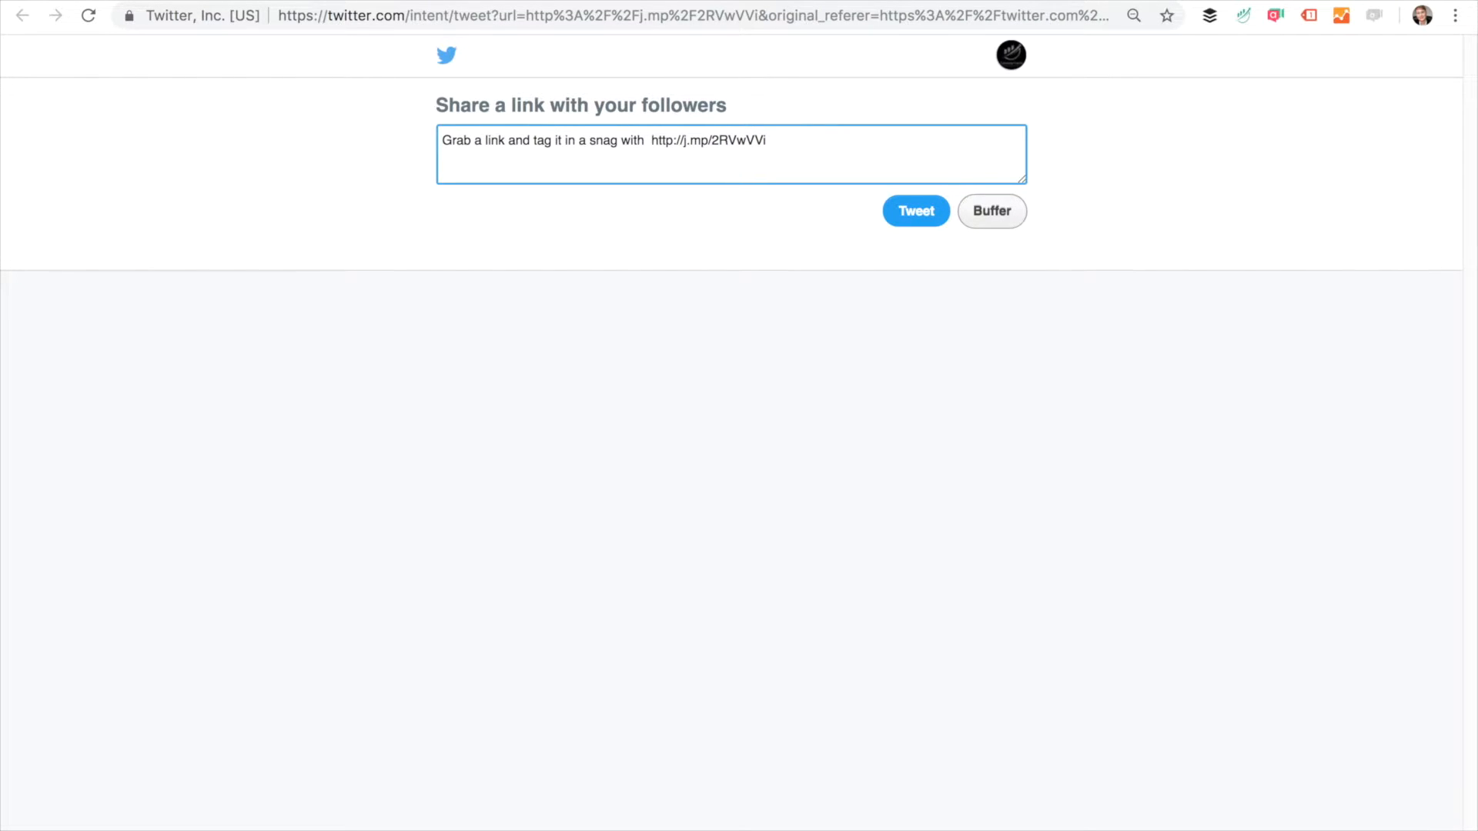
text(CampaignTrackly. See how:)
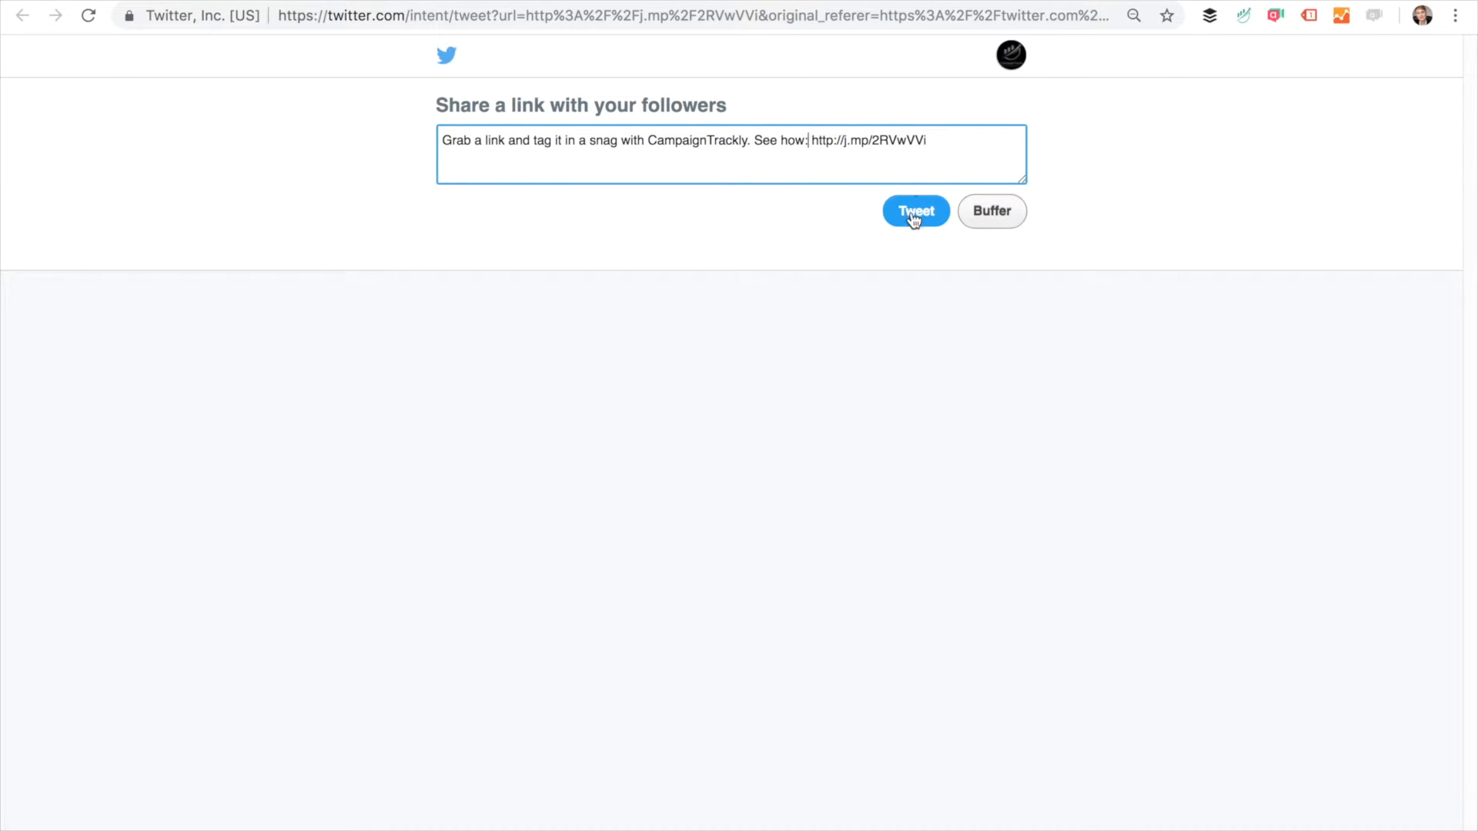
click(914, 210)
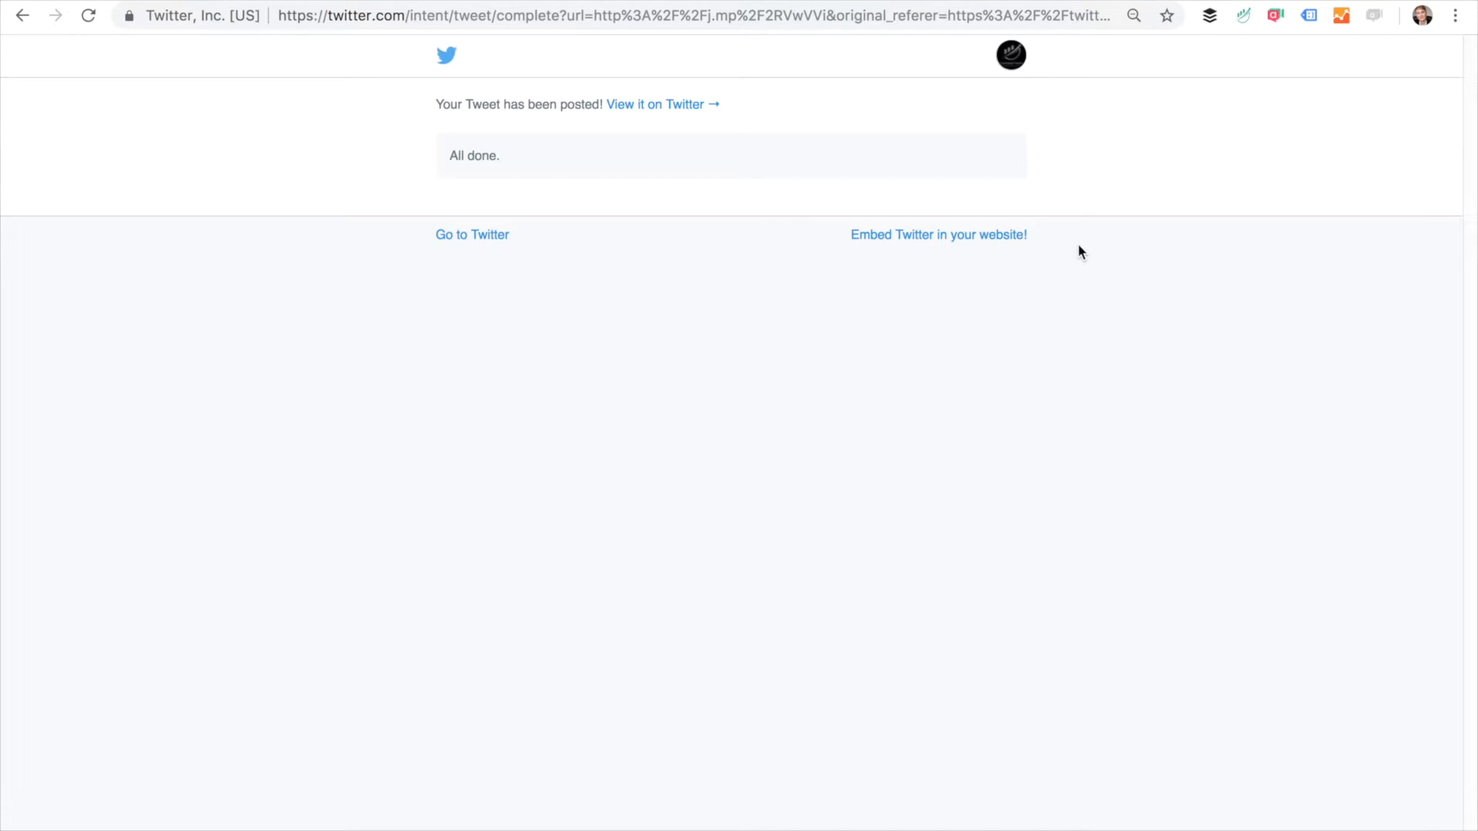
Step: View the CampaignTrackly Twitter profile to see the posted tweet
click(1009, 55)
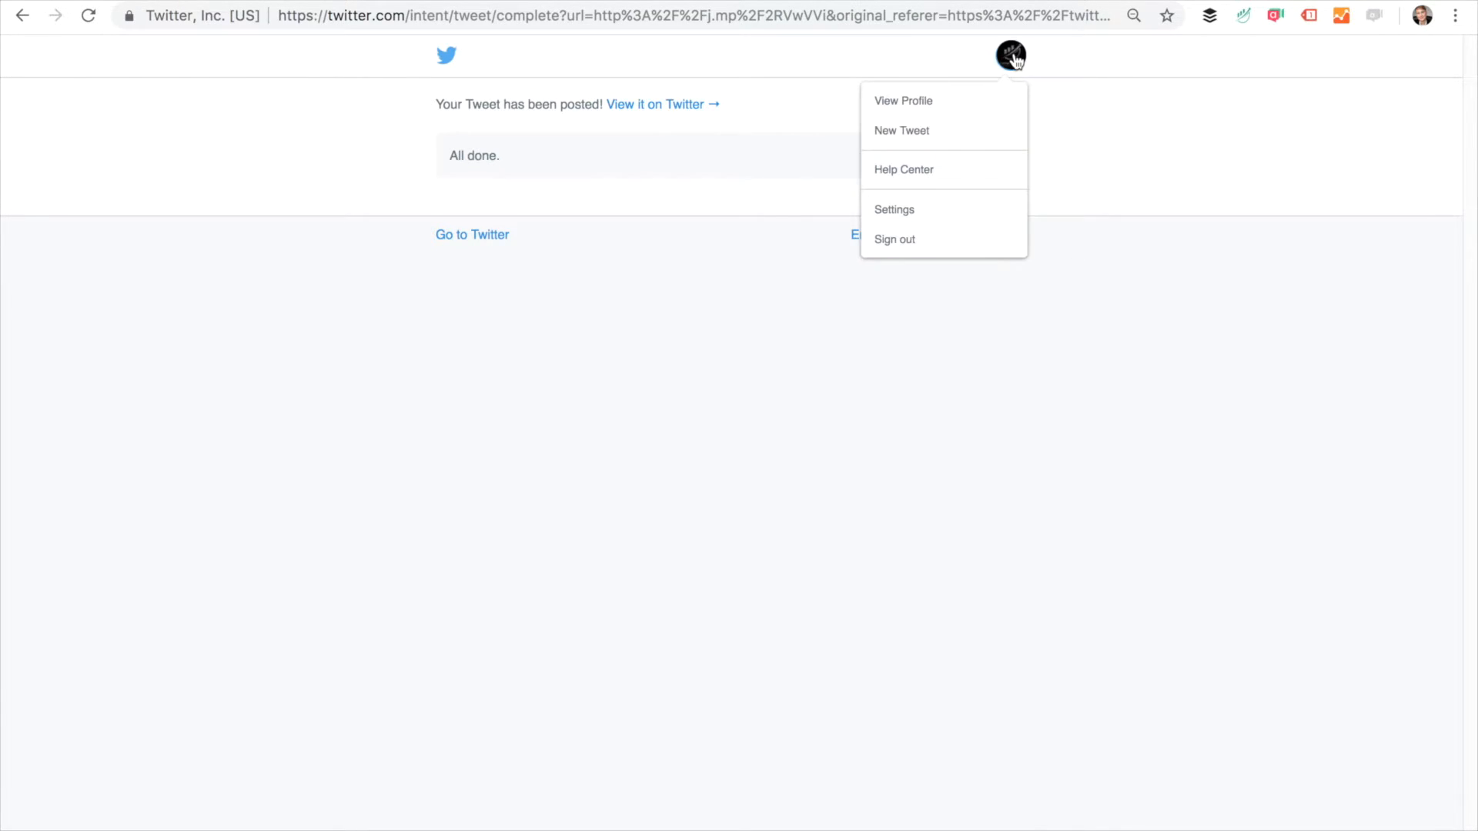
click(903, 101)
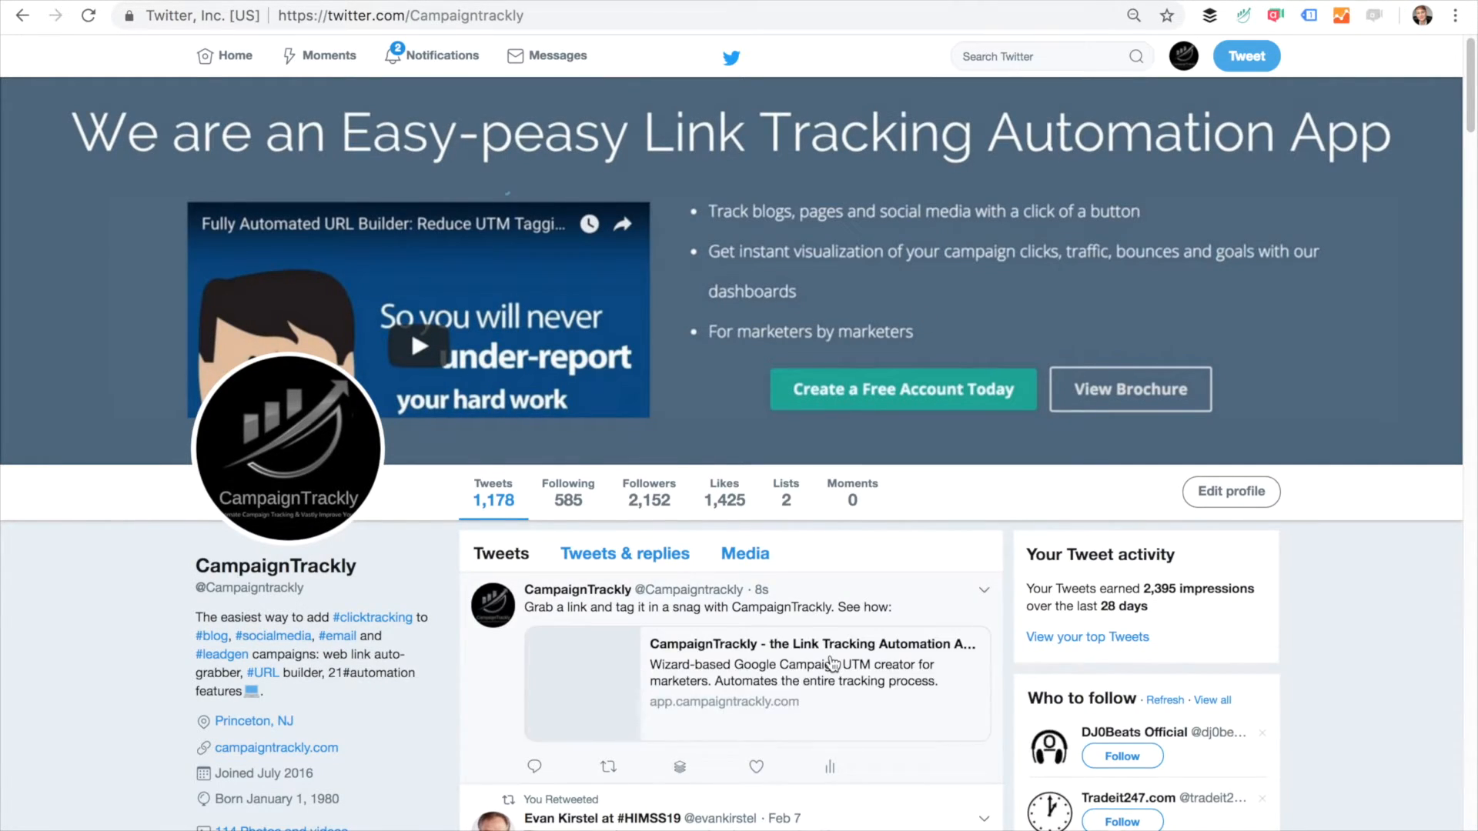
scroll(down, 3)
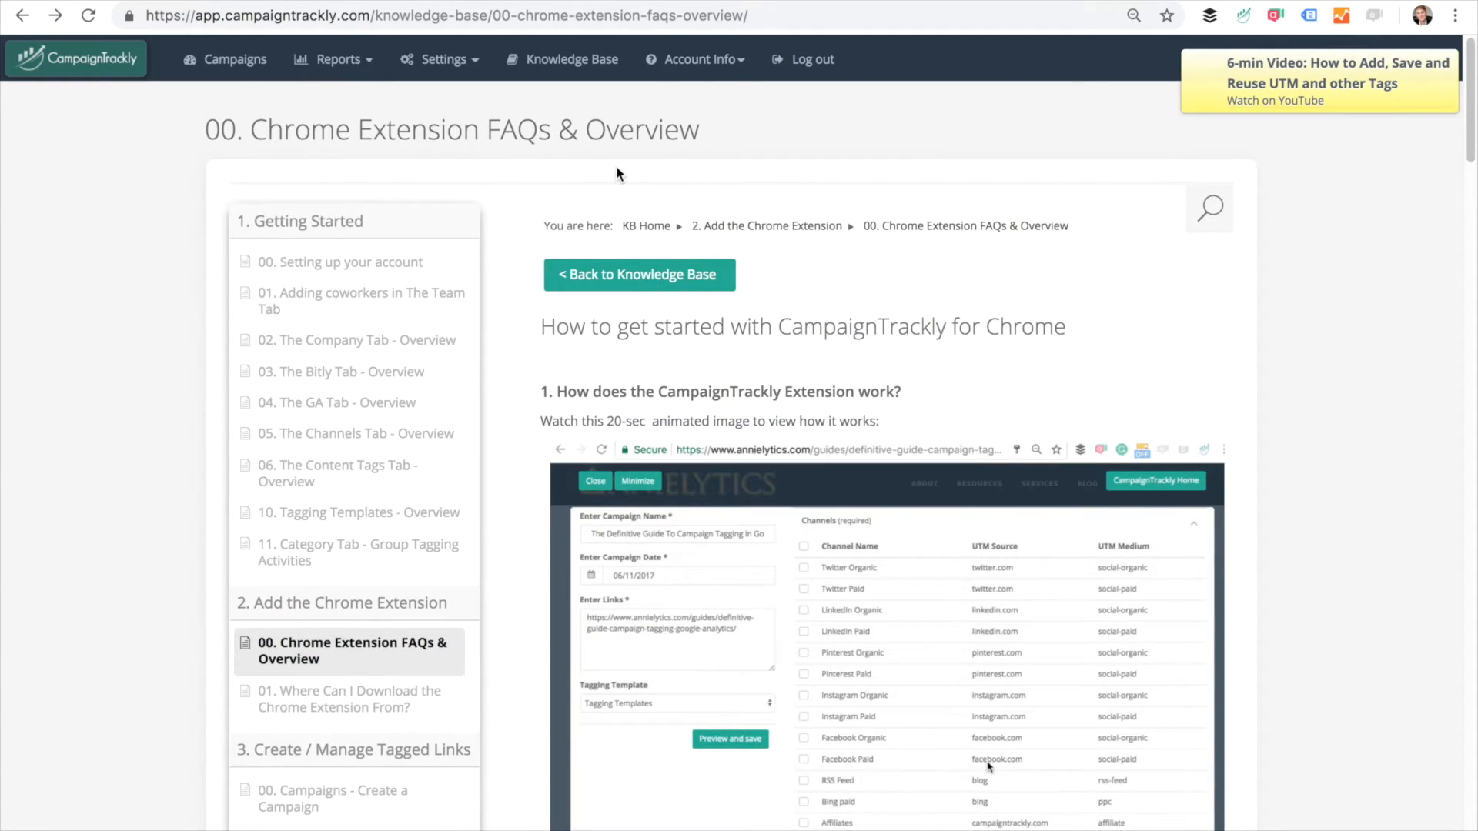
mouse_move(339, 59)
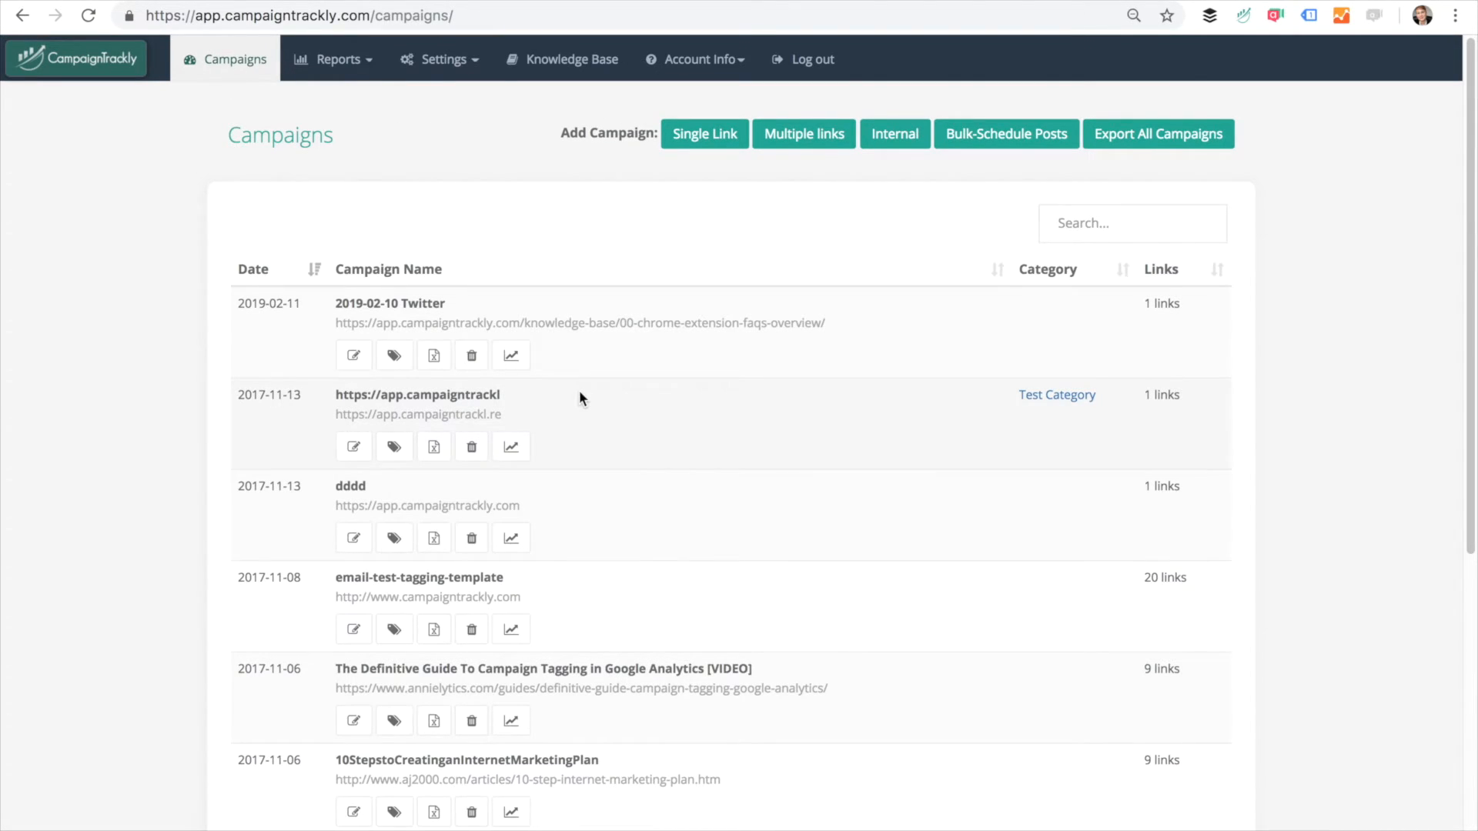
mouse_move(354, 355)
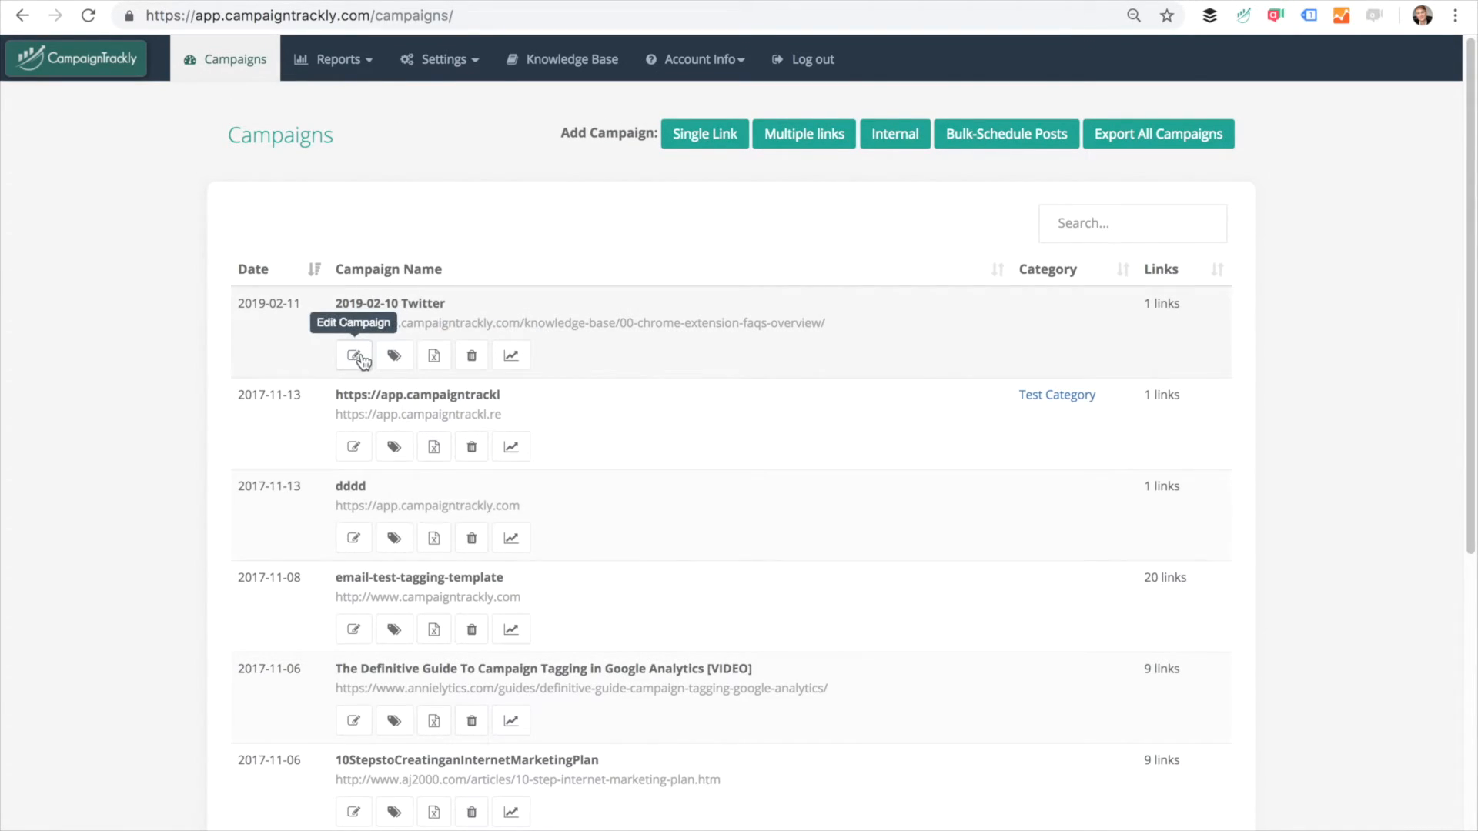
Step: Open the 2019-02-10 Twitter campaign to view its j.mp/2RVwVVi tagged link
click(353, 355)
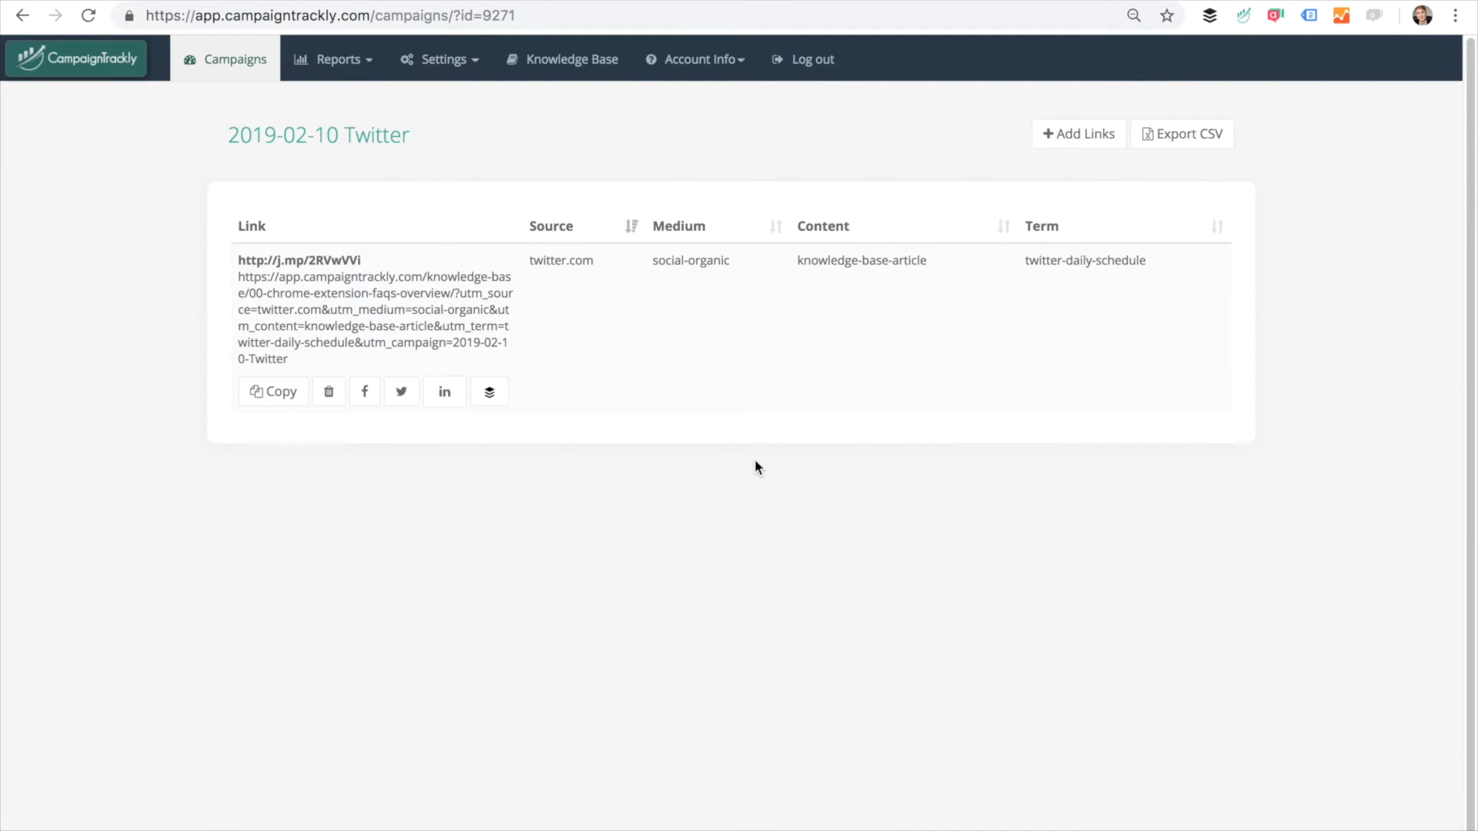